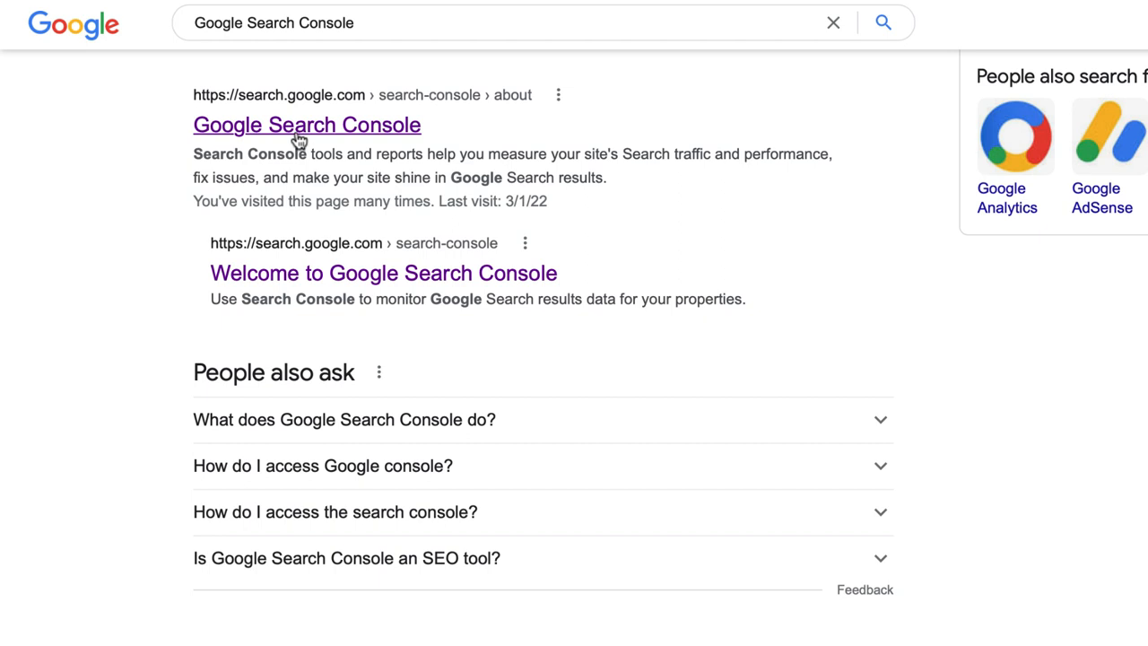
# Open Google Search Console from the Google search results.
pyautogui.click(305, 126)
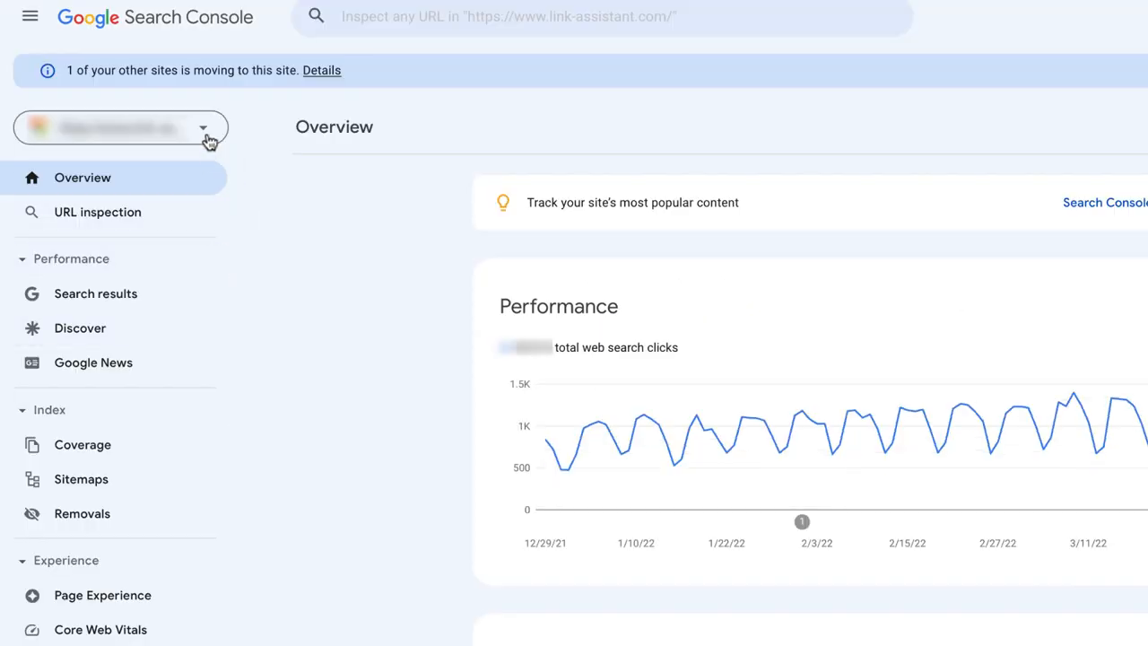
# Add nike.com as a new Domain property and view the DNS provider list for verification.
pyautogui.click(201, 127)
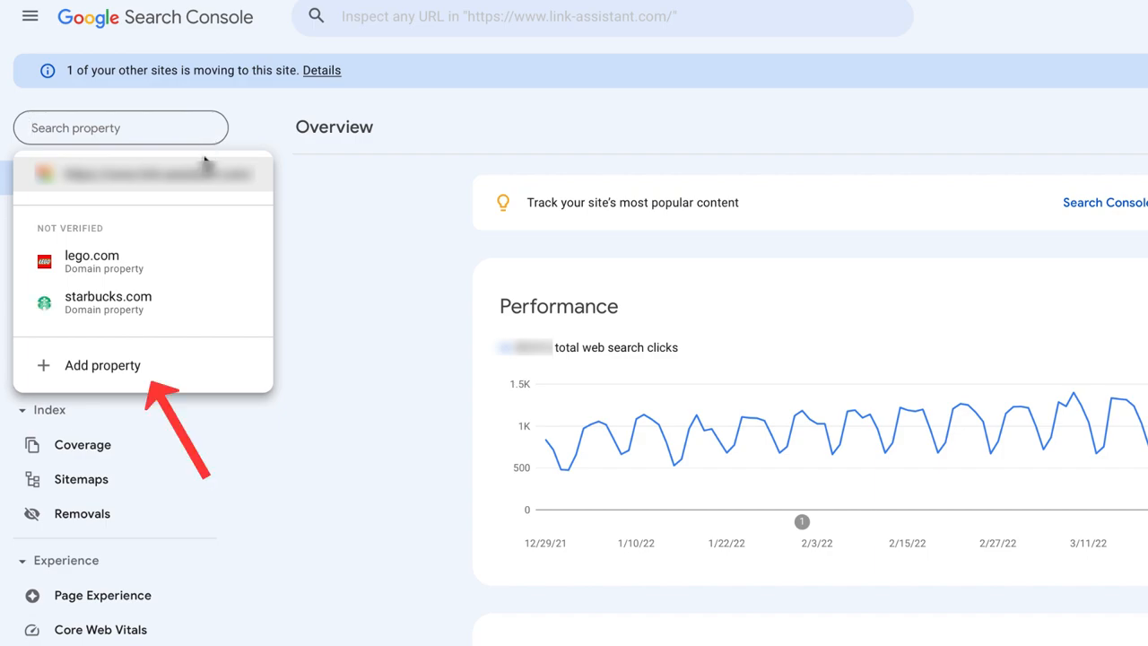
pyautogui.click(102, 366)
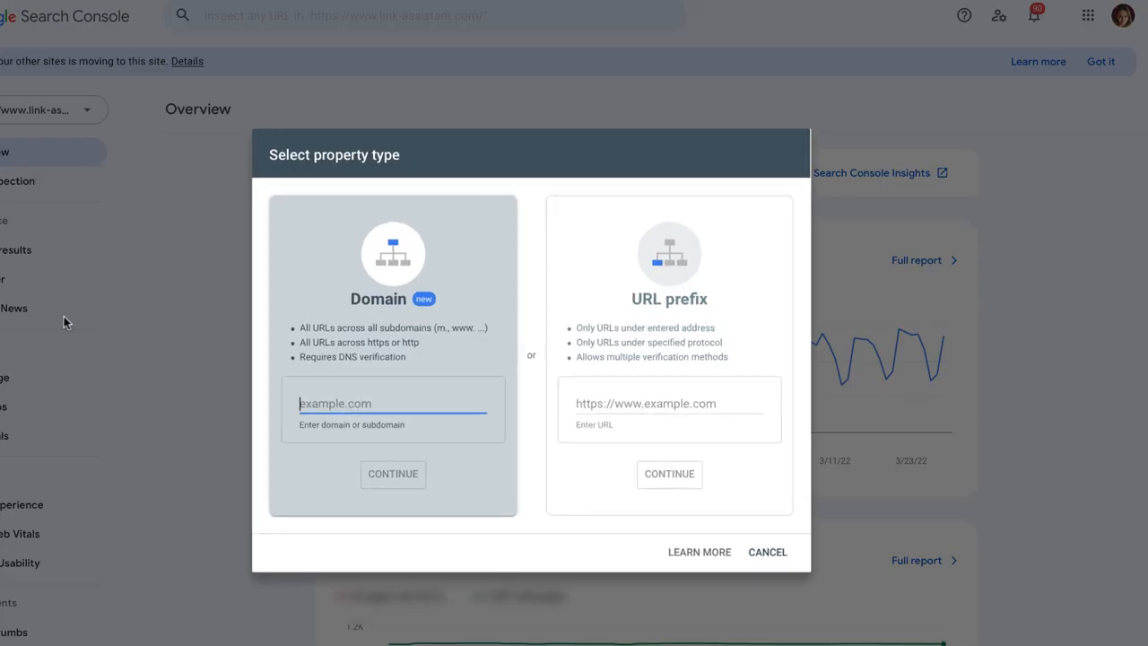
pyautogui.write('nike.c')
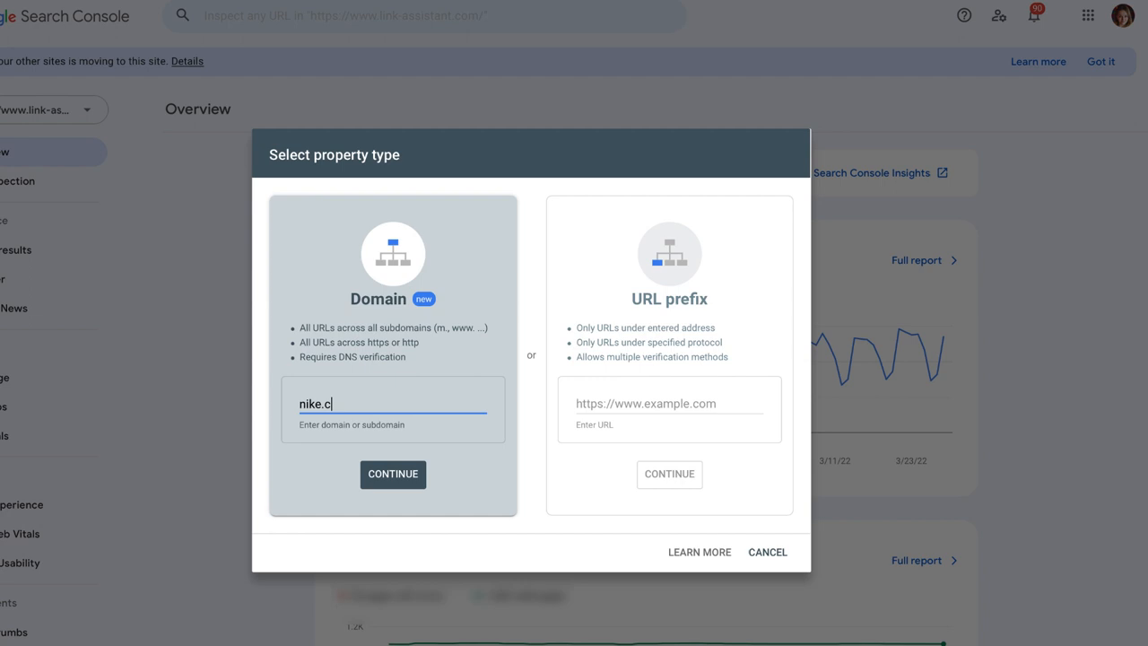
pyautogui.write('om')
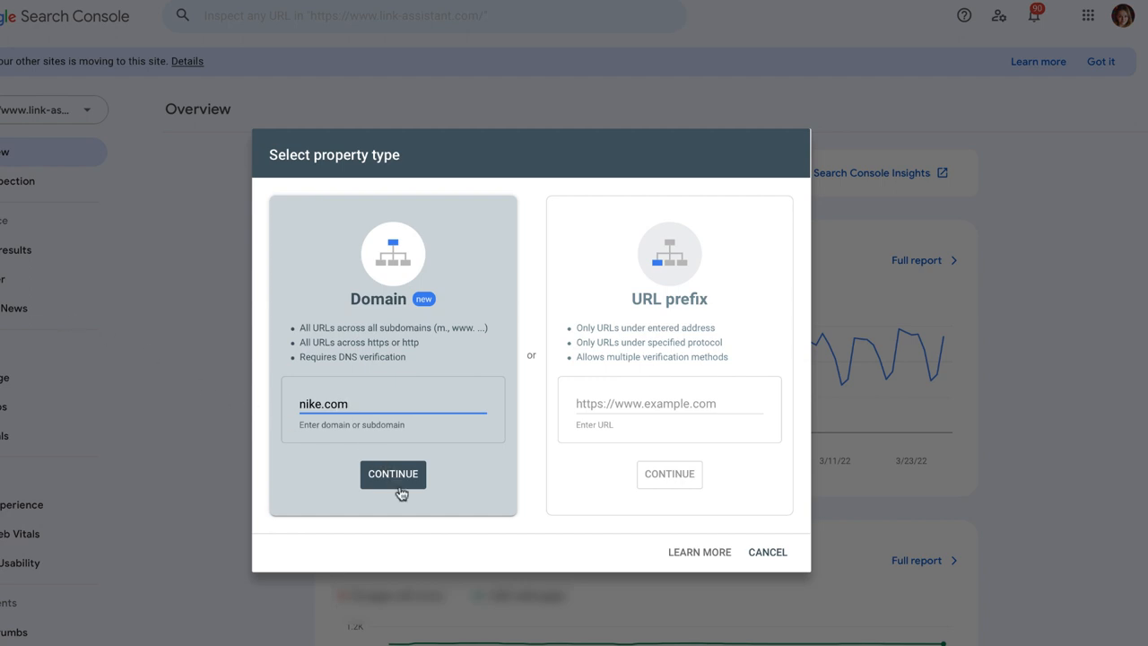
pyautogui.click(392, 473)
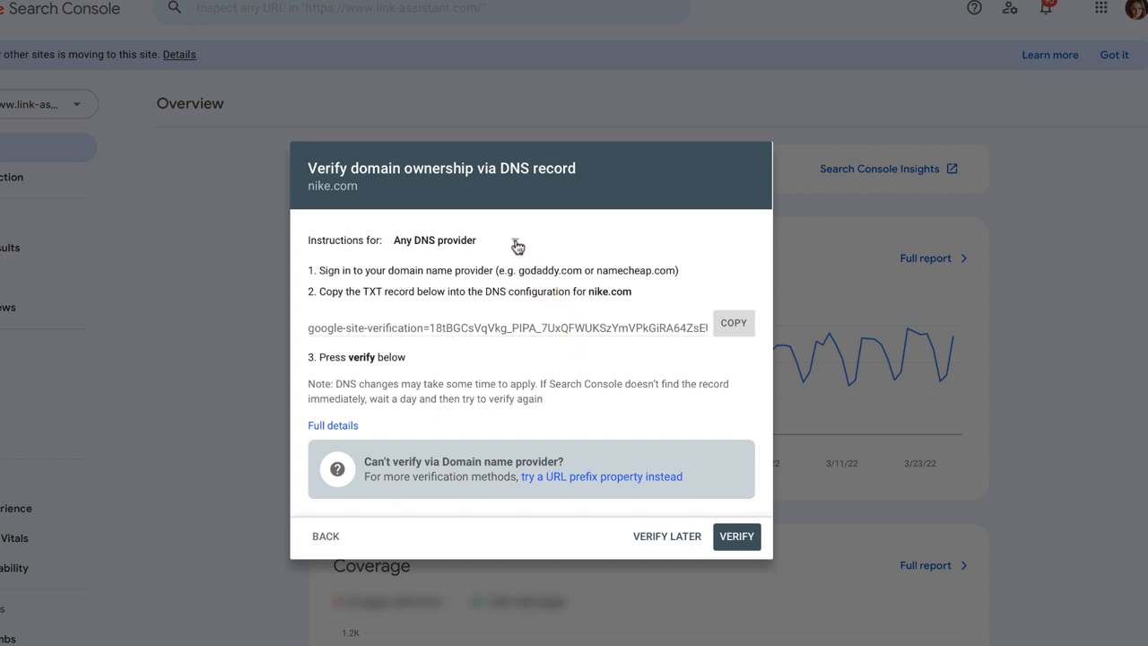
pyautogui.click(434, 241)
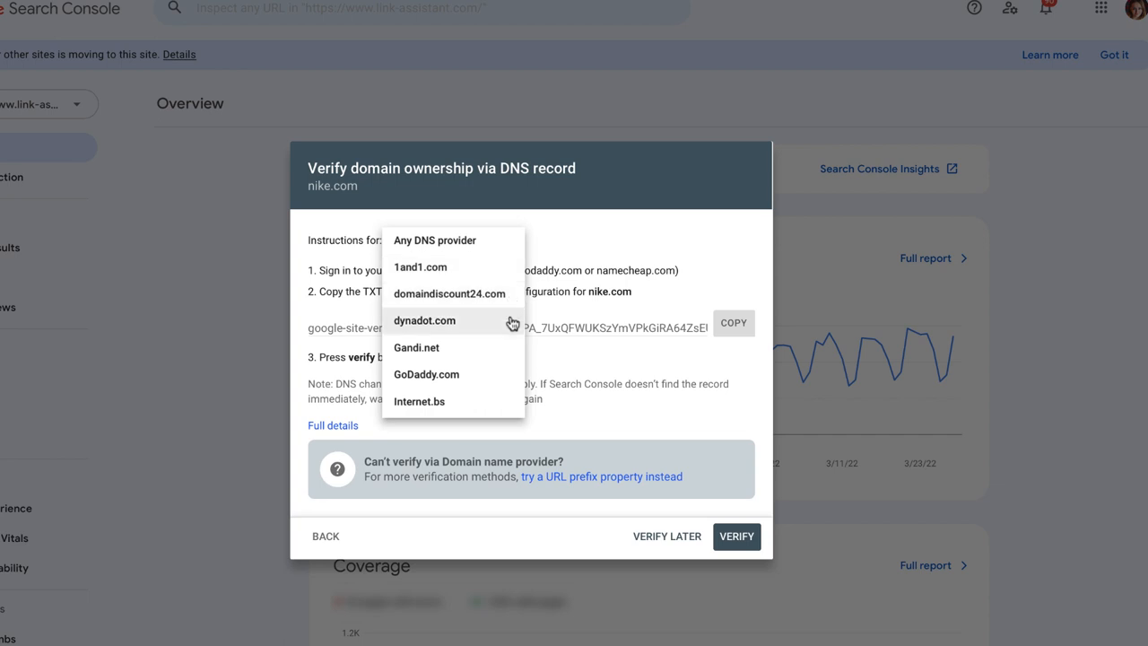
pyautogui.moveTo(498, 355)
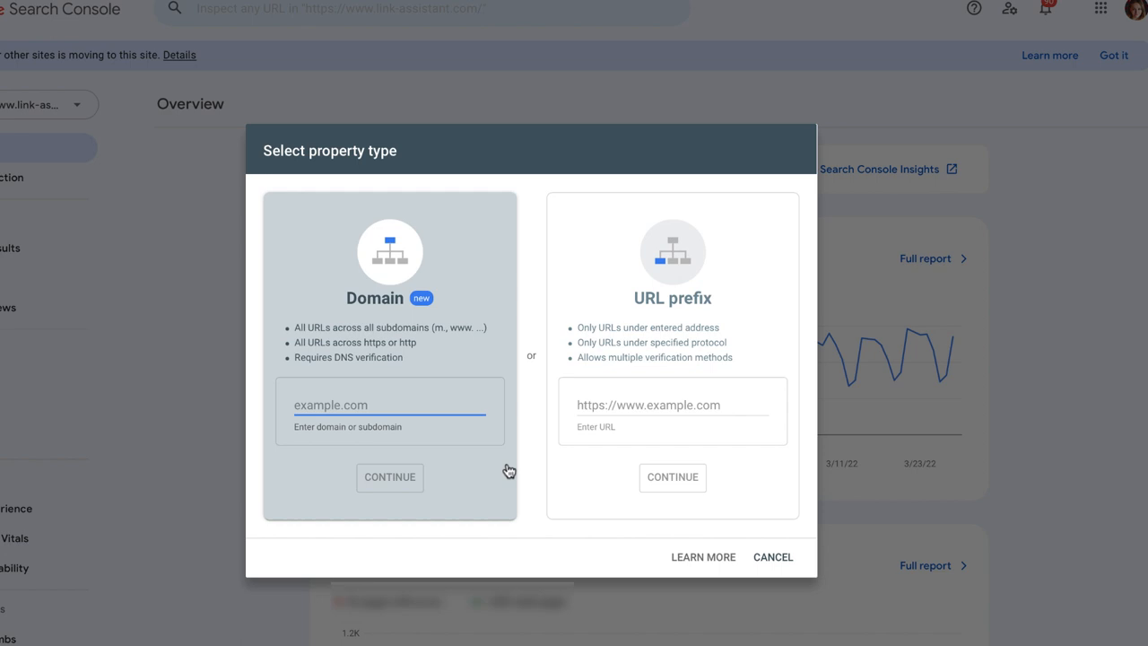
pyautogui.write('https://www.nike.com/jordan')
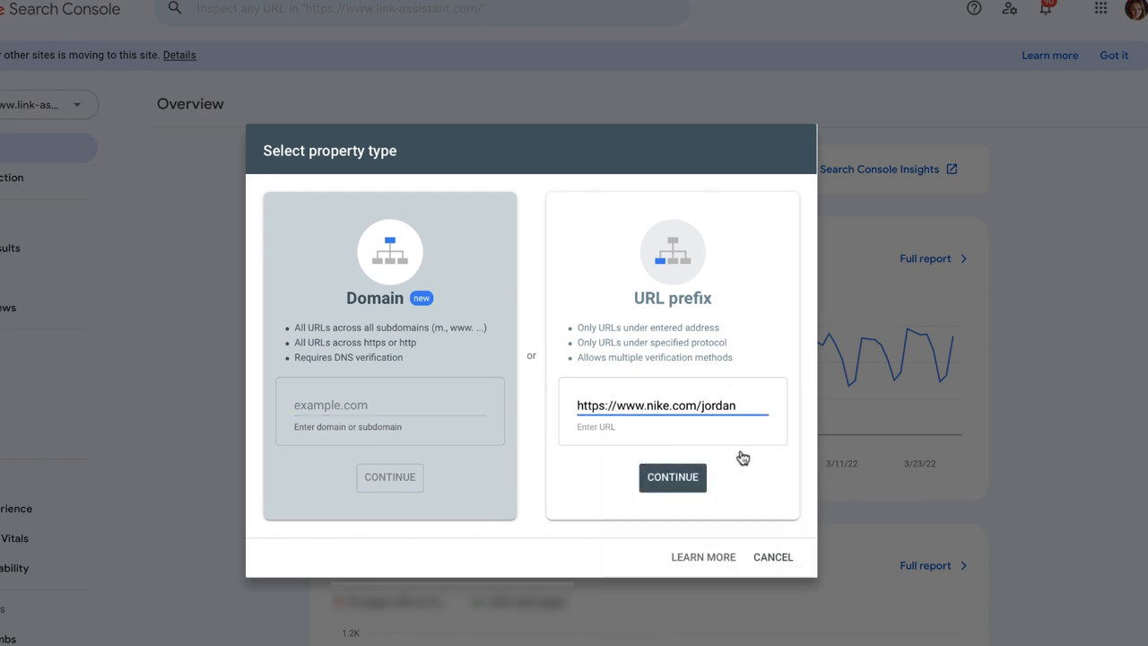
pyautogui.click(671, 477)
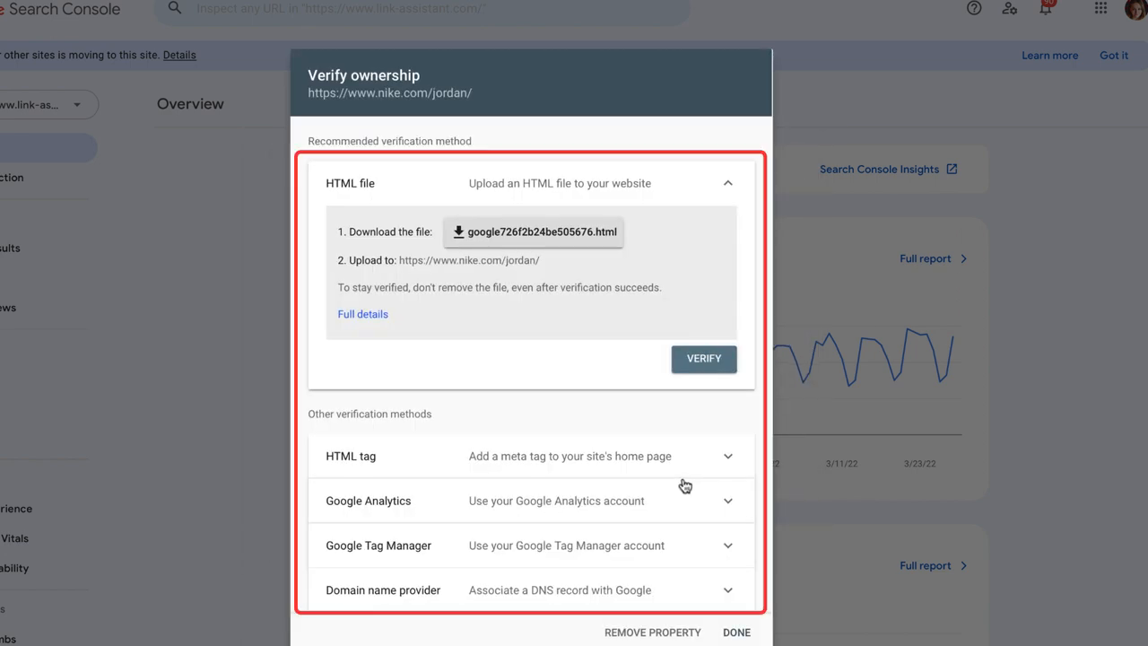
pyautogui.click(735, 631)
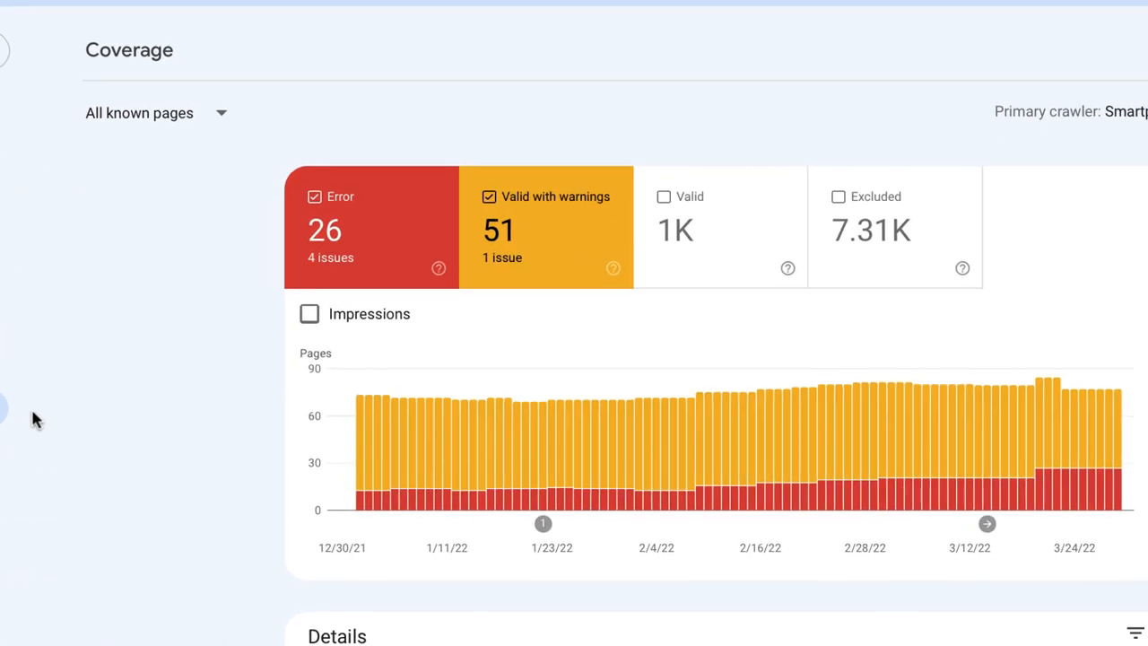
pyautogui.scroll(3)
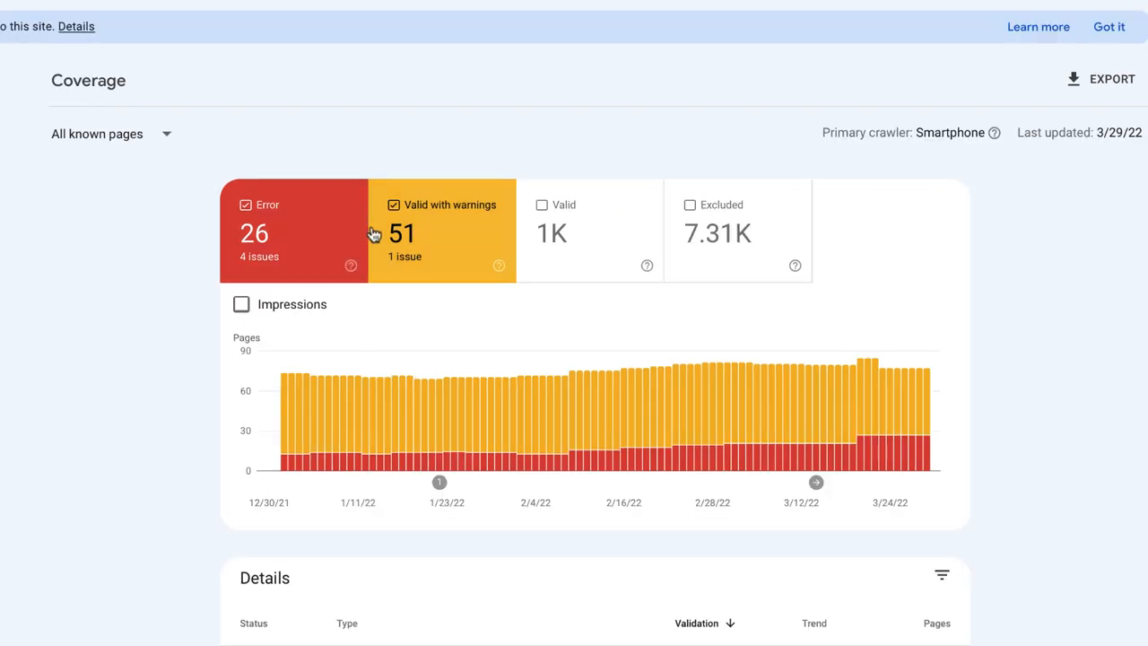
pyautogui.click(393, 204)
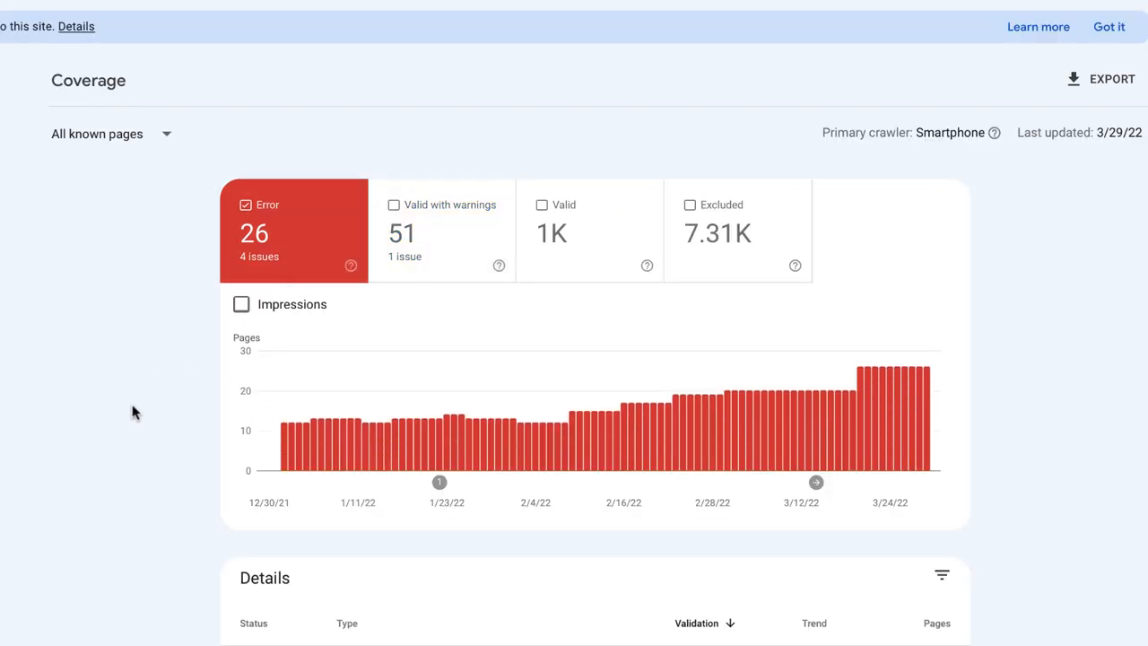
pyautogui.scroll(-3)
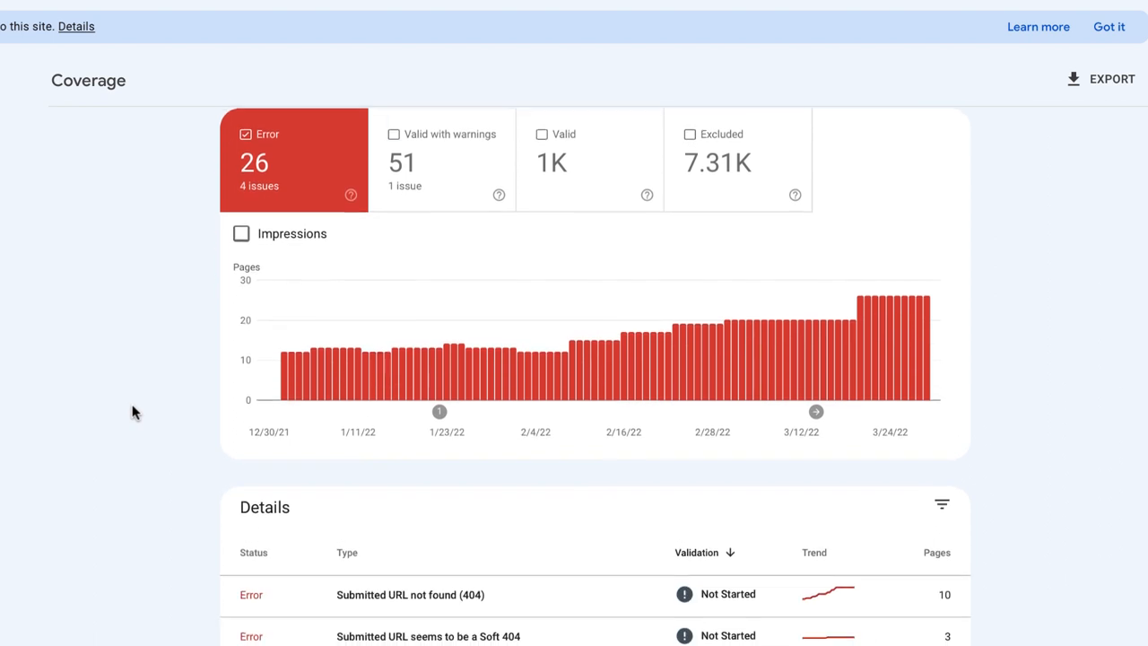
pyautogui.scroll(-3)
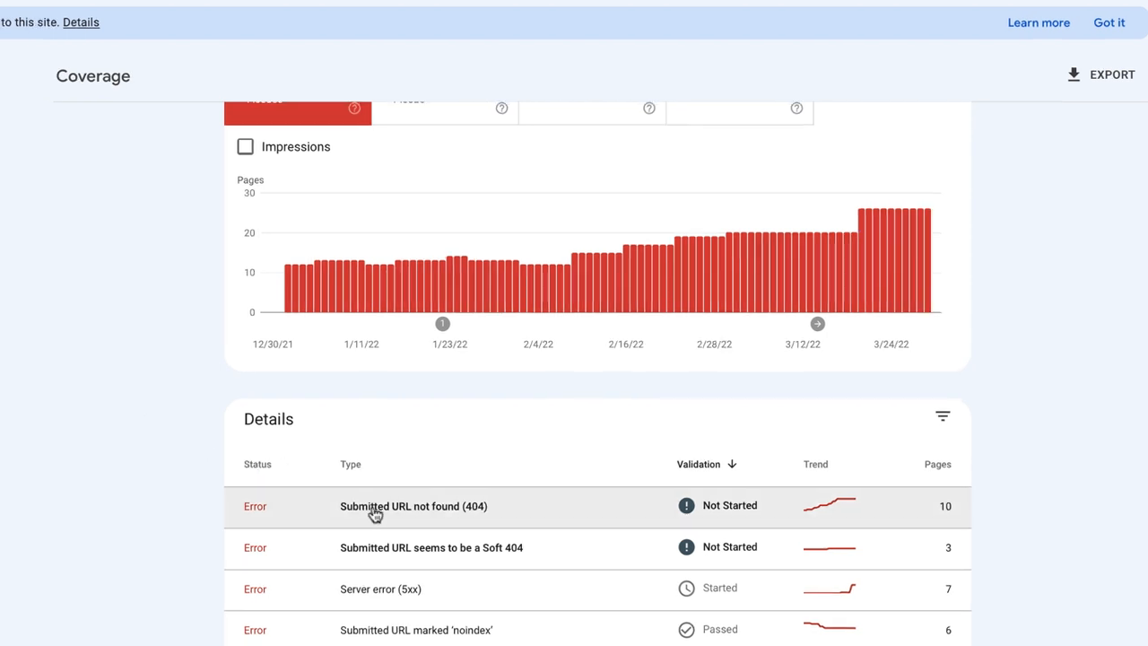
pyautogui.click(412, 505)
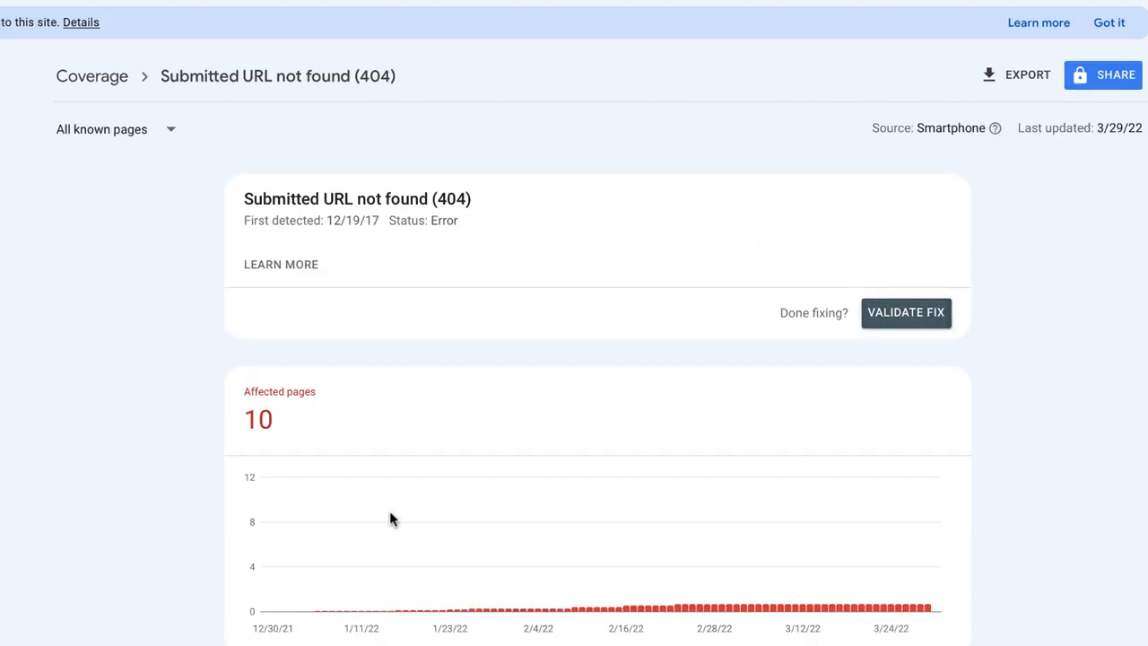
pyautogui.scroll(-3)
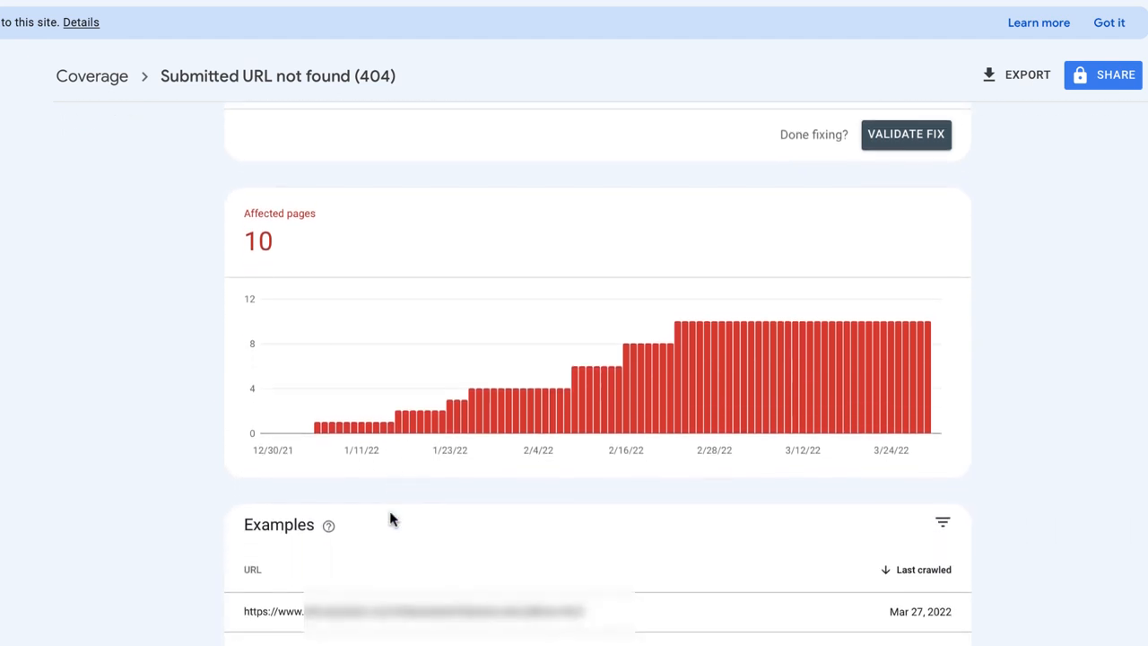
pyautogui.scroll(-3)
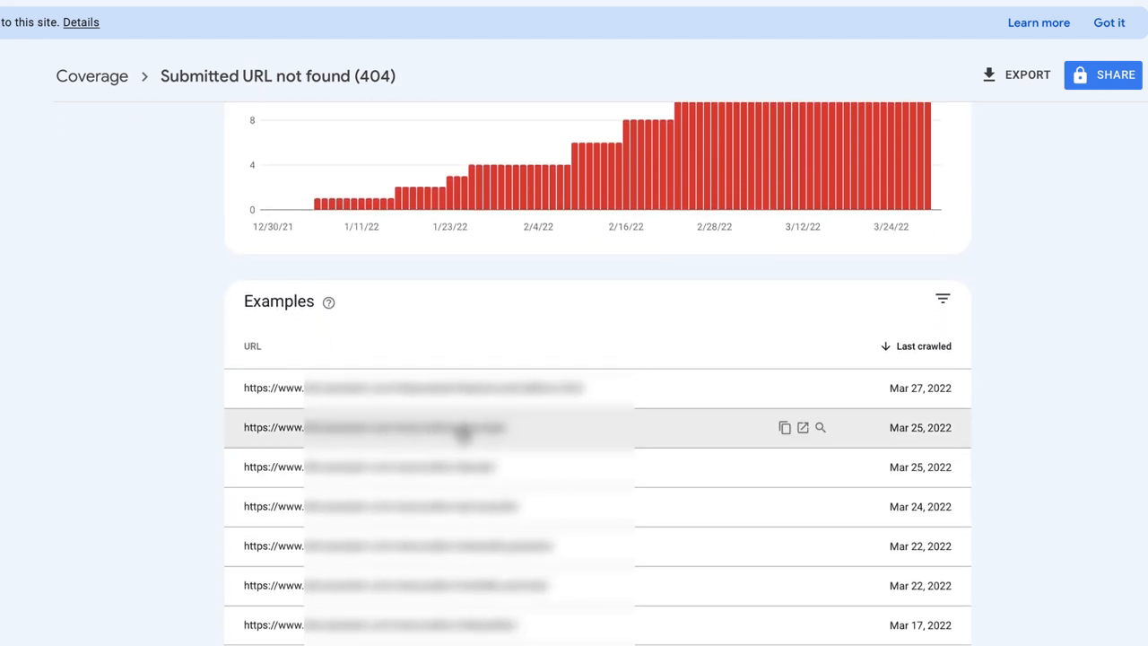
pyautogui.moveTo(822, 387)
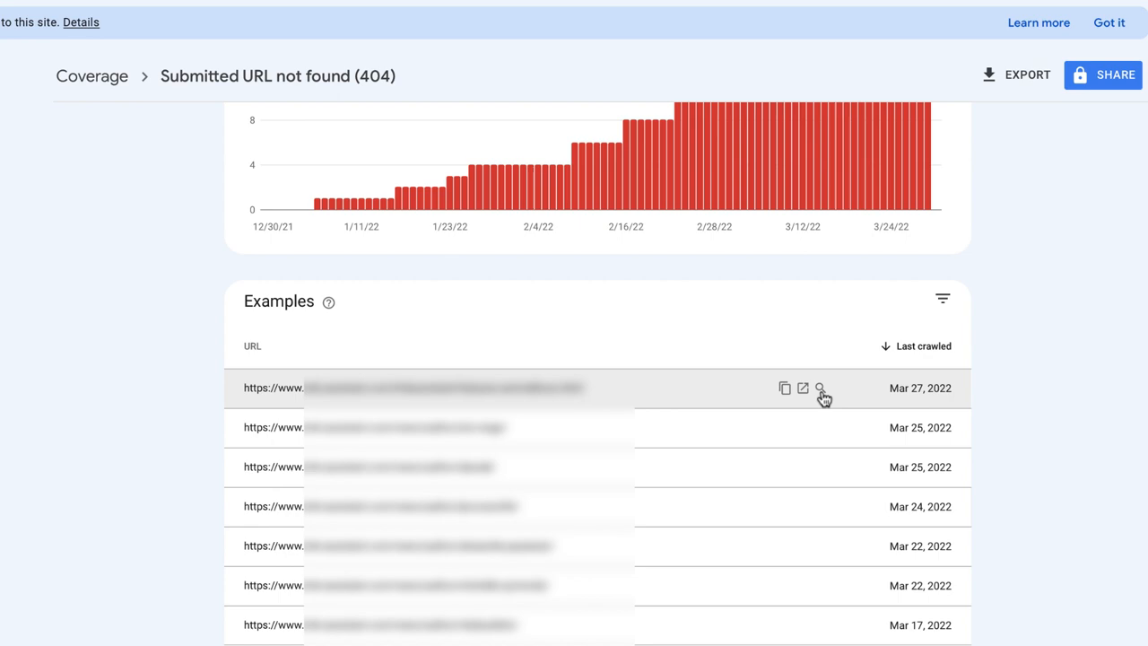
pyautogui.click(817, 387)
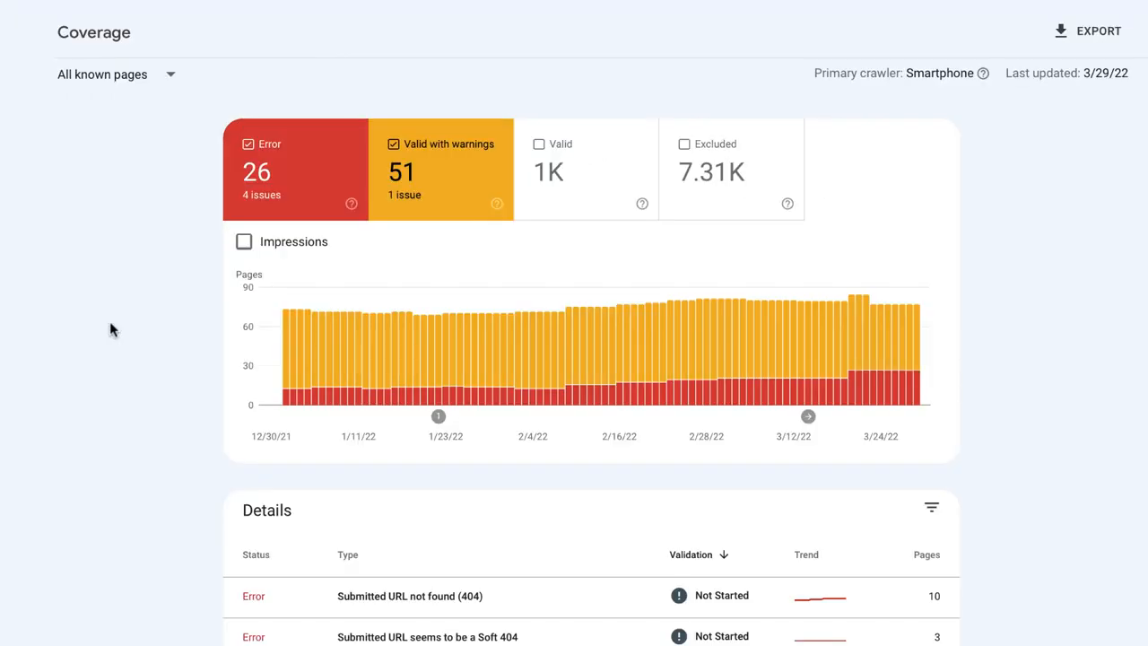
# Chart only Valid with warnings pages, revealing the single robots.txt-blocked issue on 51 pages.
pyautogui.click(248, 144)
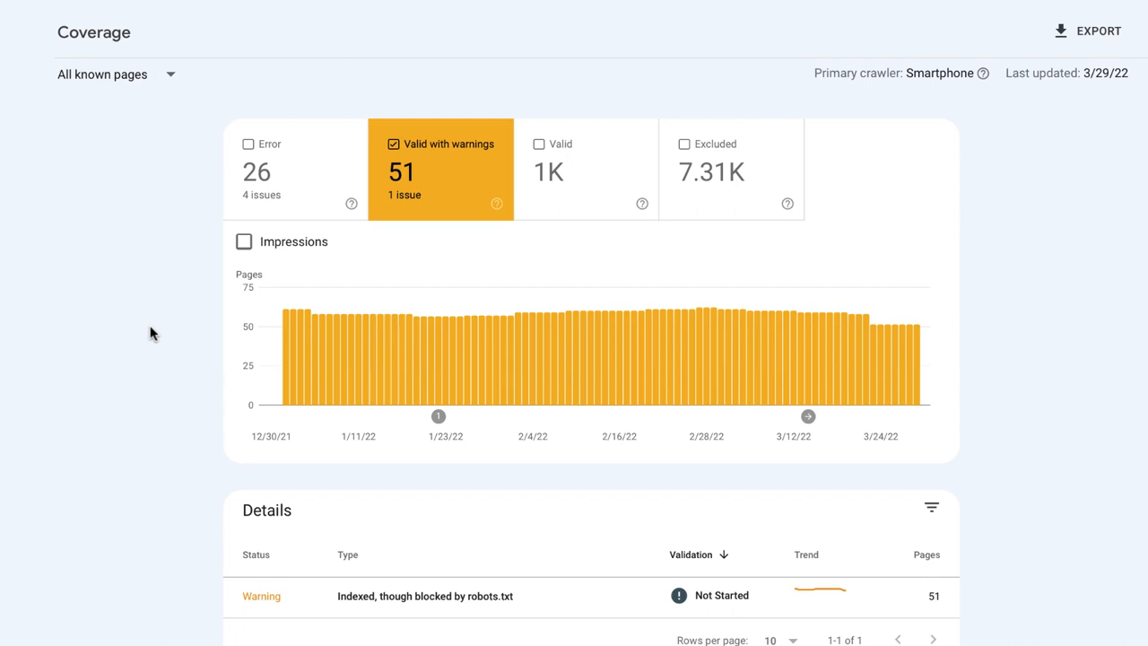
pyautogui.scroll(-3)
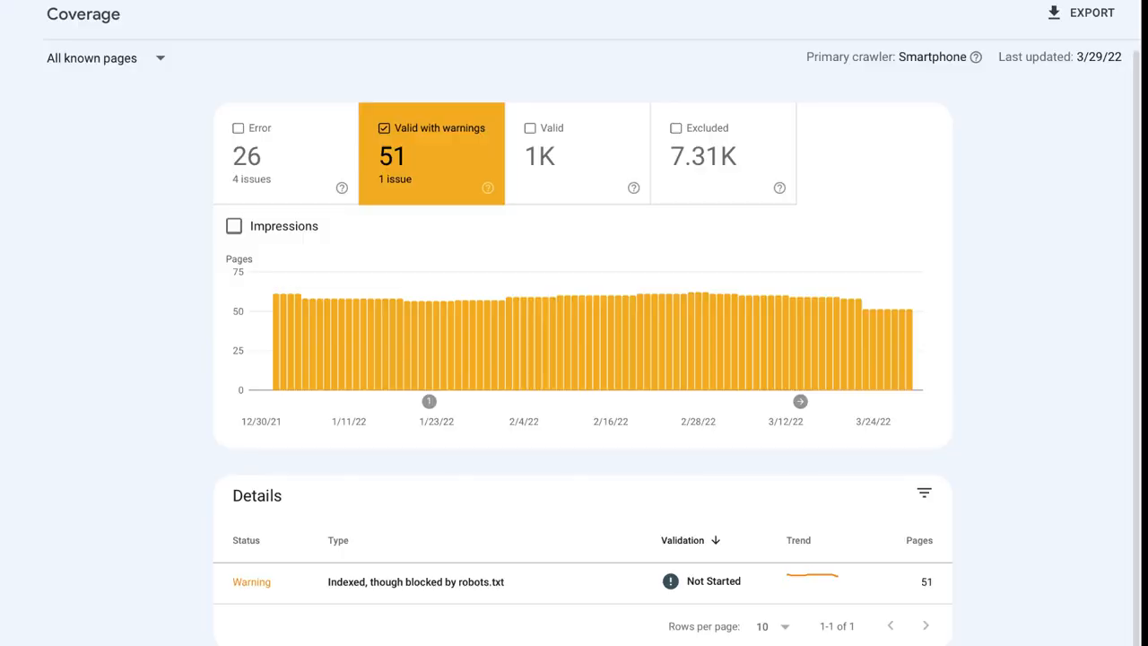
pyautogui.scroll(3)
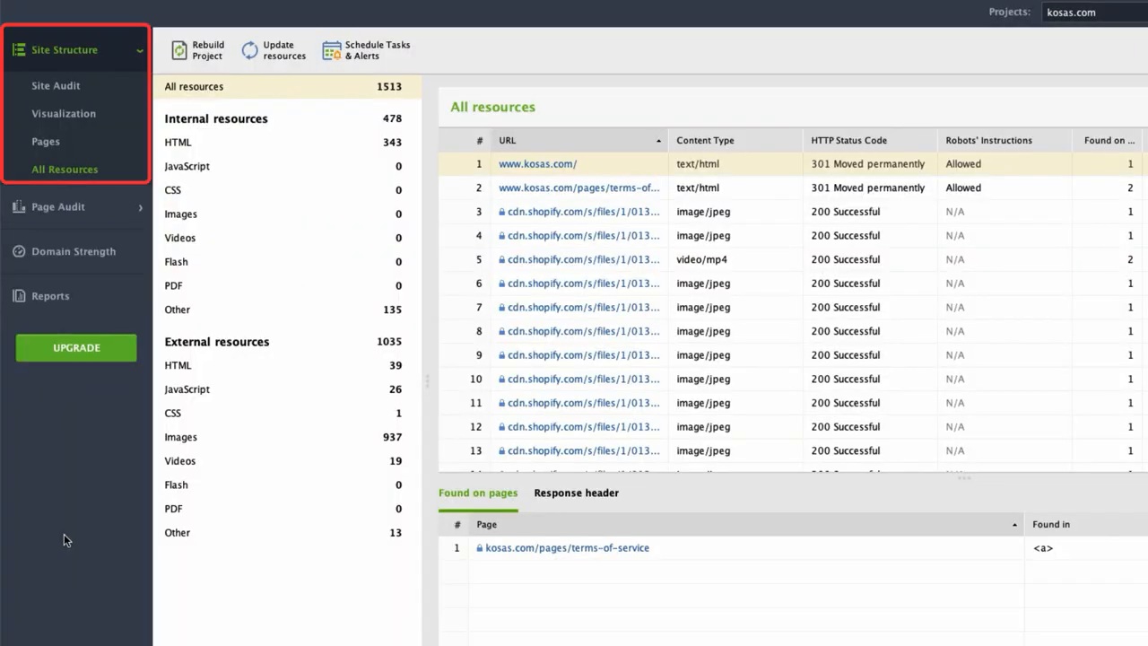
# Bring up the kosas.com site audit results and scan down the factor list.
pyautogui.click(56, 86)
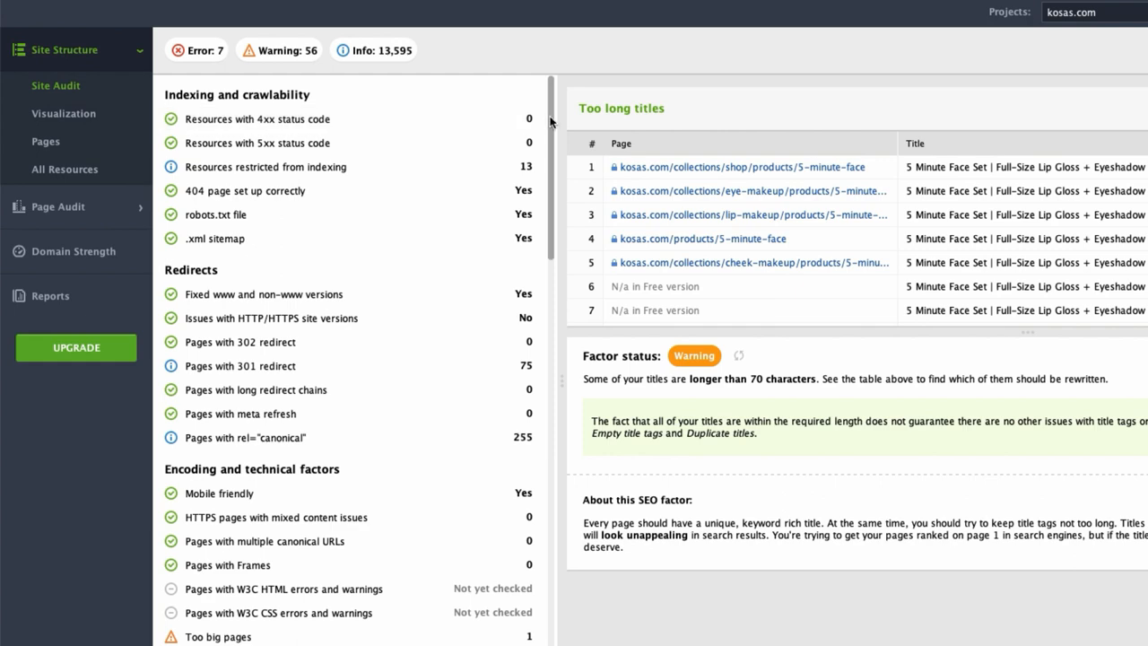
pyautogui.scroll(-3)
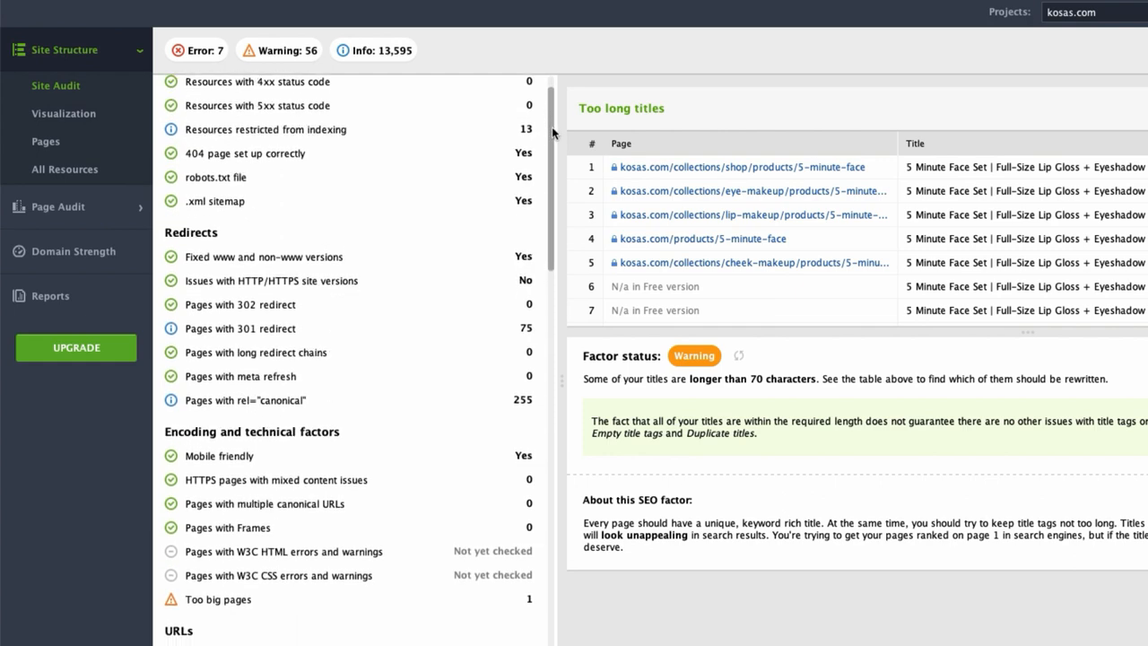
pyautogui.scroll(-3)
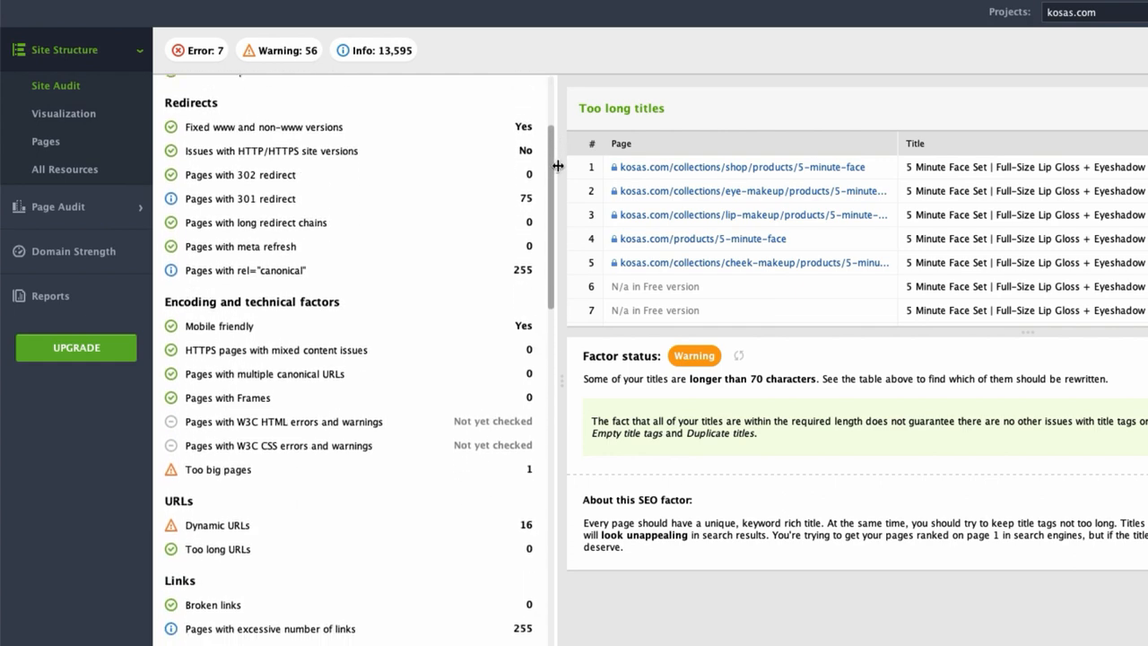
pyautogui.scroll(-3)
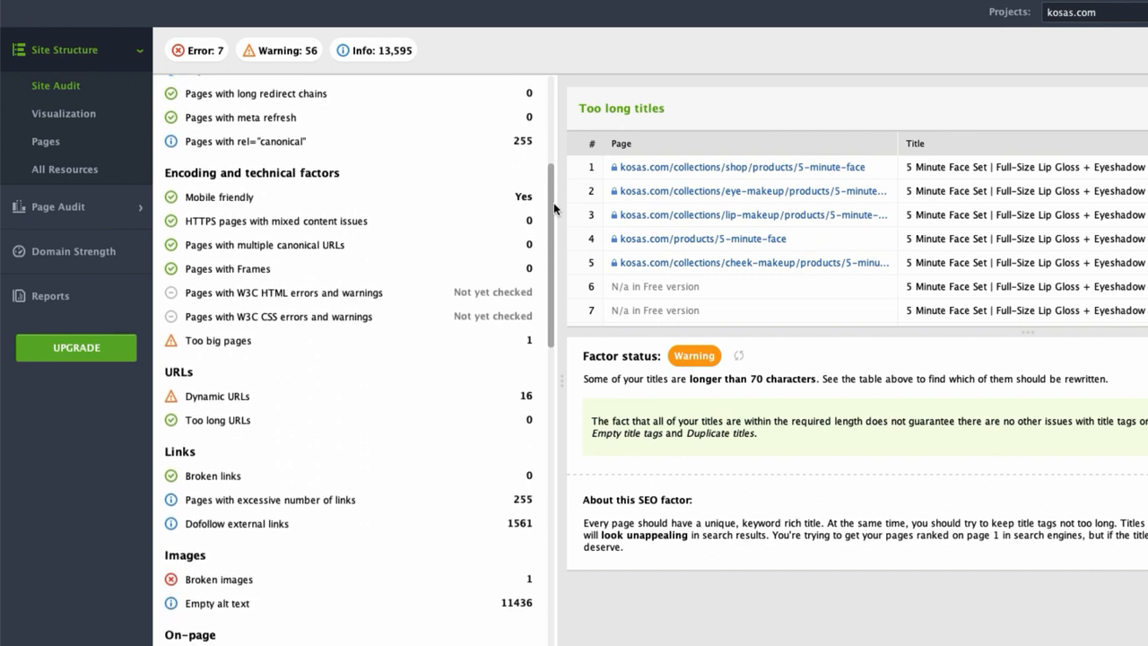
pyautogui.scroll(-3)
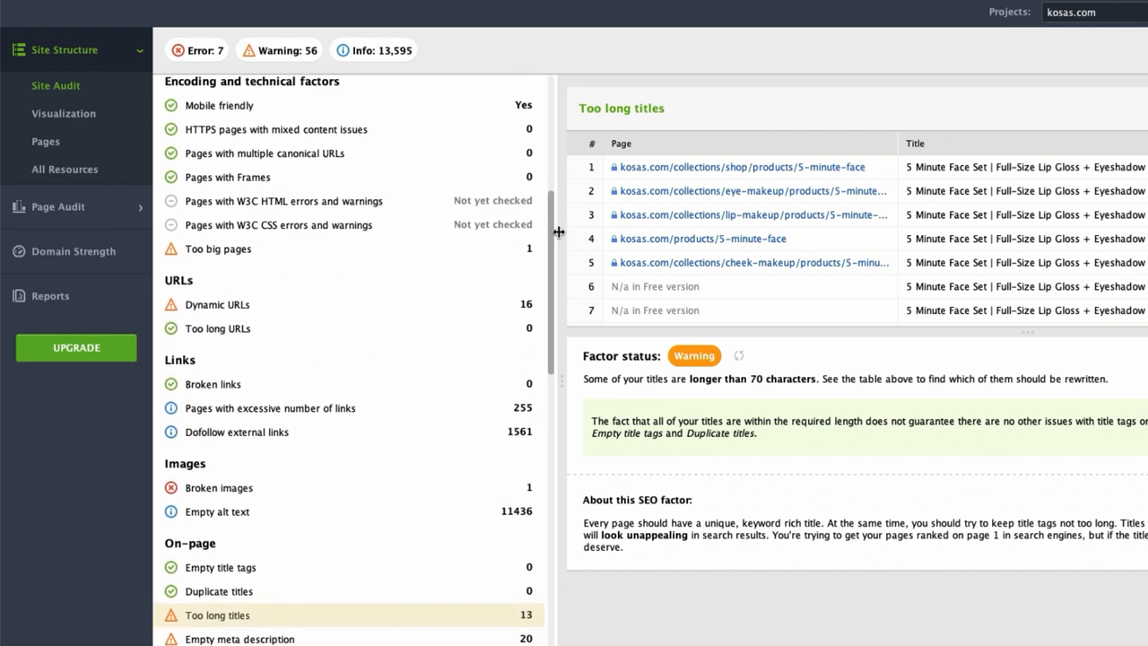
pyautogui.scroll(-3)
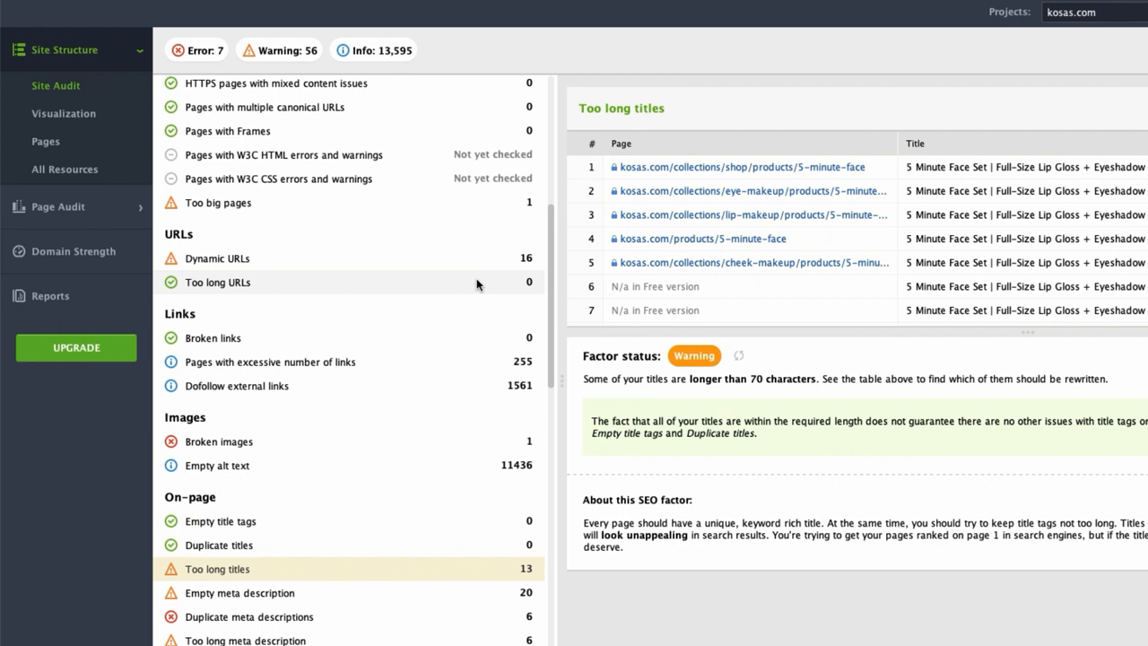
# Review the Dynamic URLs pages and confirm the Broken links factor shows none.
pyautogui.click(217, 258)
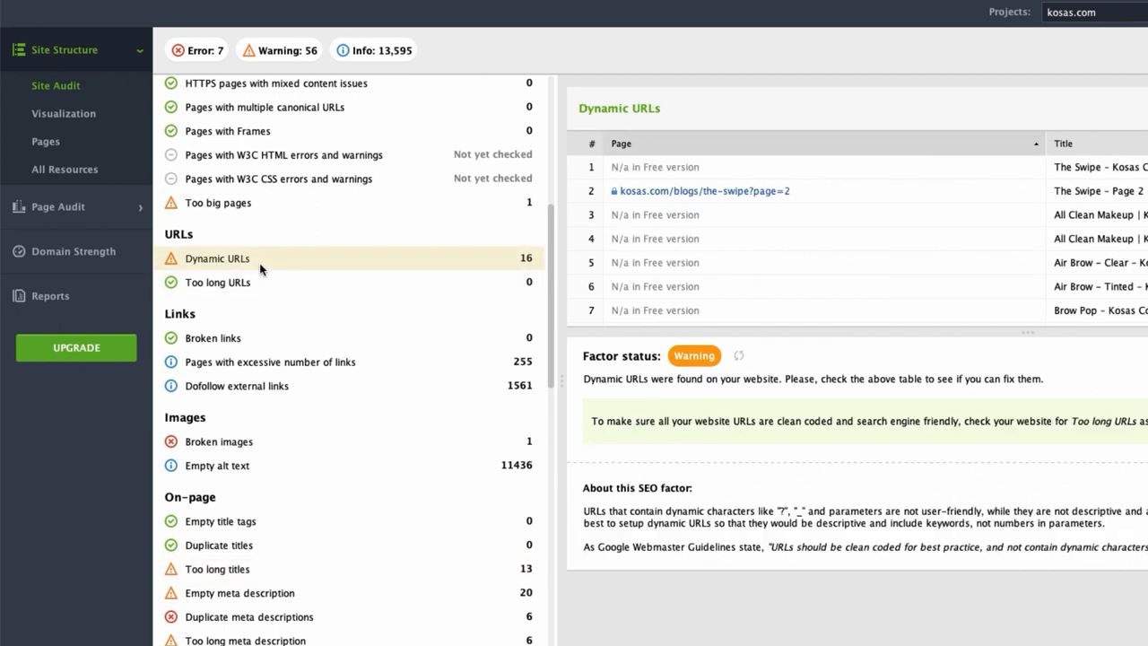
pyautogui.moveTo(305, 294)
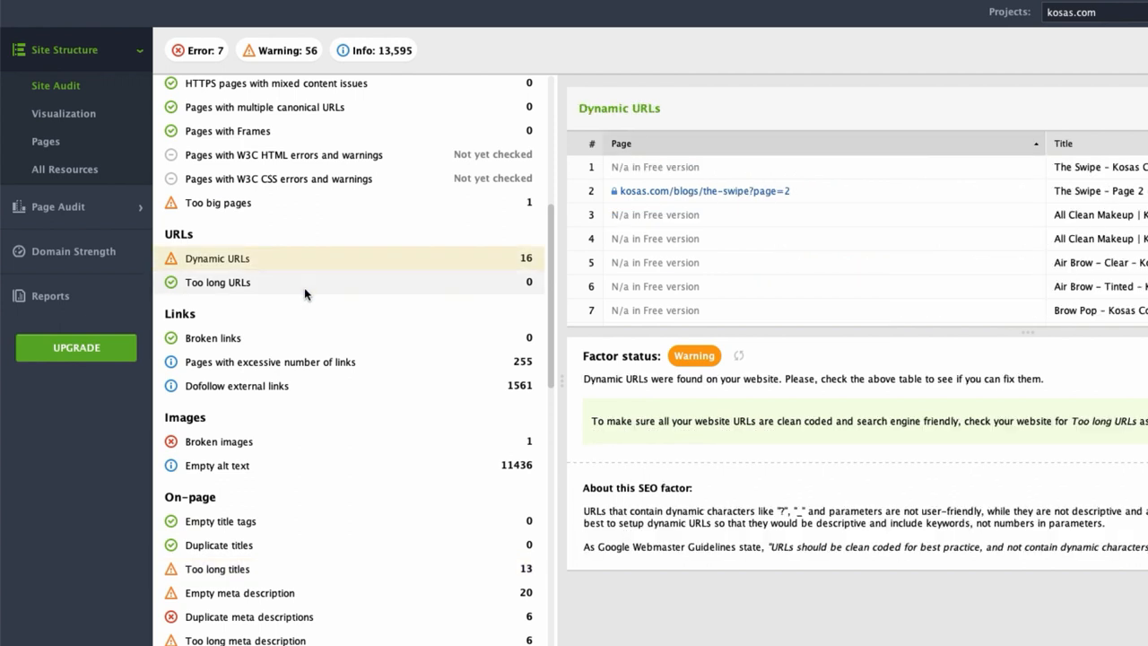
pyautogui.click(212, 337)
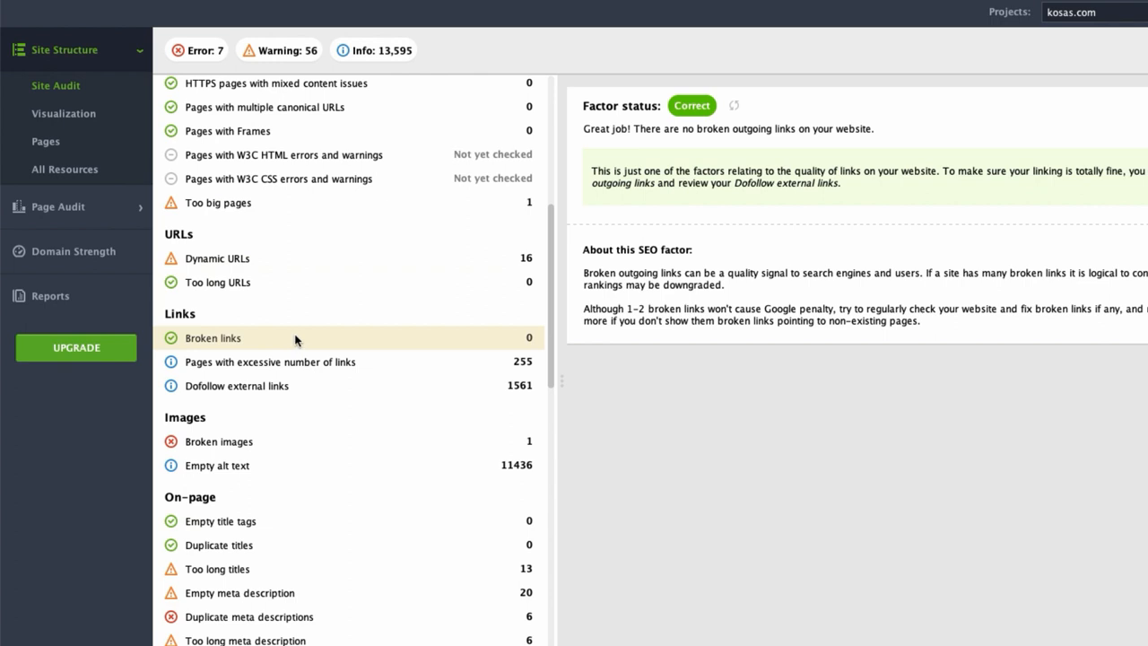
pyautogui.moveTo(249, 569)
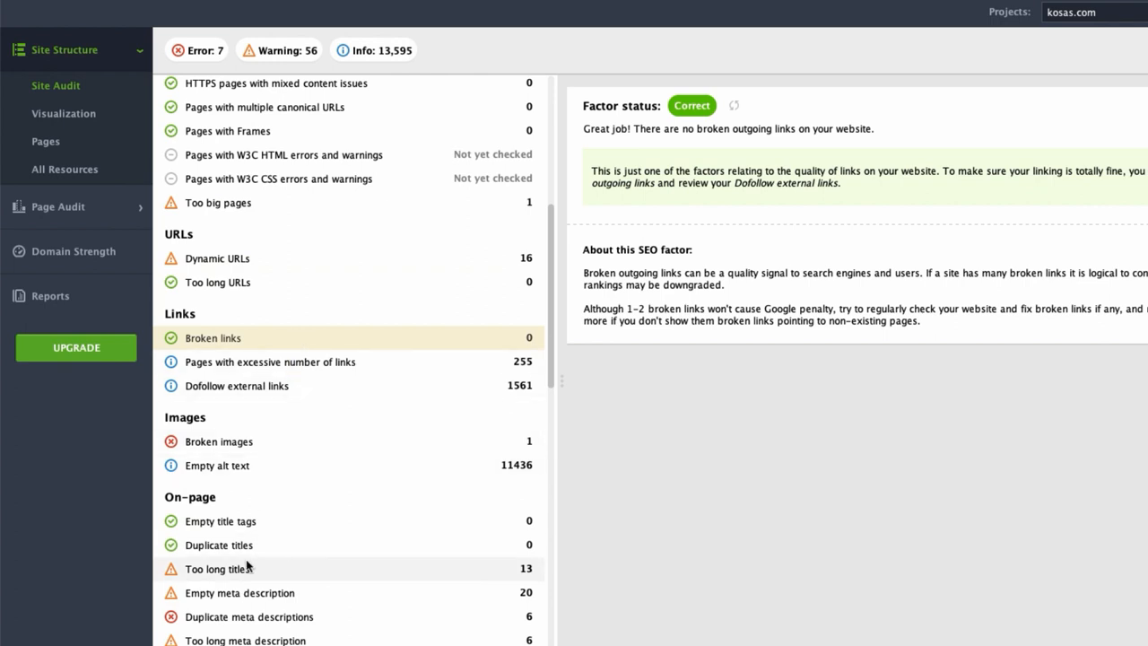
pyautogui.click(217, 568)
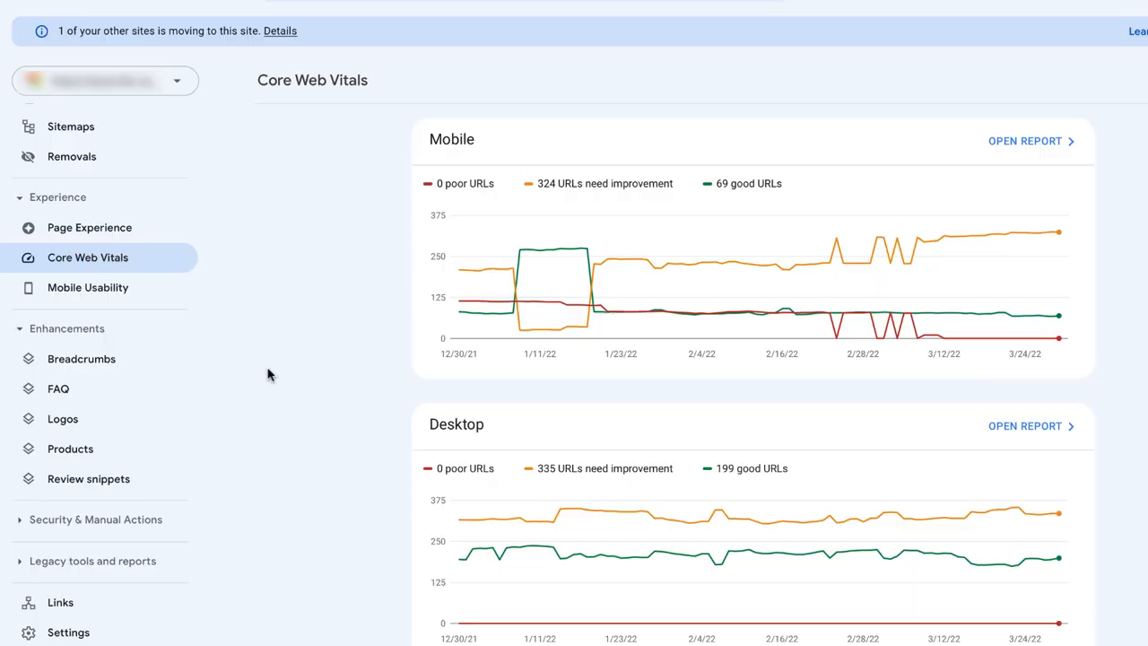
pyautogui.moveTo(1044, 150)
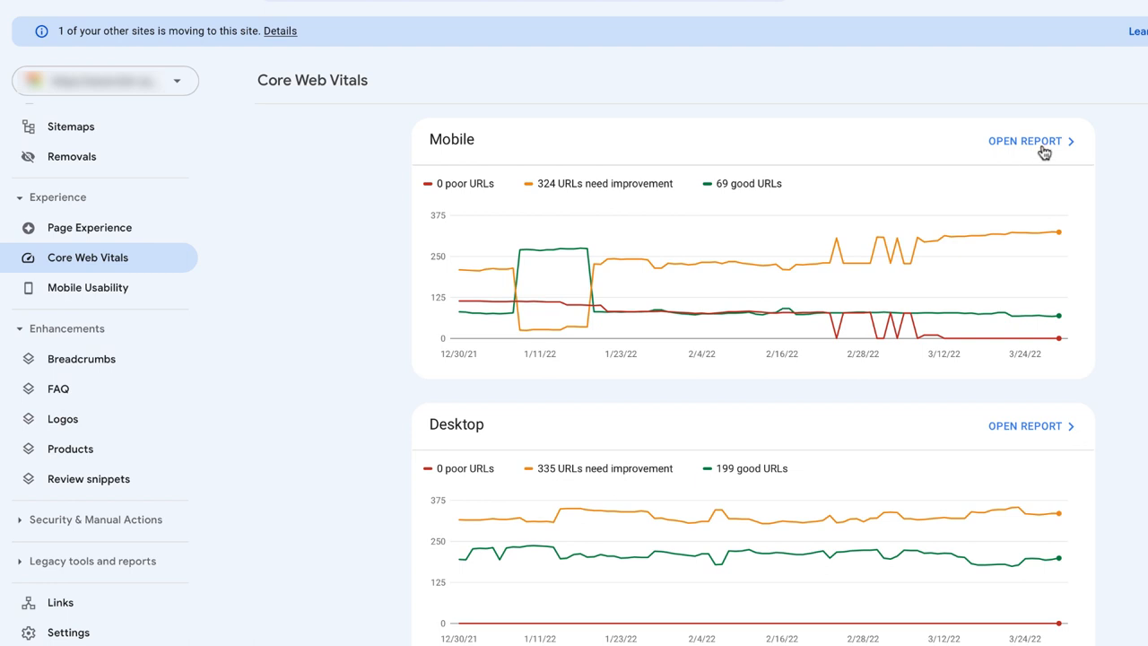
# Drill into the mobile LCP longer than 2.5s issue and send its top example URL to PageSpeed Insights.
pyautogui.click(1024, 139)
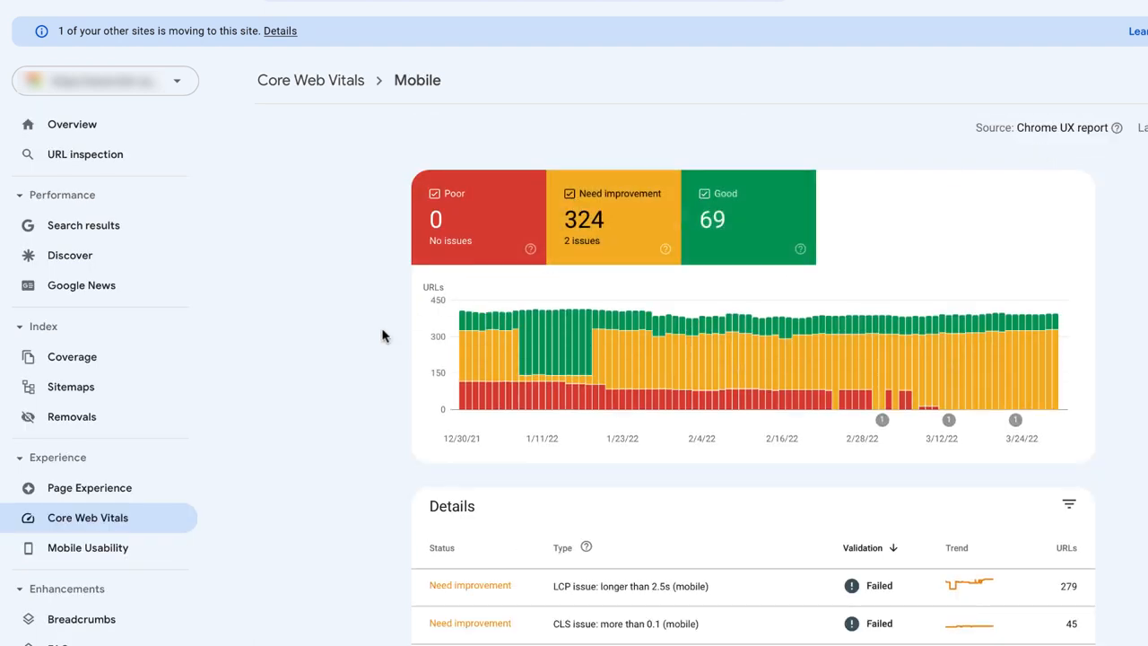
pyautogui.scroll(-3)
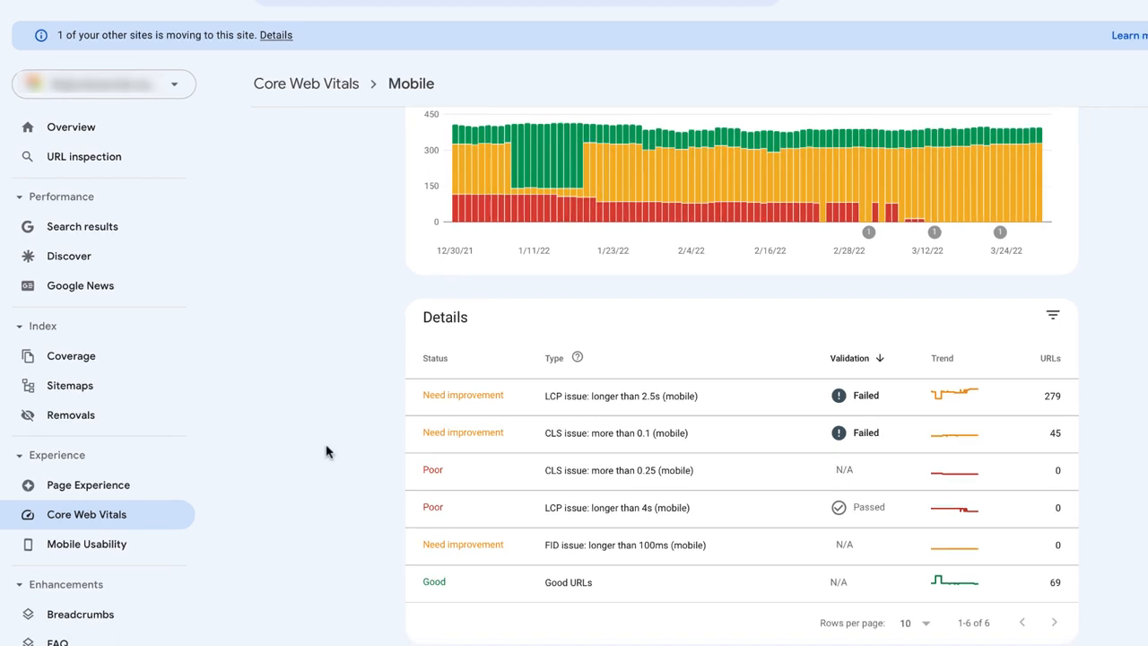
pyautogui.moveTo(574, 405)
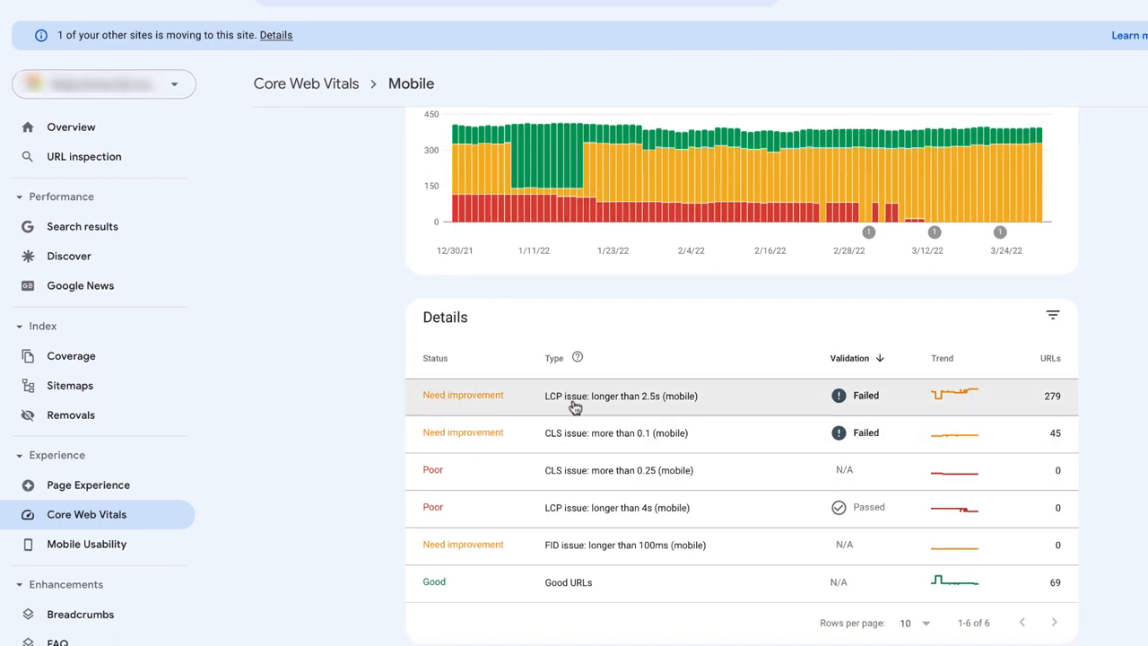
pyautogui.click(620, 396)
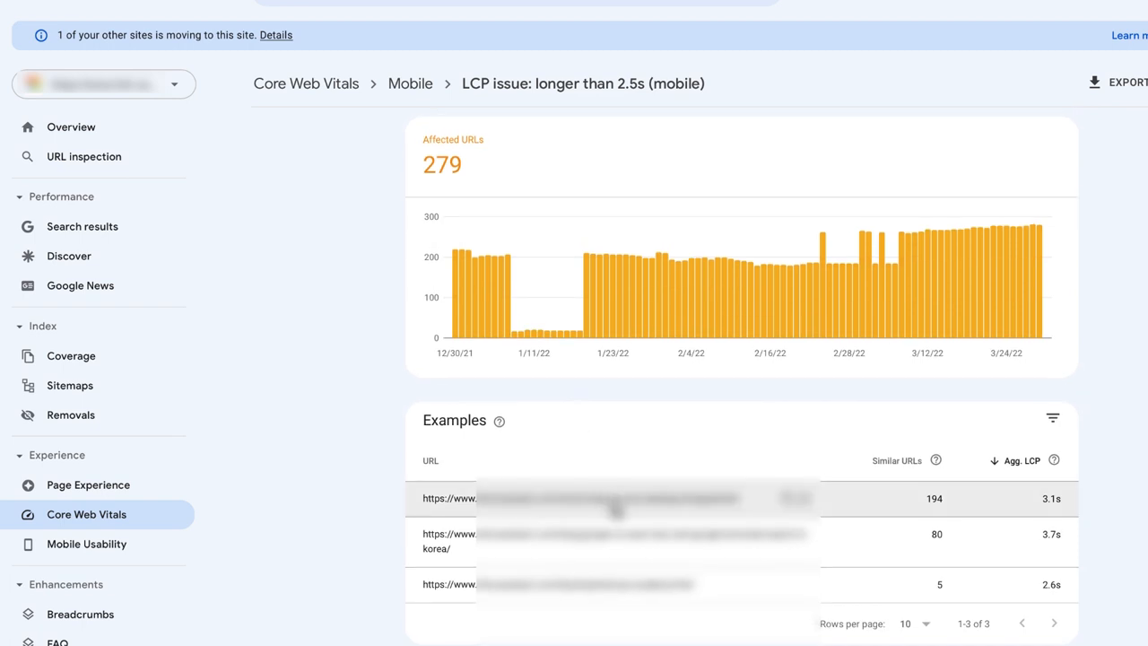
pyautogui.click(610, 498)
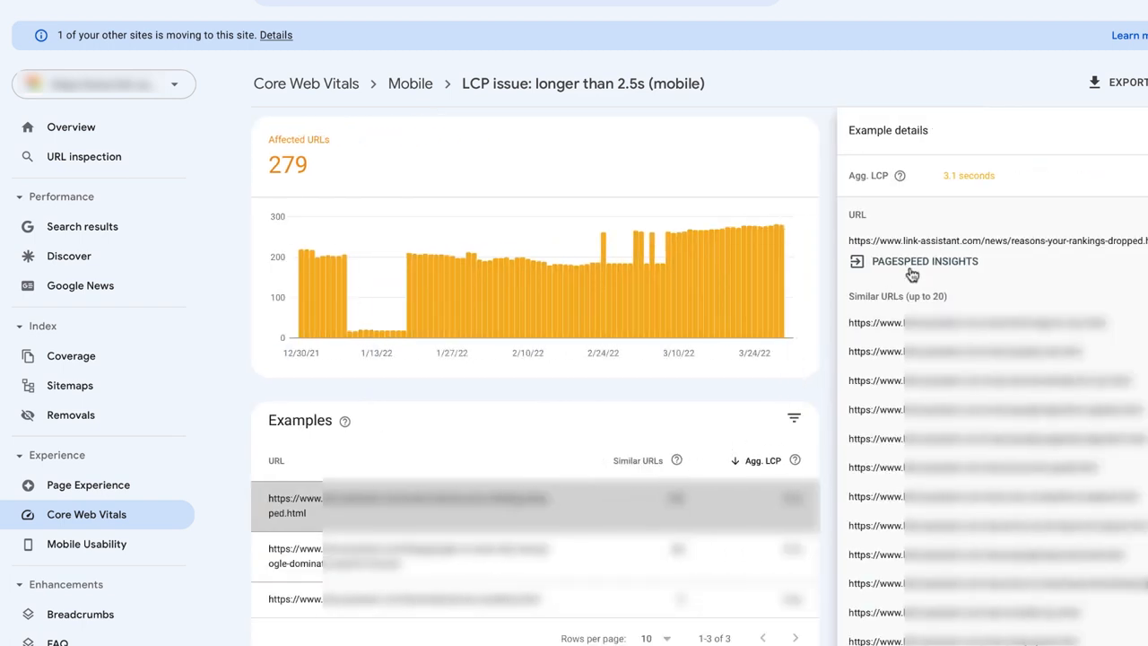
pyautogui.click(925, 262)
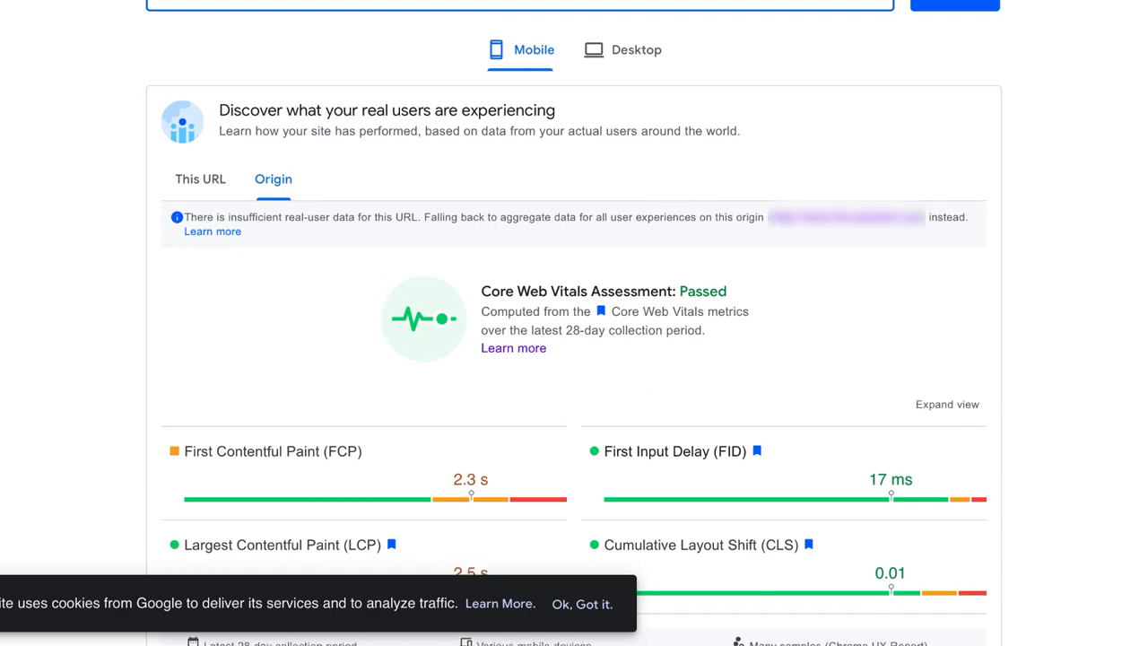
# Review the origin's real-user mobile Core Web Vitals metrics in PageSpeed Insights.
pyautogui.scroll(-3)
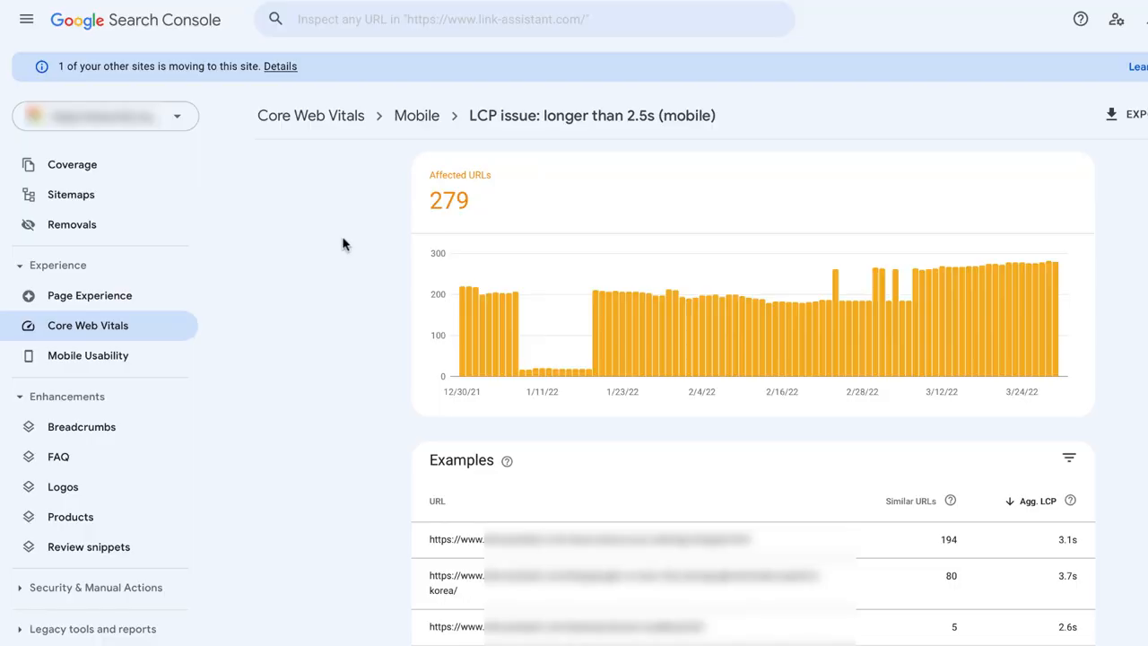
pyautogui.moveTo(88, 355)
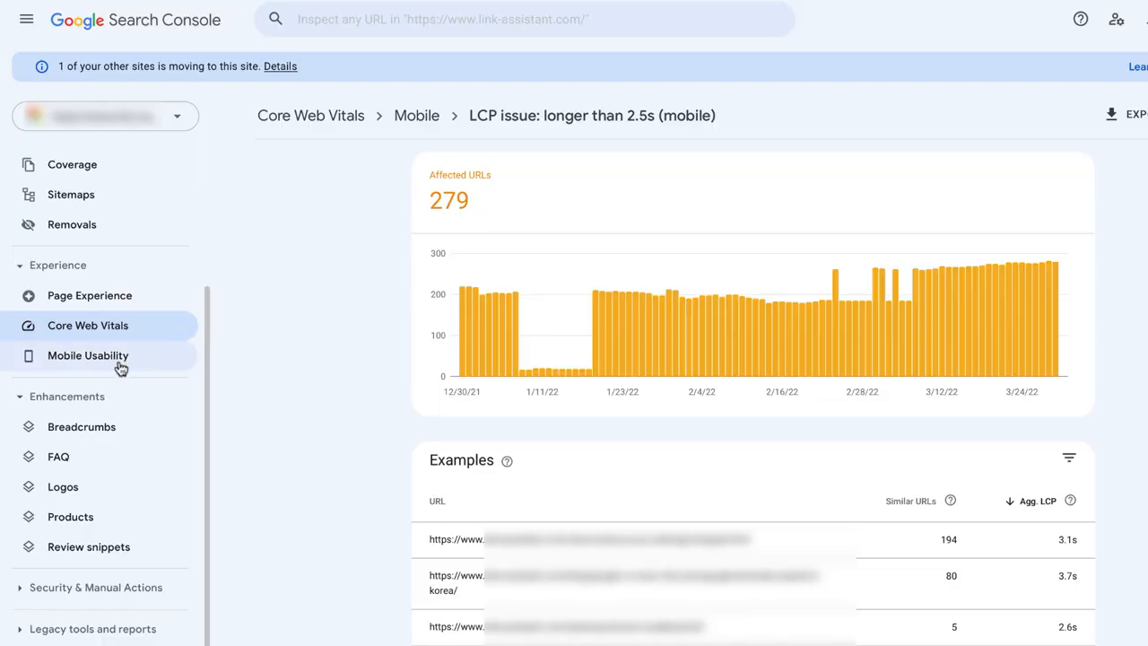
# Bring up Mobile Usability and the Content wider than screen issue with its example URLs.
pyautogui.click(88, 356)
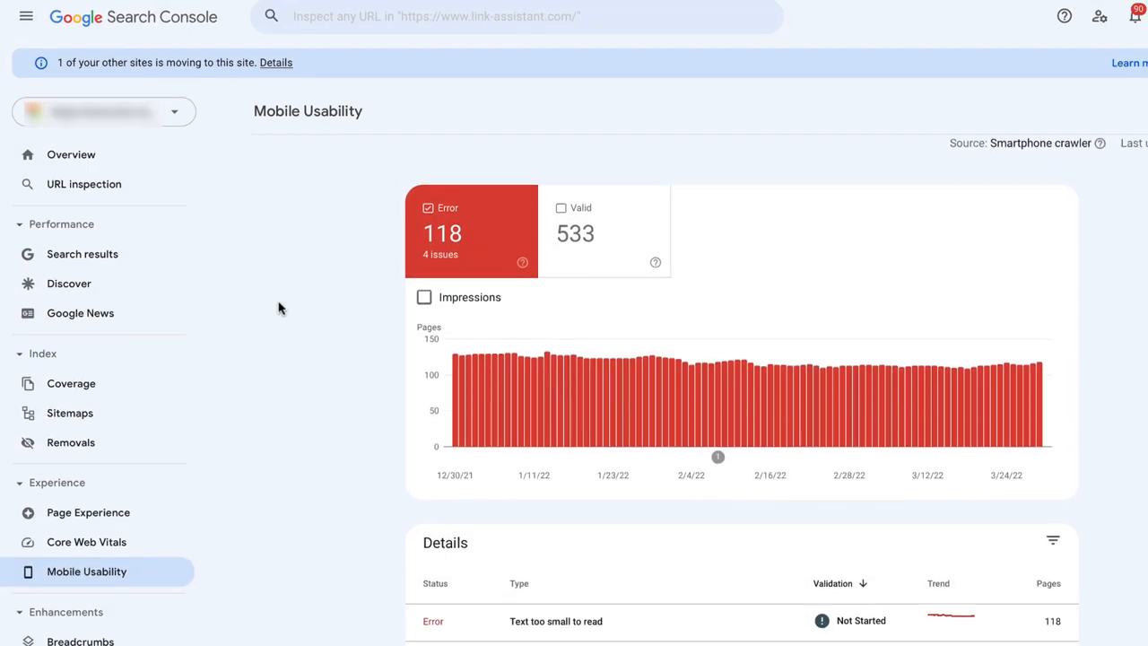
pyautogui.scroll(-3)
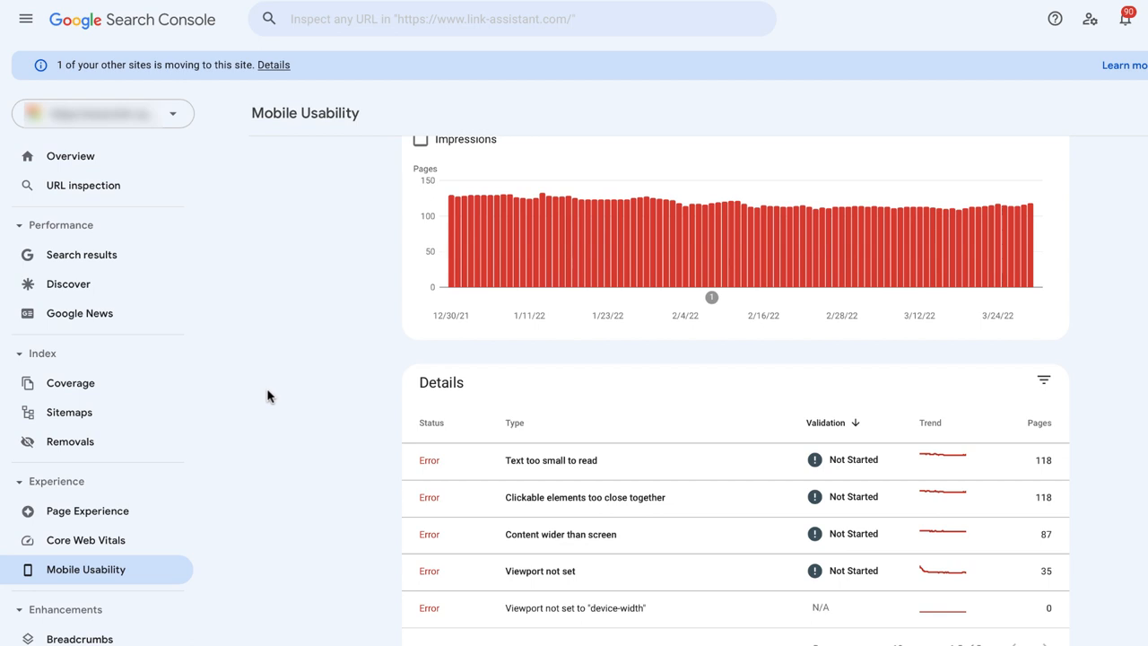
pyautogui.moveTo(574, 546)
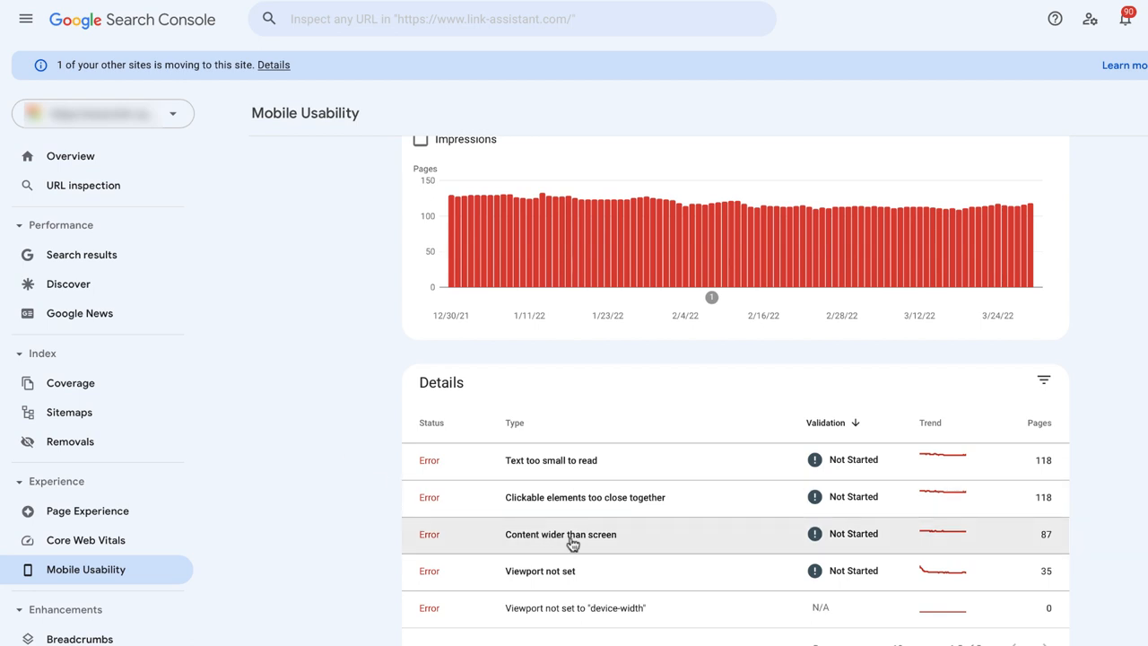
pyautogui.click(559, 534)
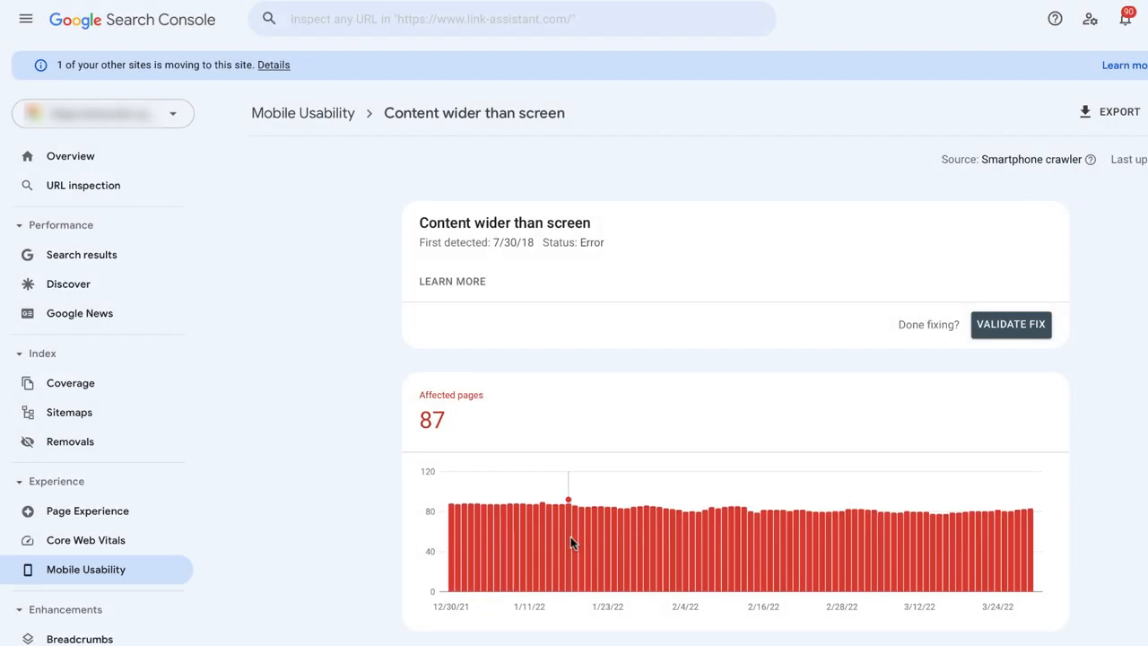
pyautogui.scroll(-3)
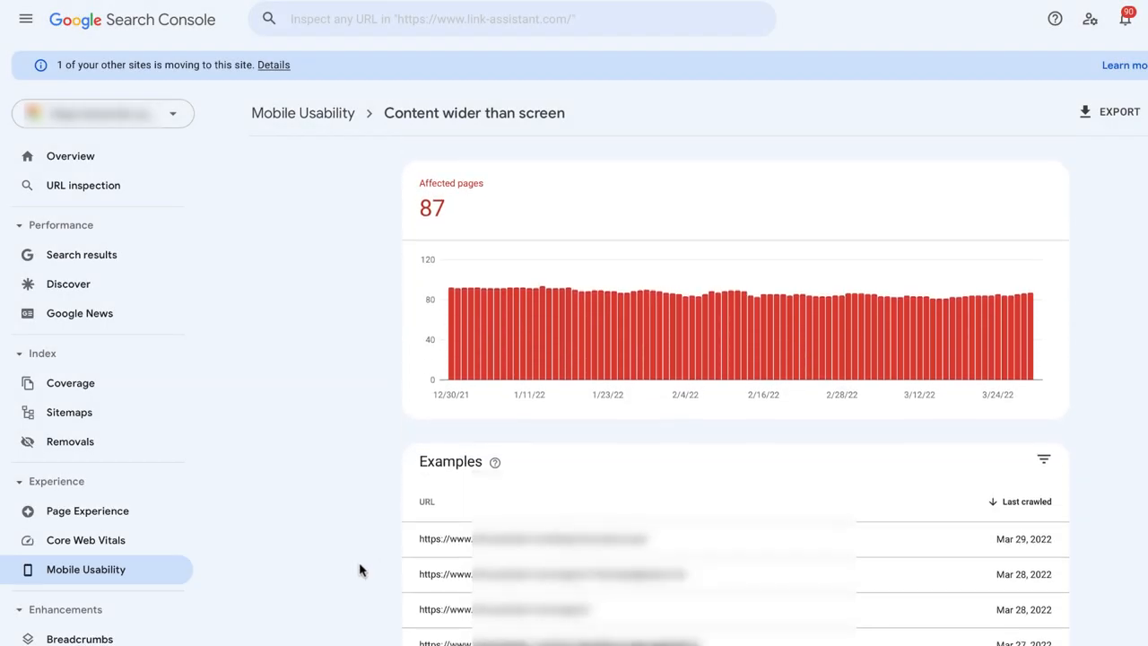
pyautogui.scroll(-3)
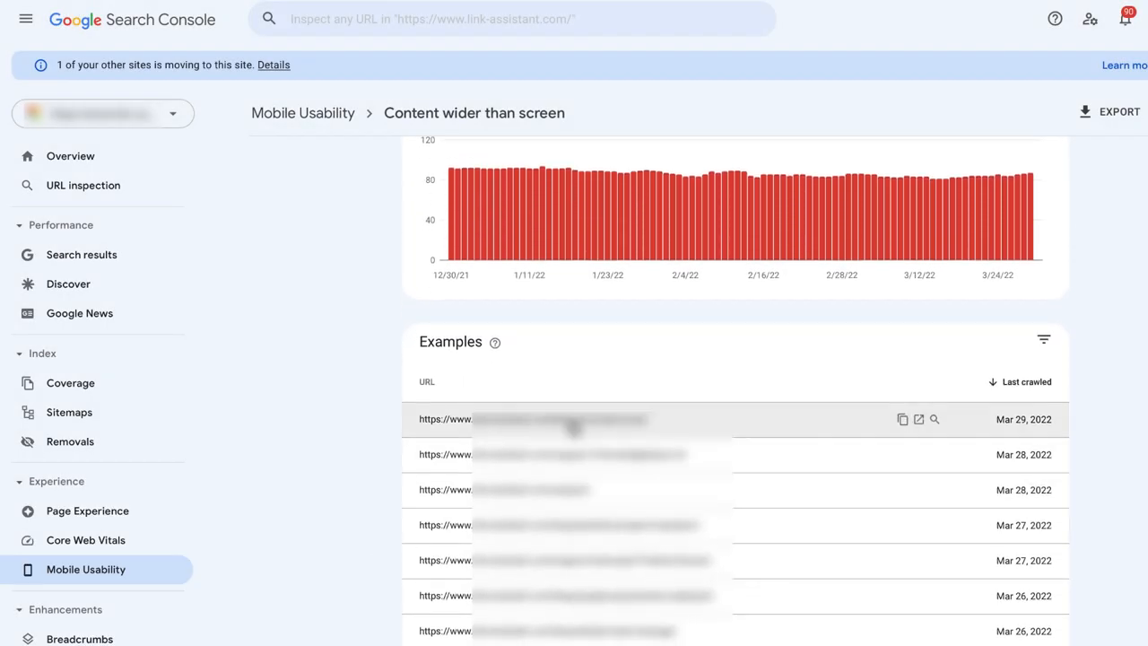
pyautogui.moveTo(936, 419)
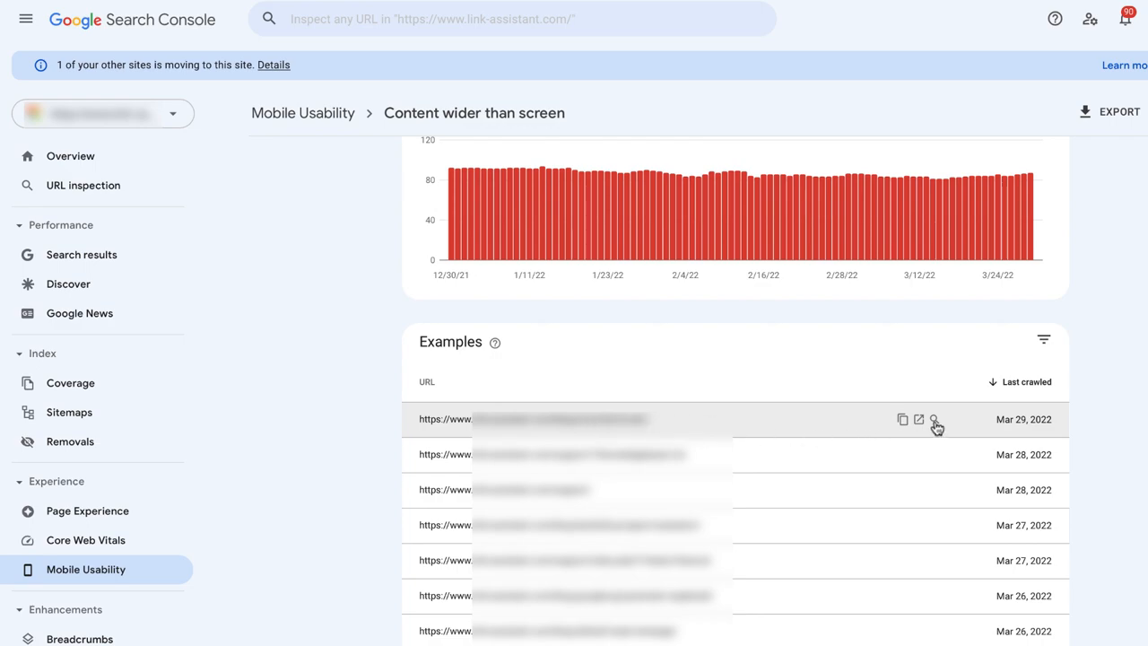
# Inspect the first example URL, find it not mobile friendly, and return to the issue.
pyautogui.click(936, 420)
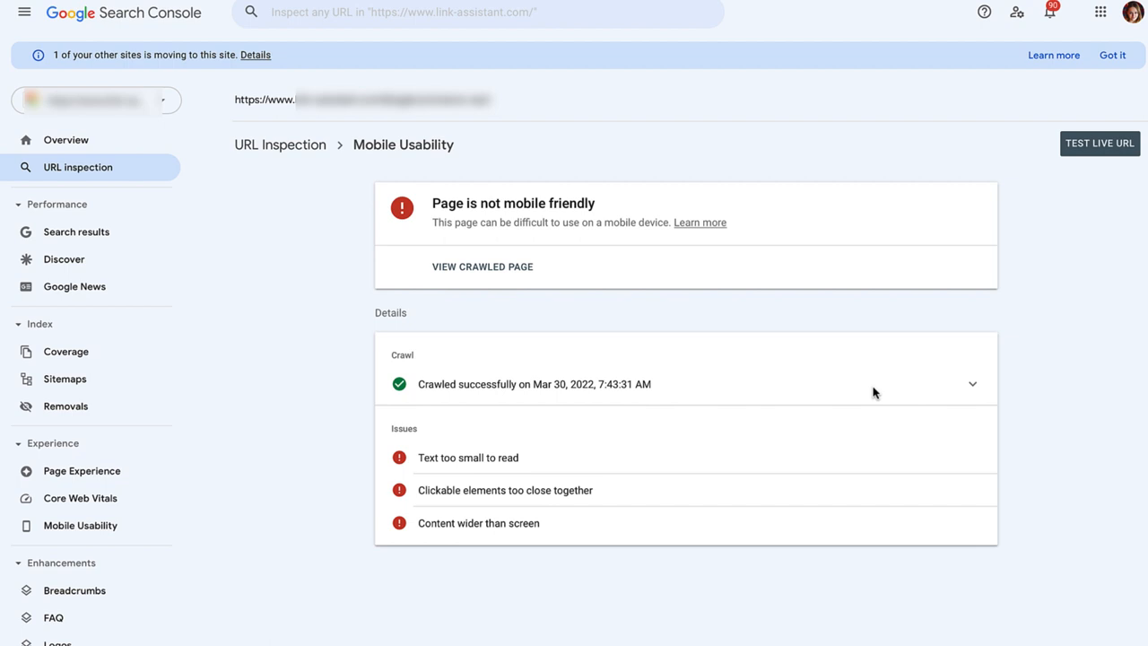
pyautogui.click(477, 524)
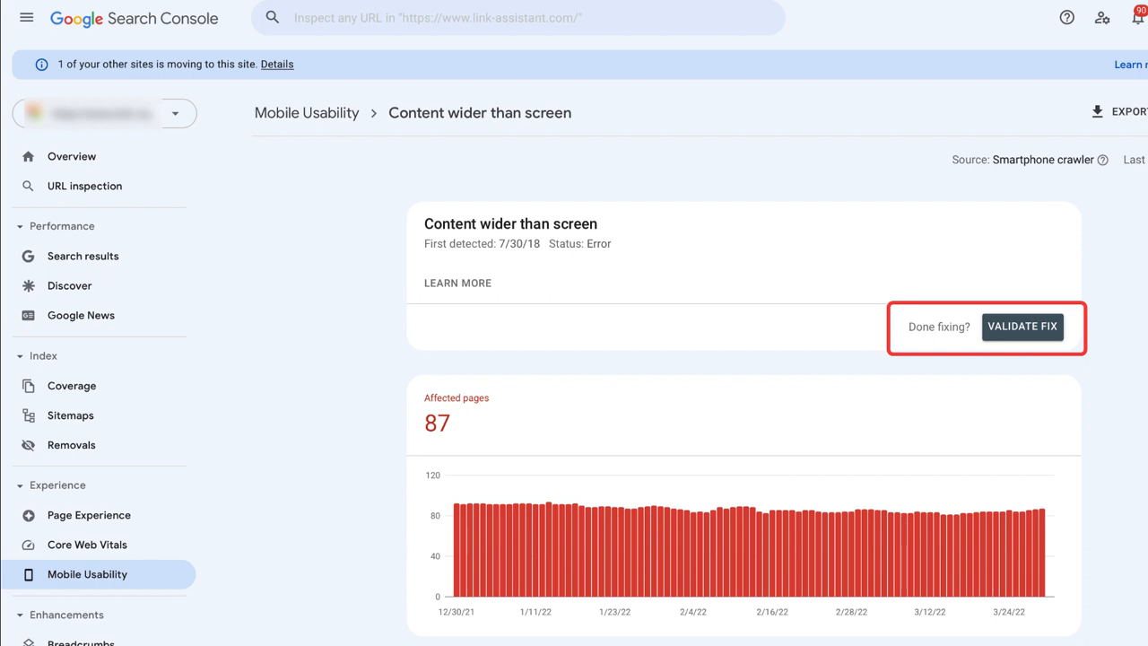
pyautogui.scroll(-3)
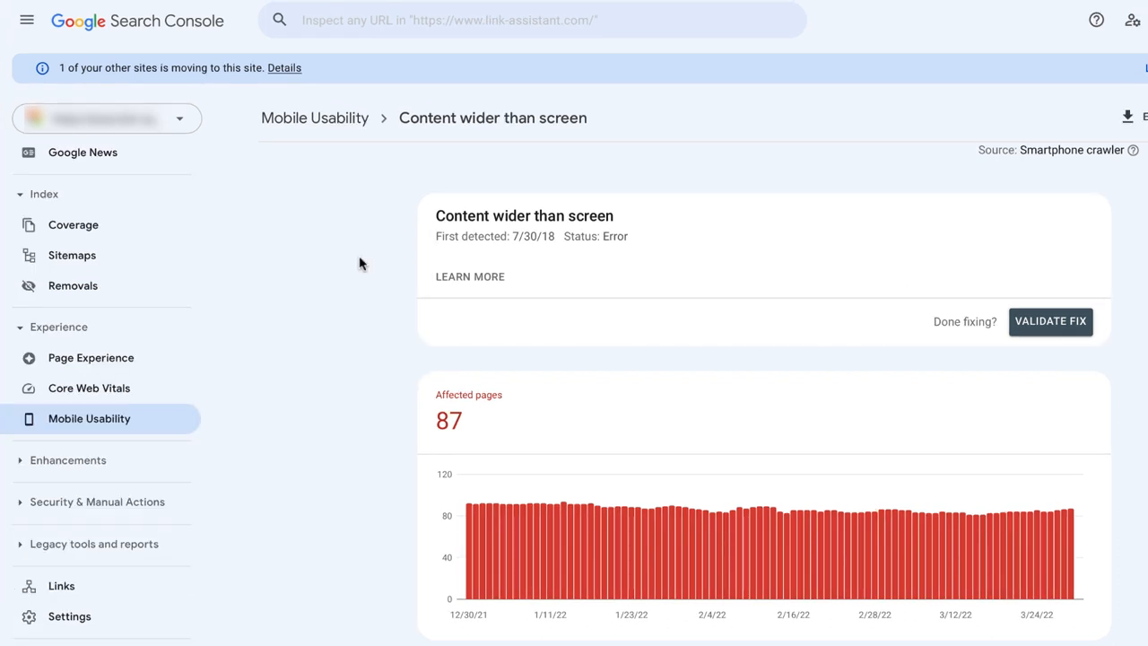
# In Review snippets, inspect an example page from the Missing field "name" (in "author") issue.
pyautogui.click(68, 459)
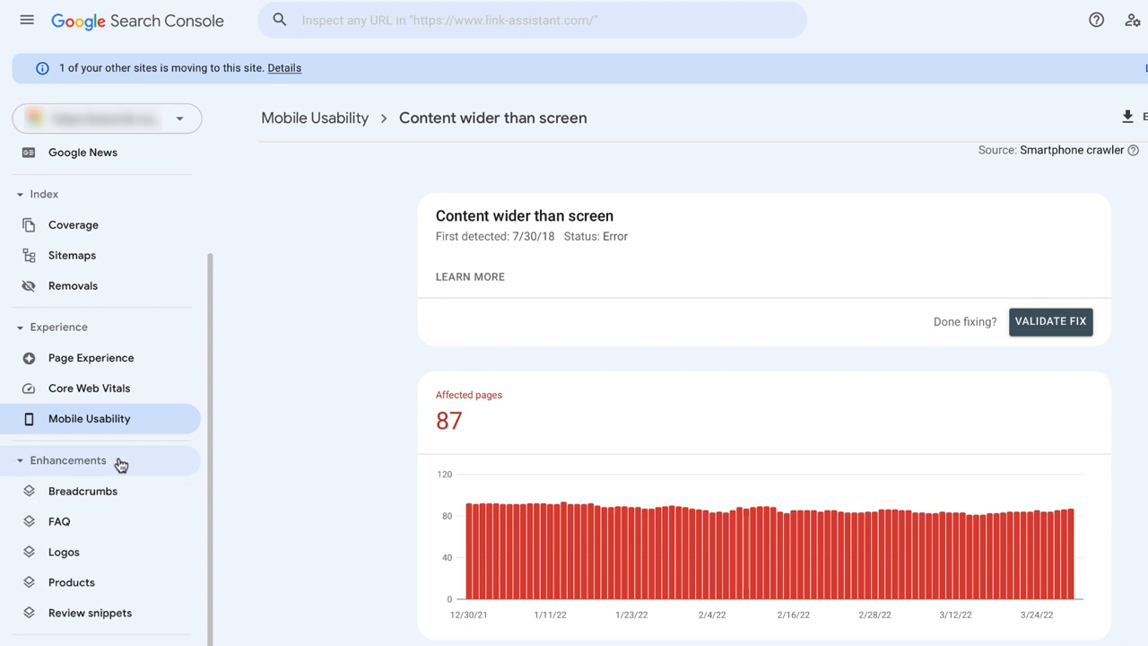
pyautogui.scroll(-3)
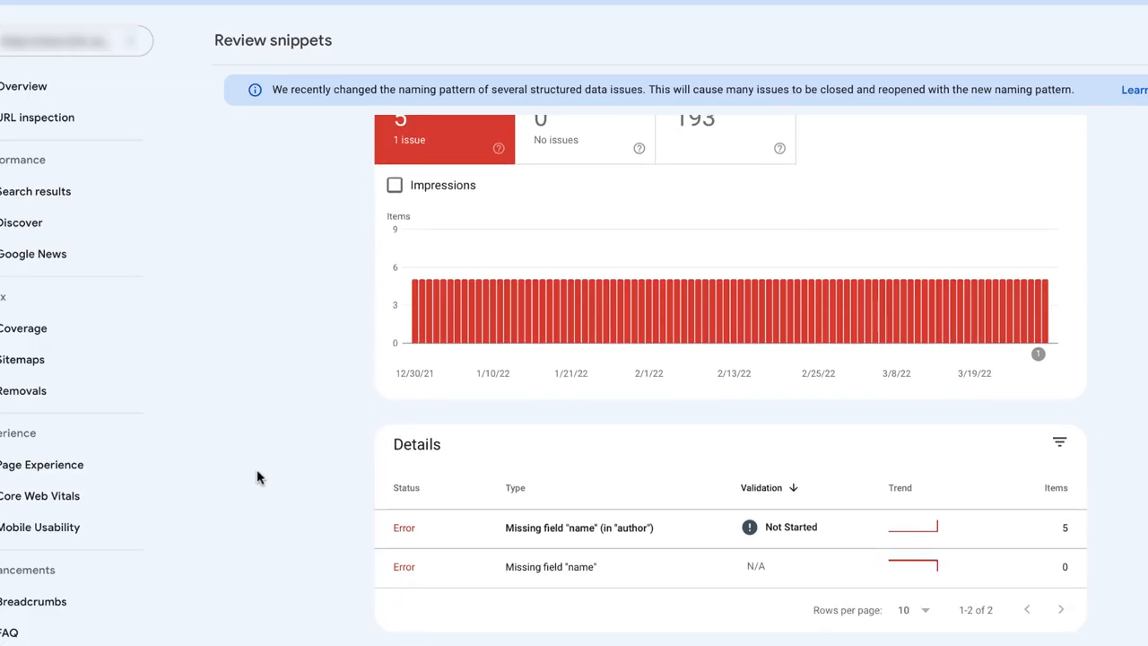
pyautogui.click(577, 527)
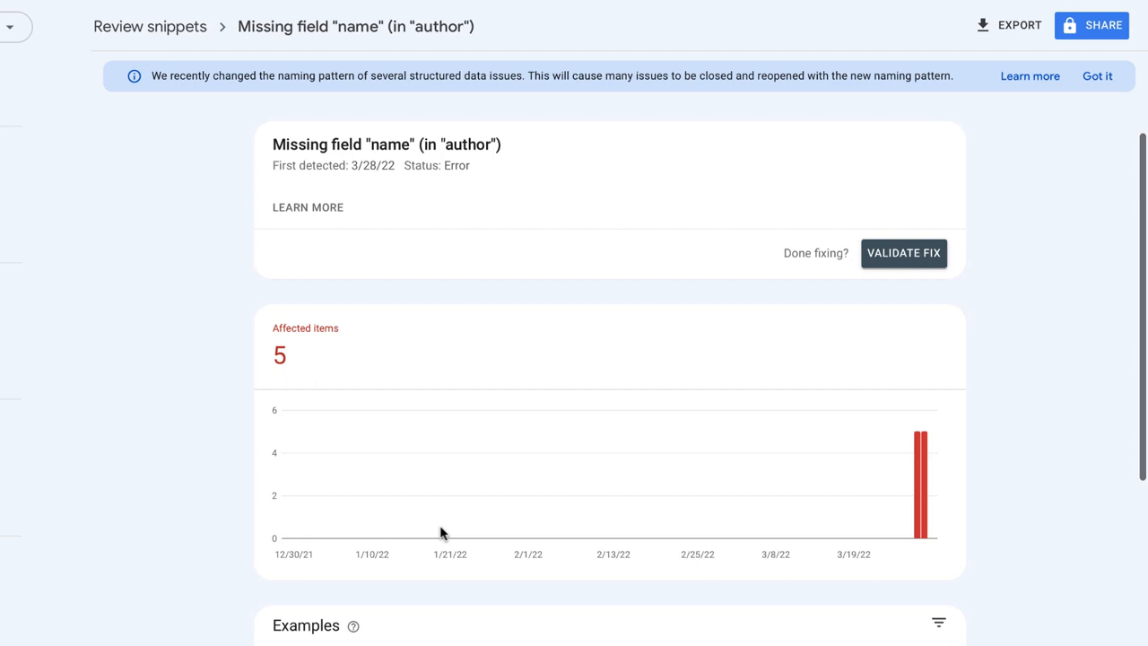
pyautogui.scroll(-3)
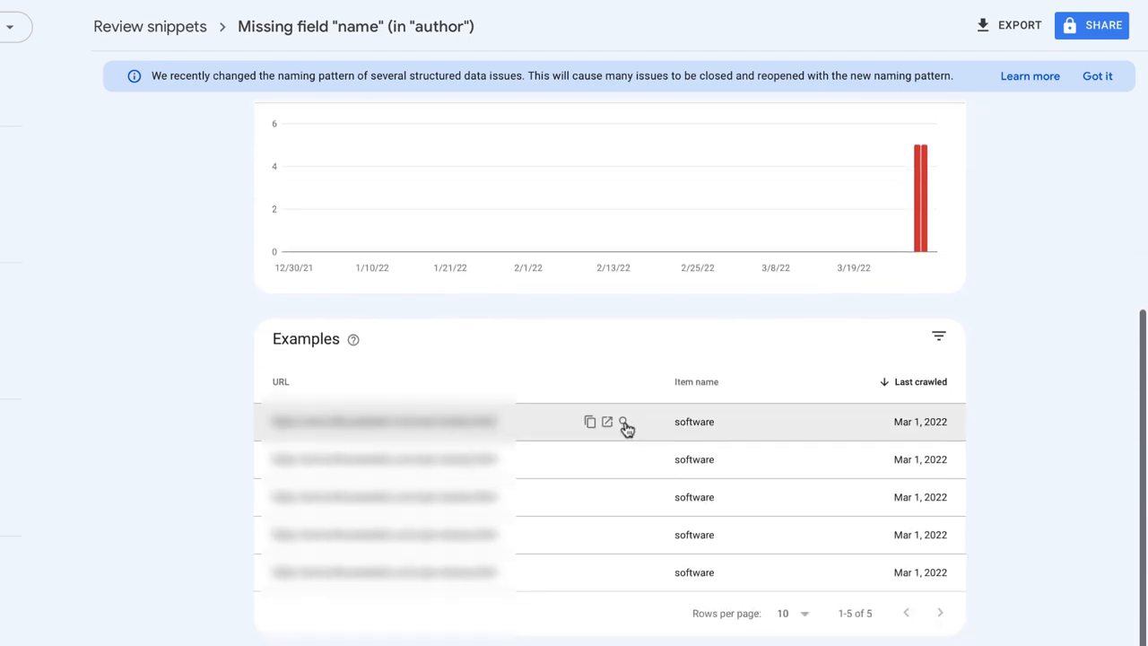
pyautogui.click(624, 421)
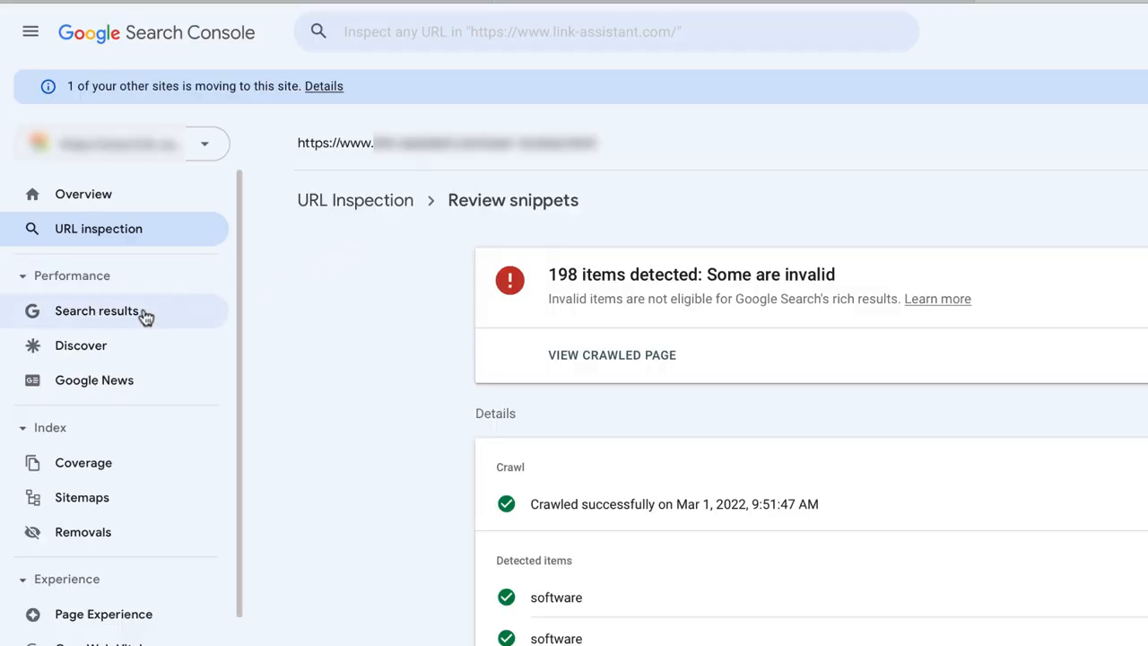
# Show the Performance on Search results report with its top queries table.
pyautogui.click(96, 310)
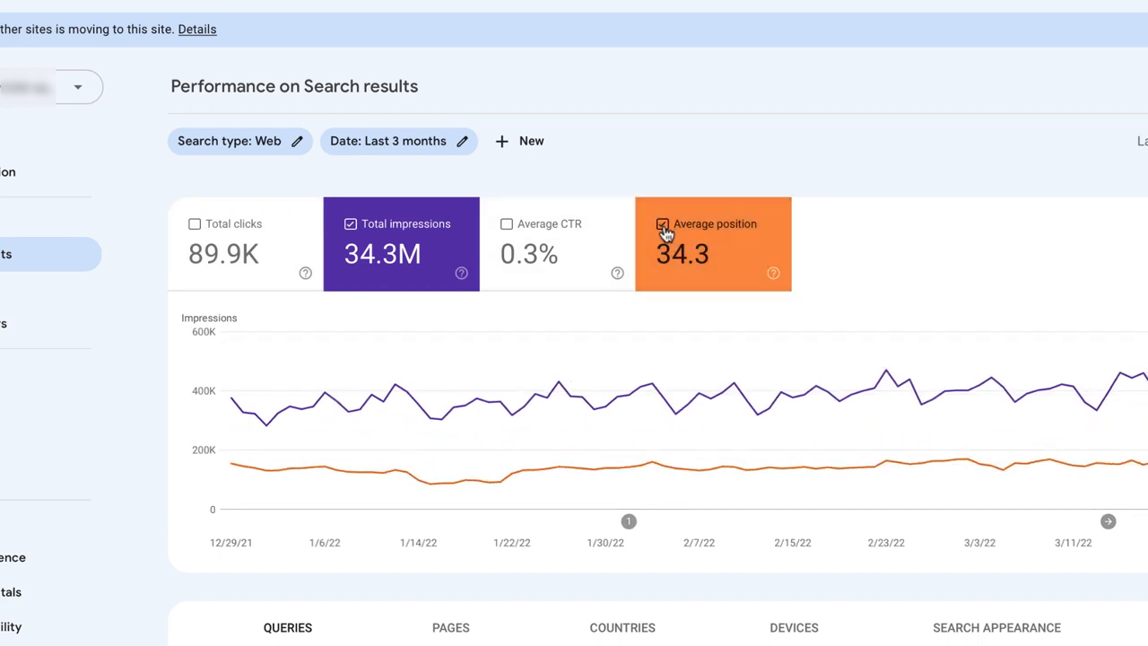
pyautogui.moveTo(590, 263)
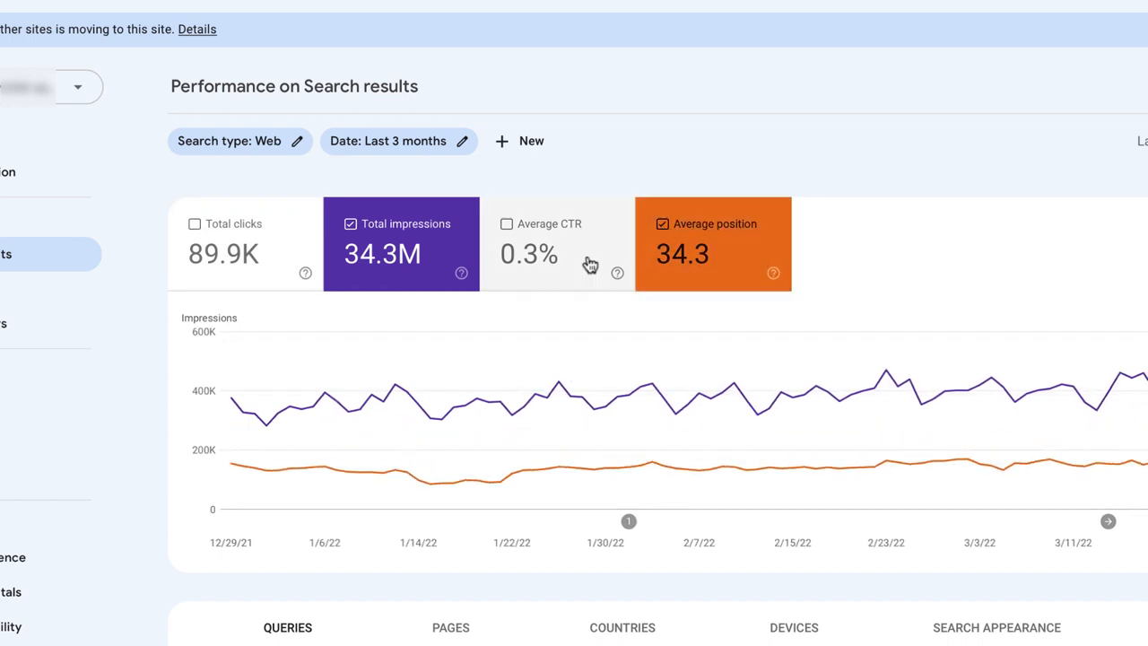
pyautogui.scroll(-3)
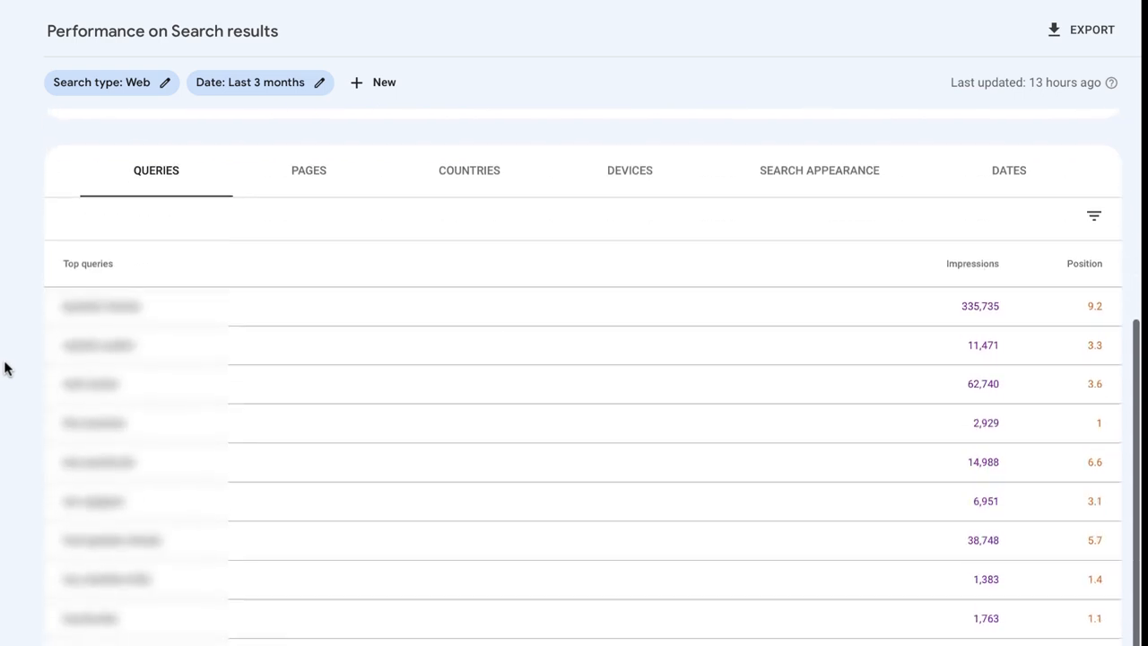
pyautogui.scroll(3)
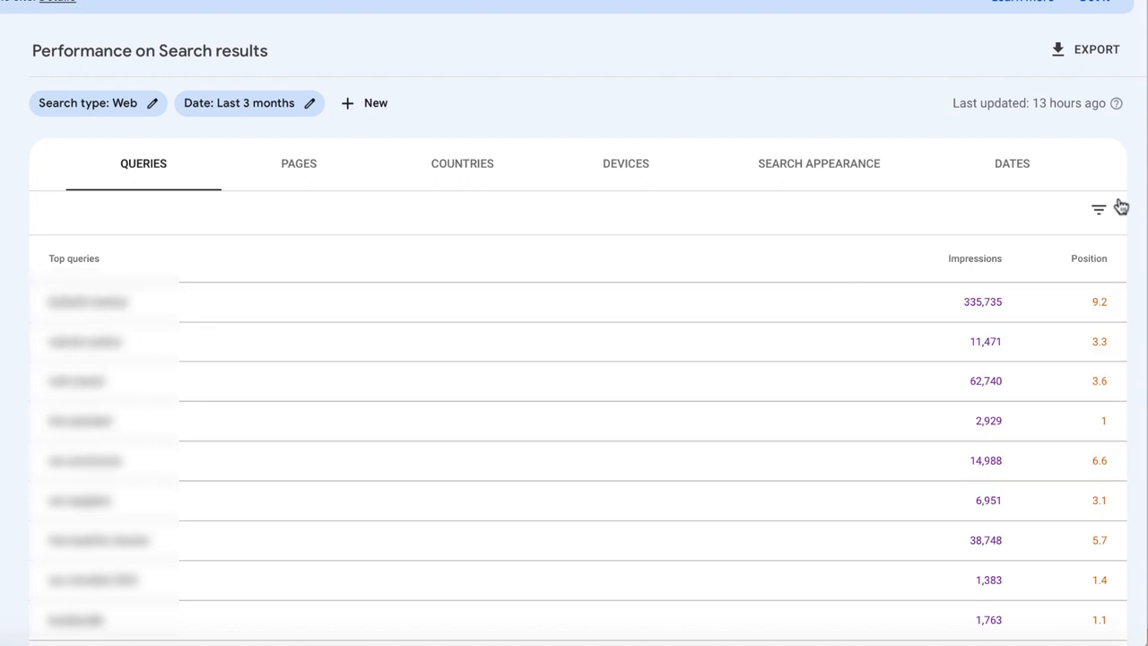
# Filter the queries table to Position greater than 10.
pyautogui.click(1098, 209)
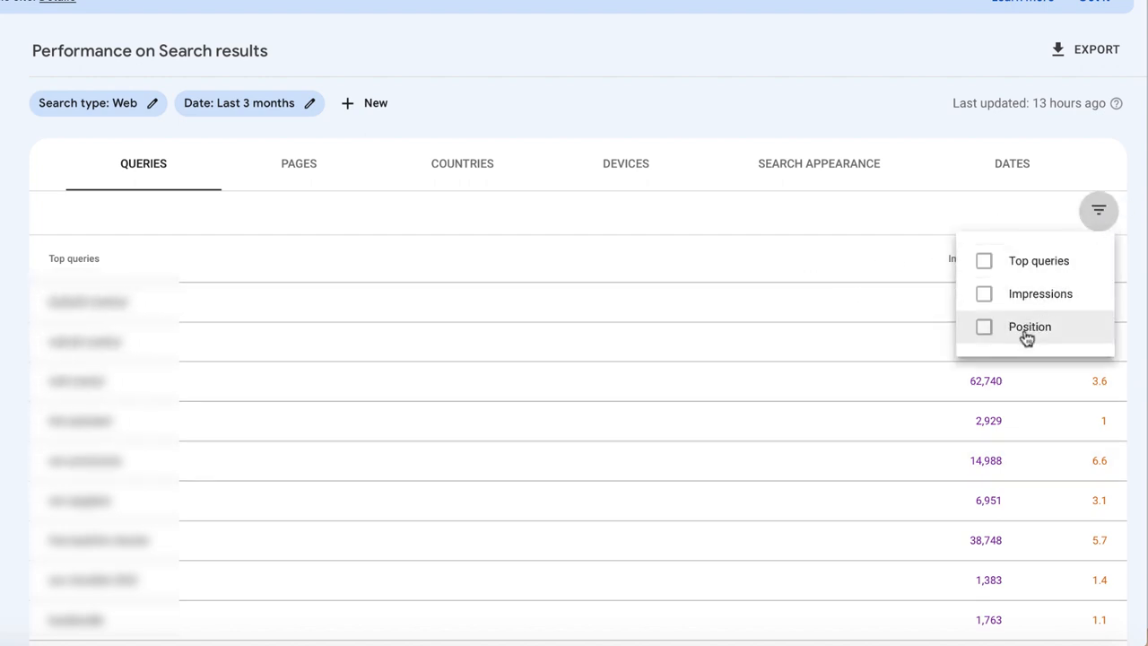
pyautogui.click(1029, 326)
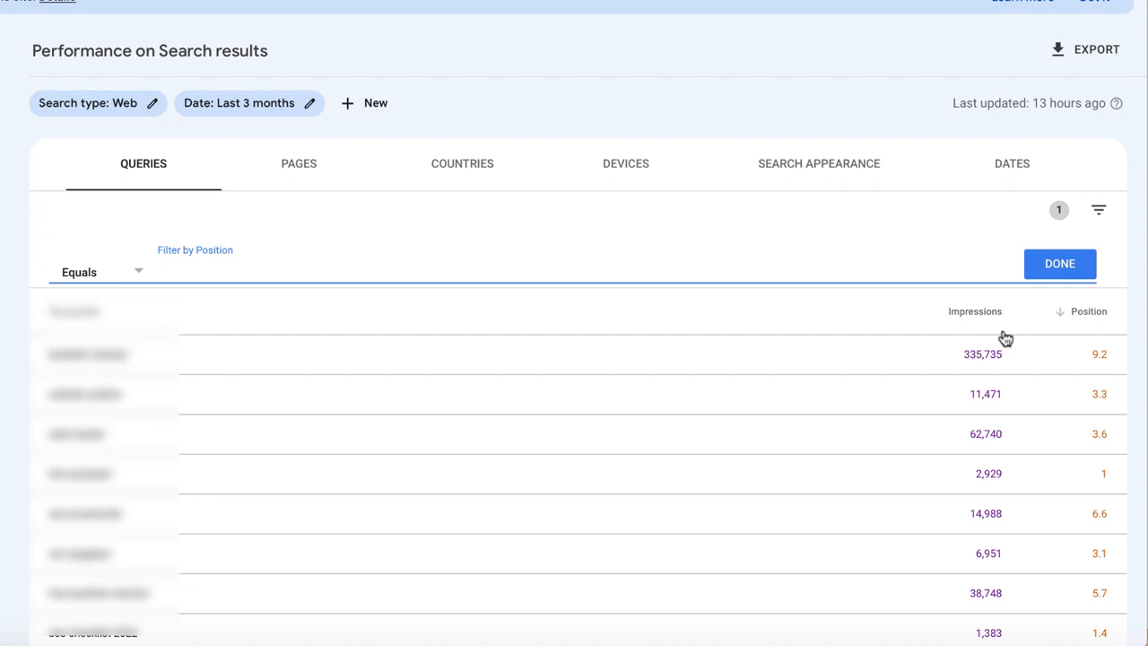
pyautogui.click(99, 272)
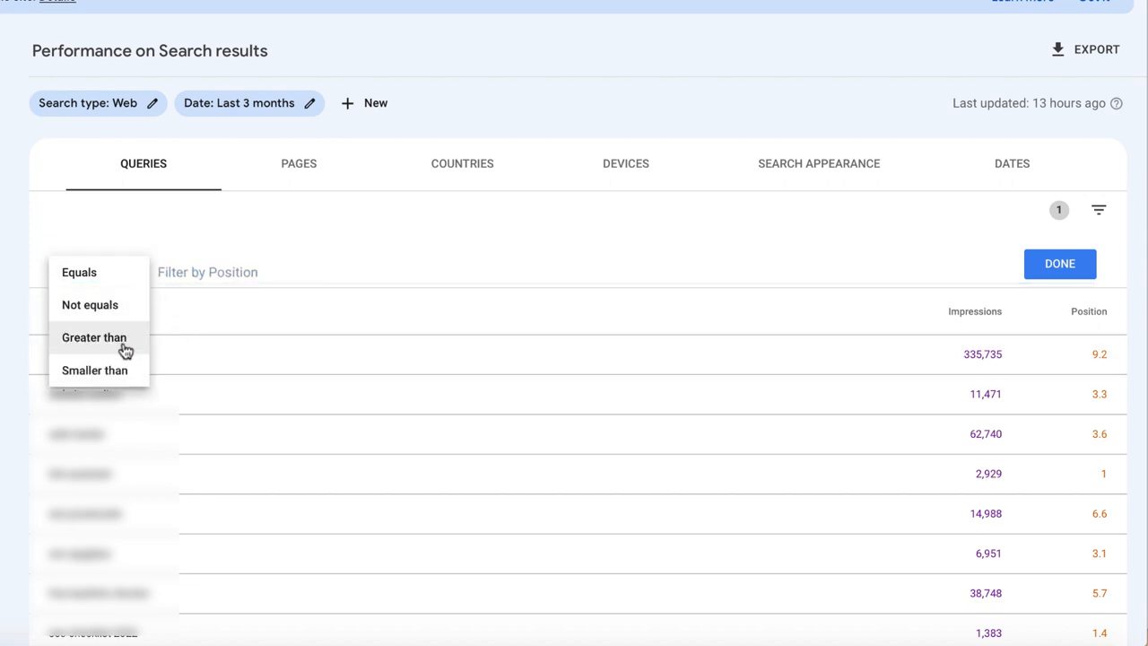
pyautogui.click(93, 337)
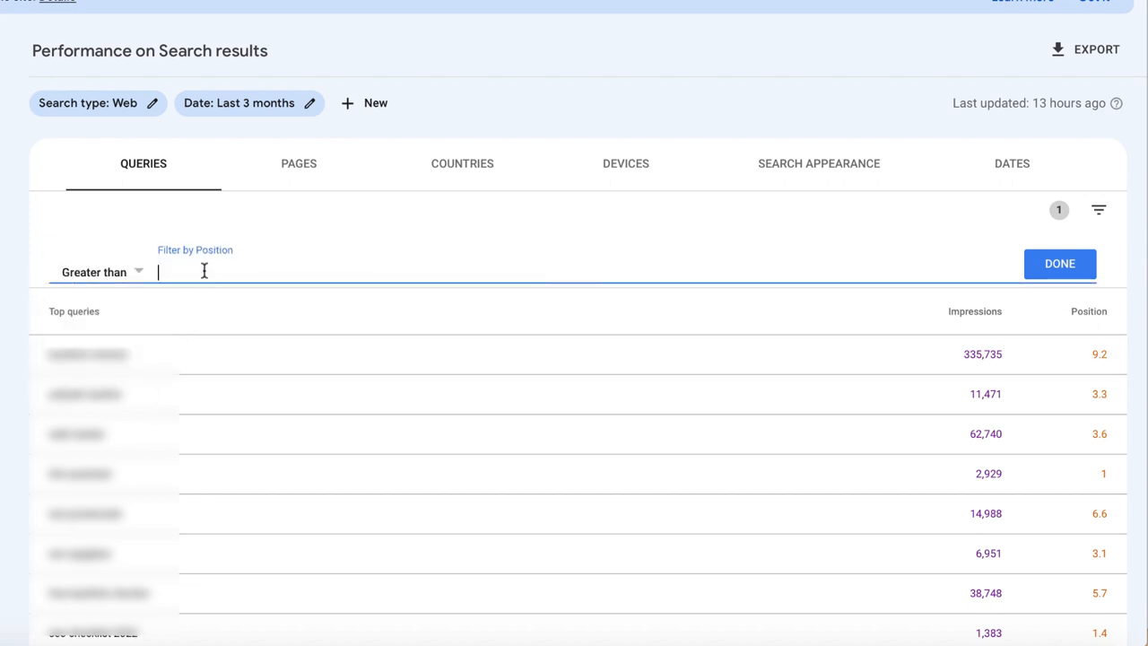
pyautogui.write('10')
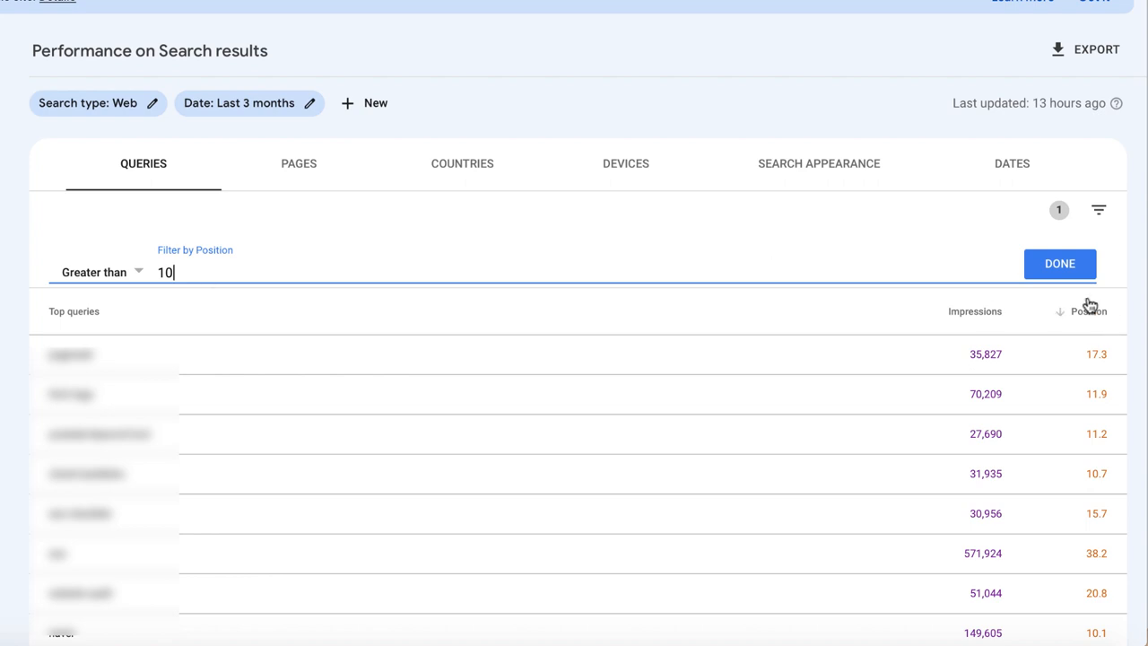
pyautogui.click(1058, 262)
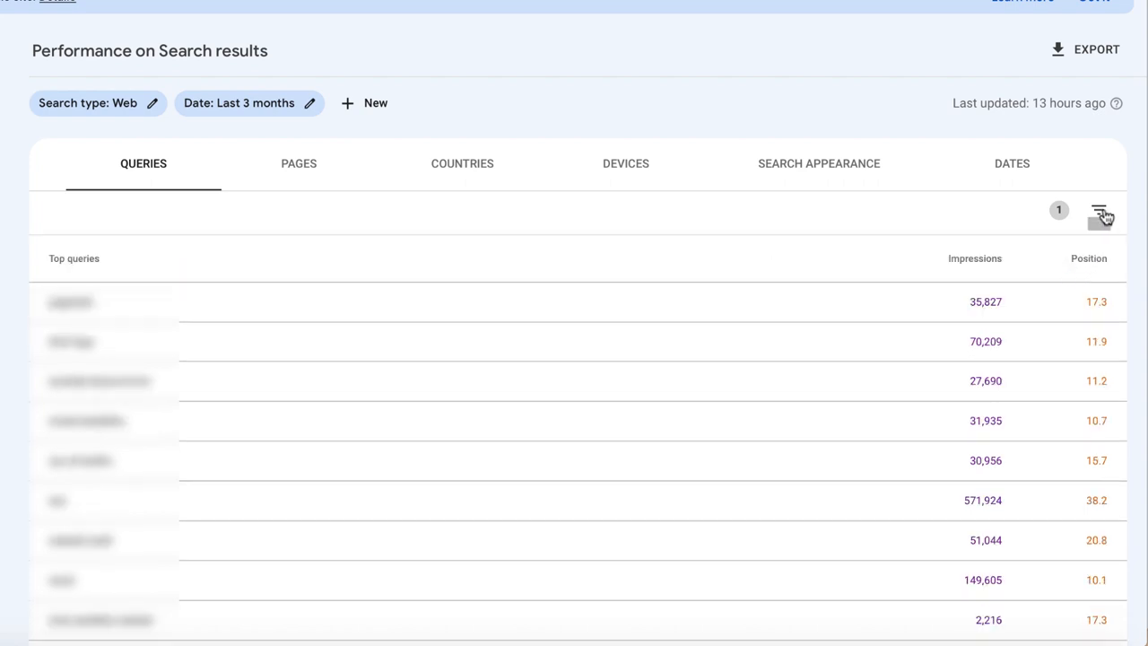
# Add an Impressions greater than 8000 filter to the queries table.
pyautogui.click(1098, 210)
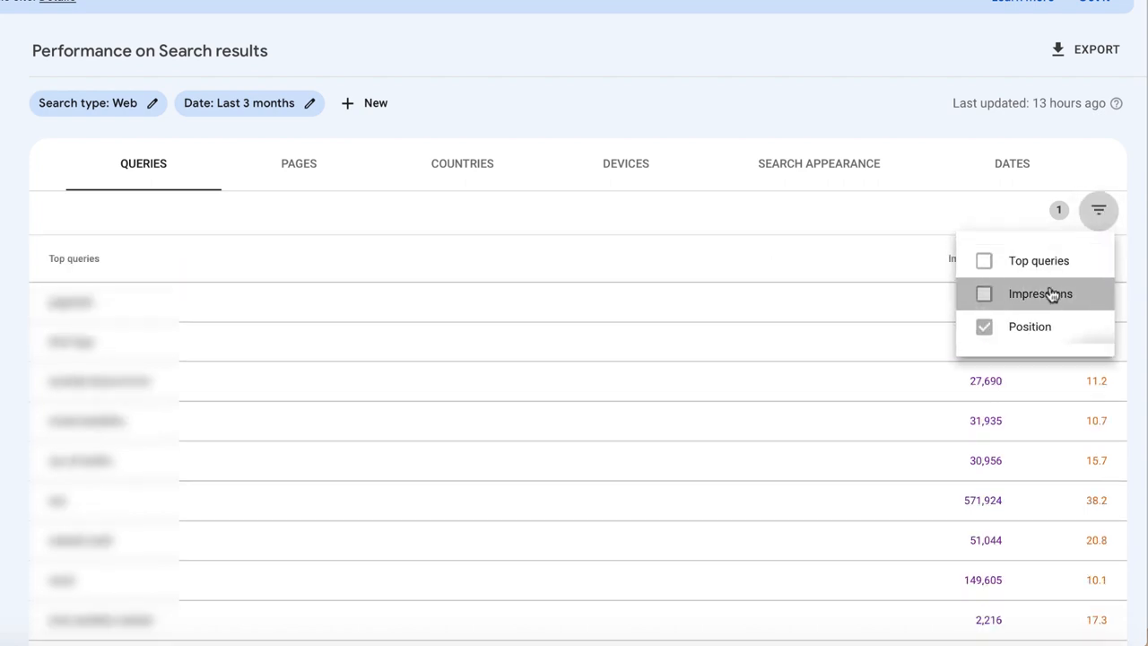
pyautogui.click(983, 294)
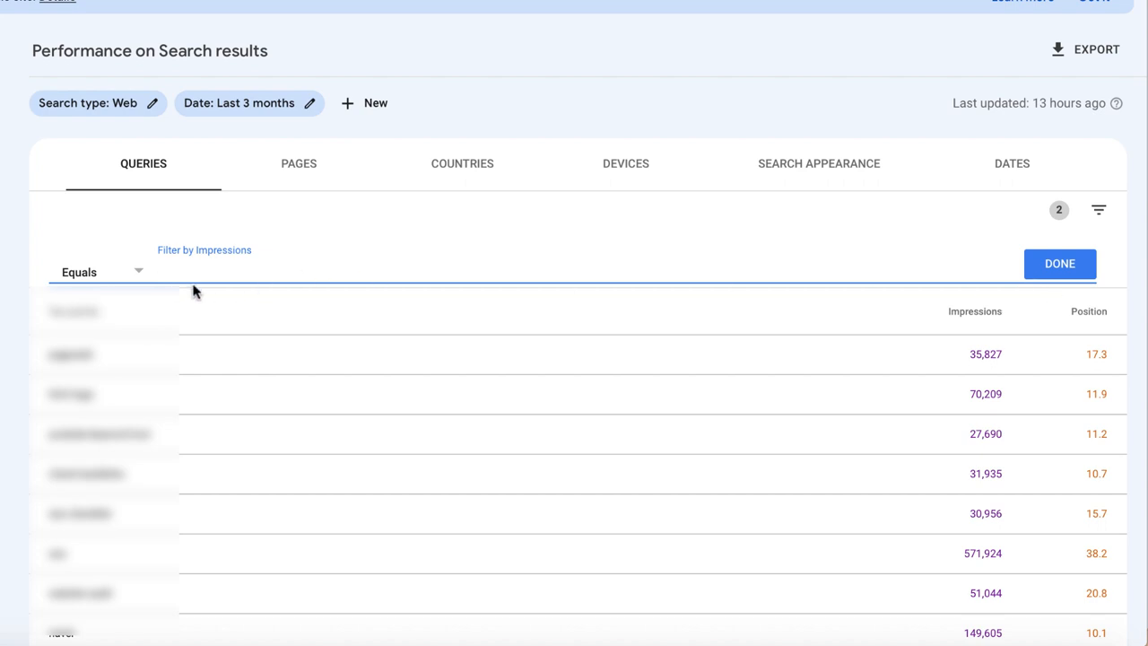
pyautogui.click(99, 273)
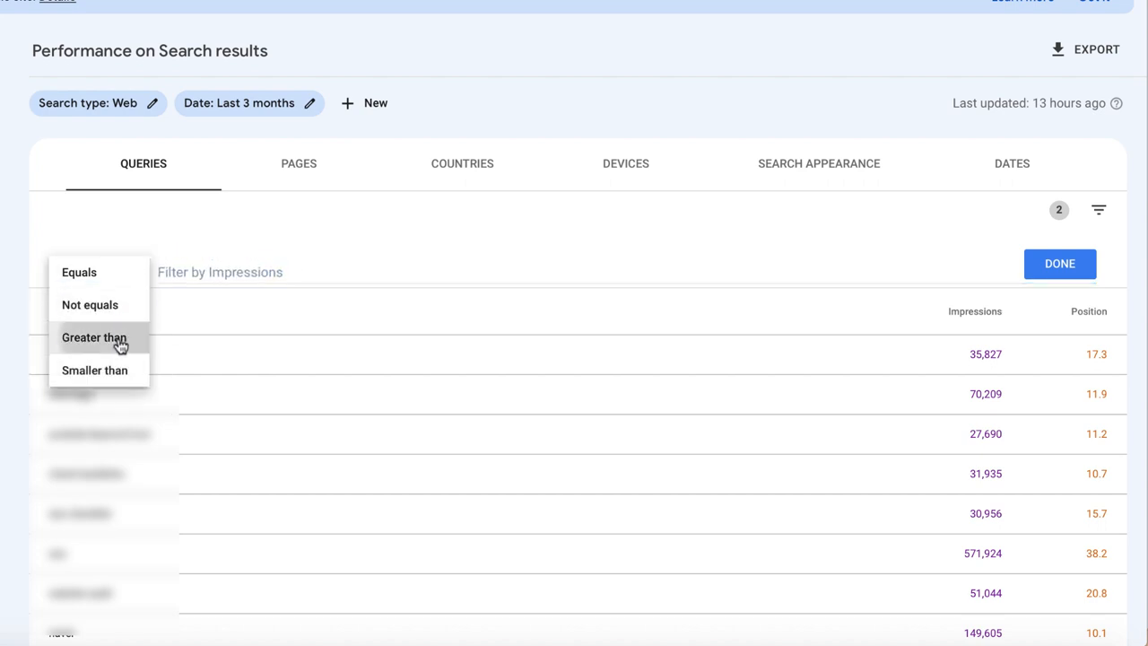
pyautogui.click(93, 337)
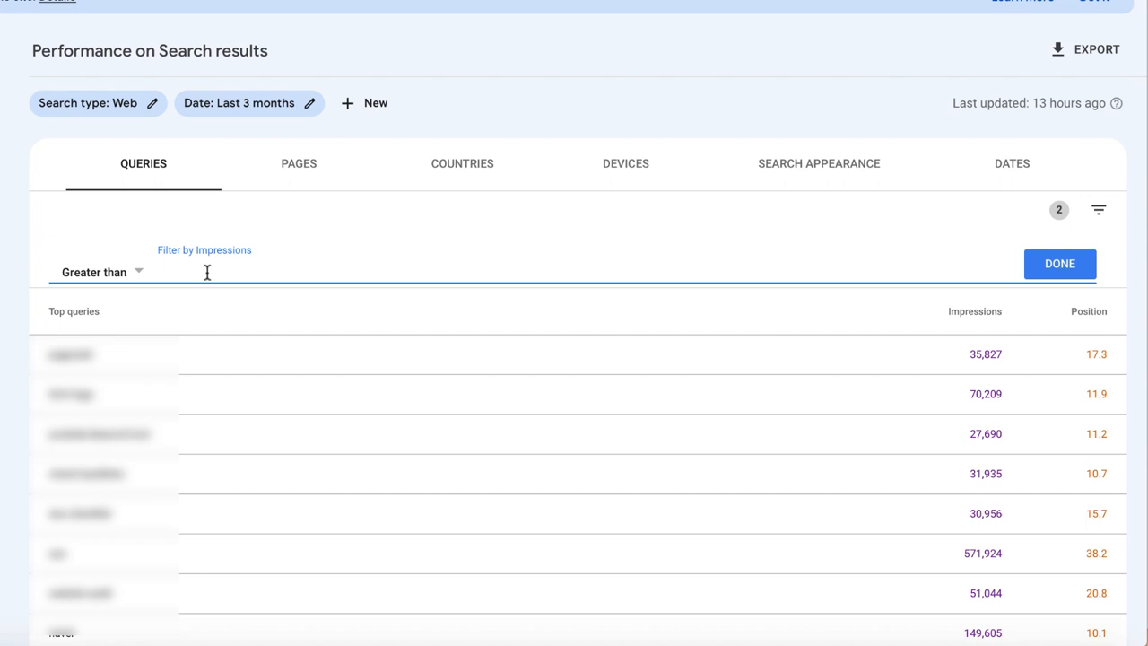
pyautogui.write('8000')
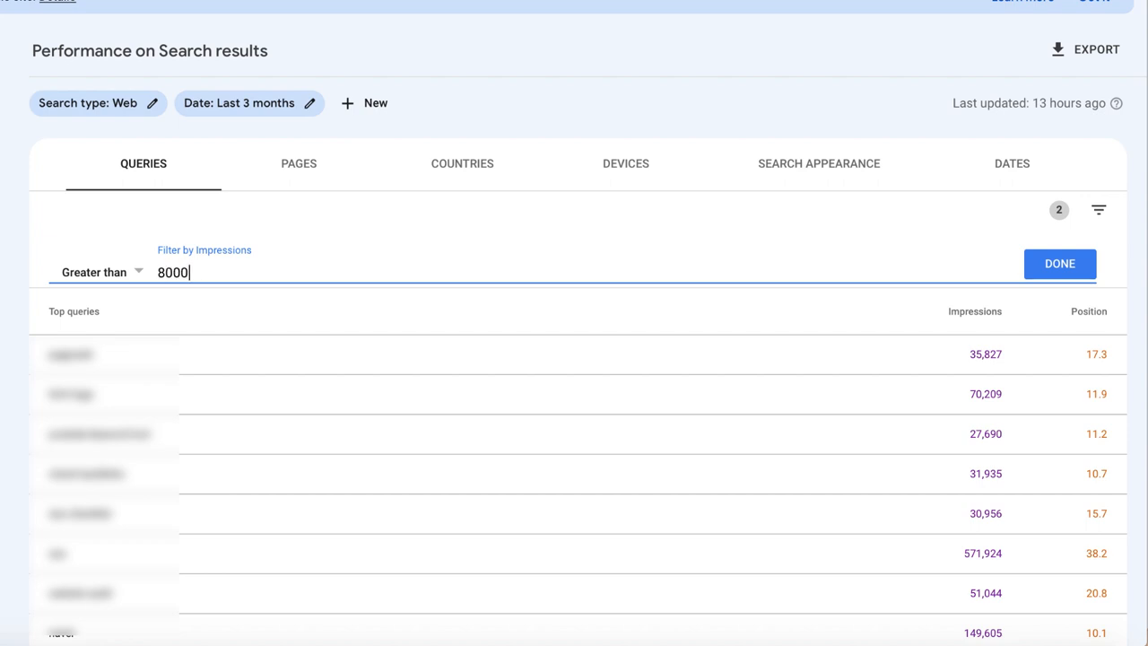
pyautogui.click(1057, 262)
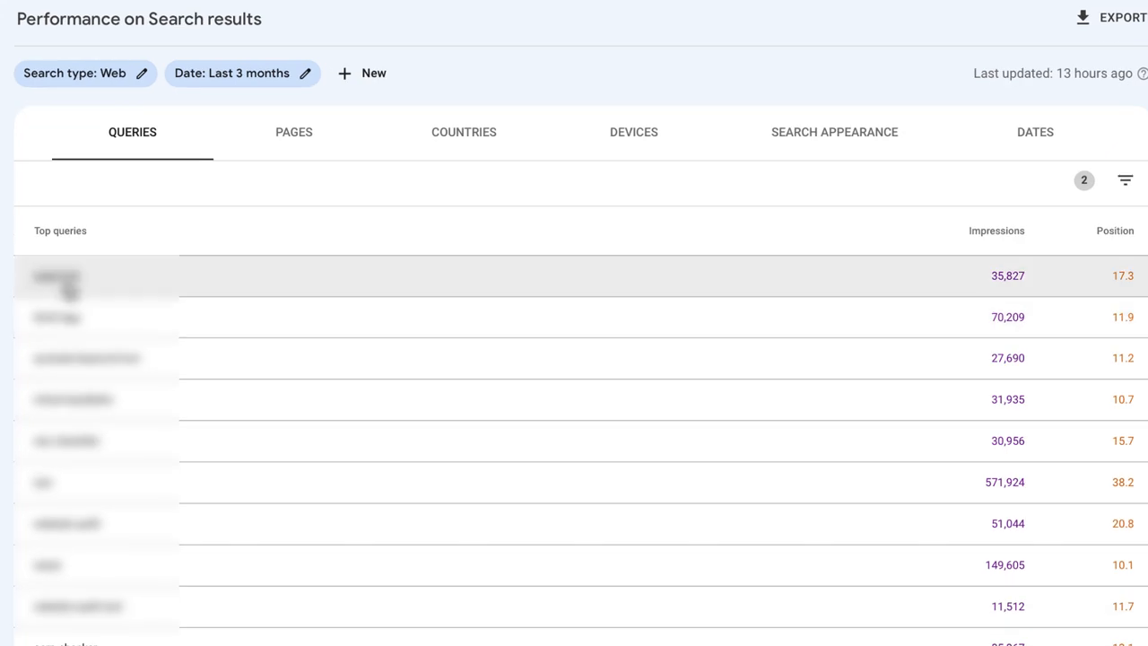
# Focus the report on the pagerank query and view the pages ranking for it.
pyautogui.click(56, 276)
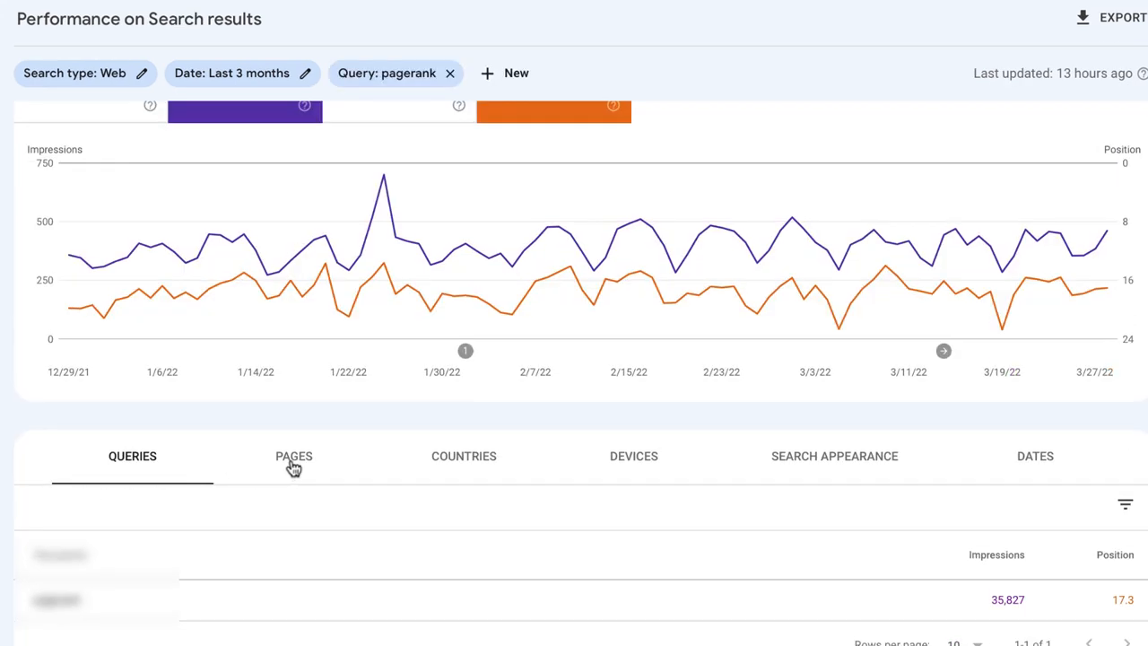
pyautogui.click(294, 456)
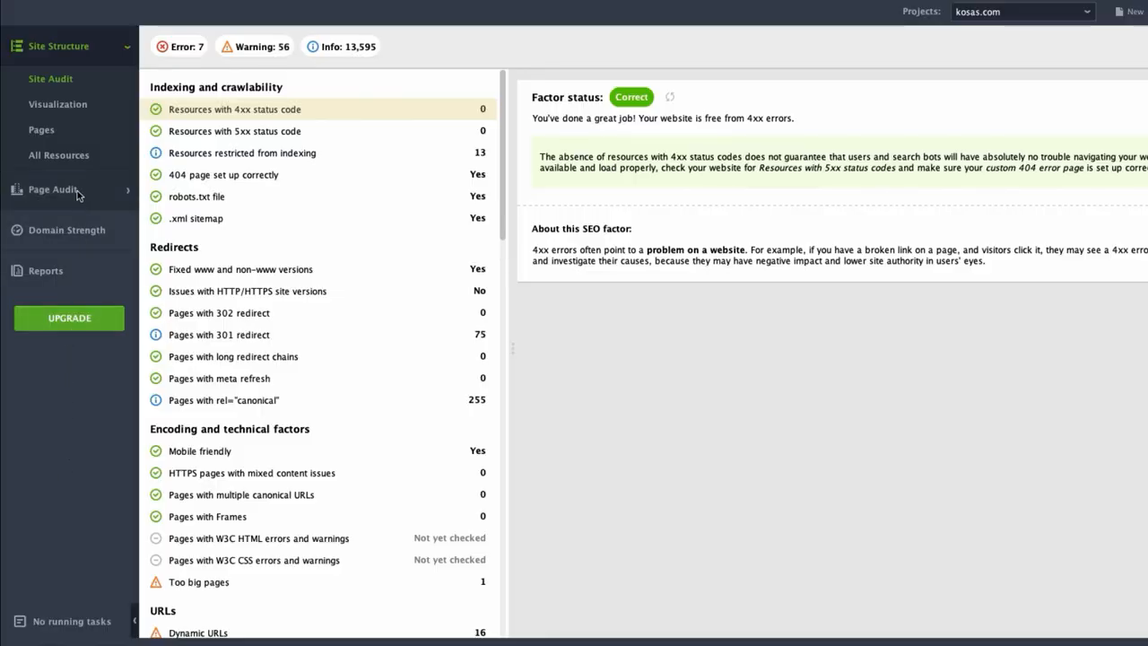
# In Content Editor, choose to optimize the existing kosas.com About page.
pyautogui.click(50, 190)
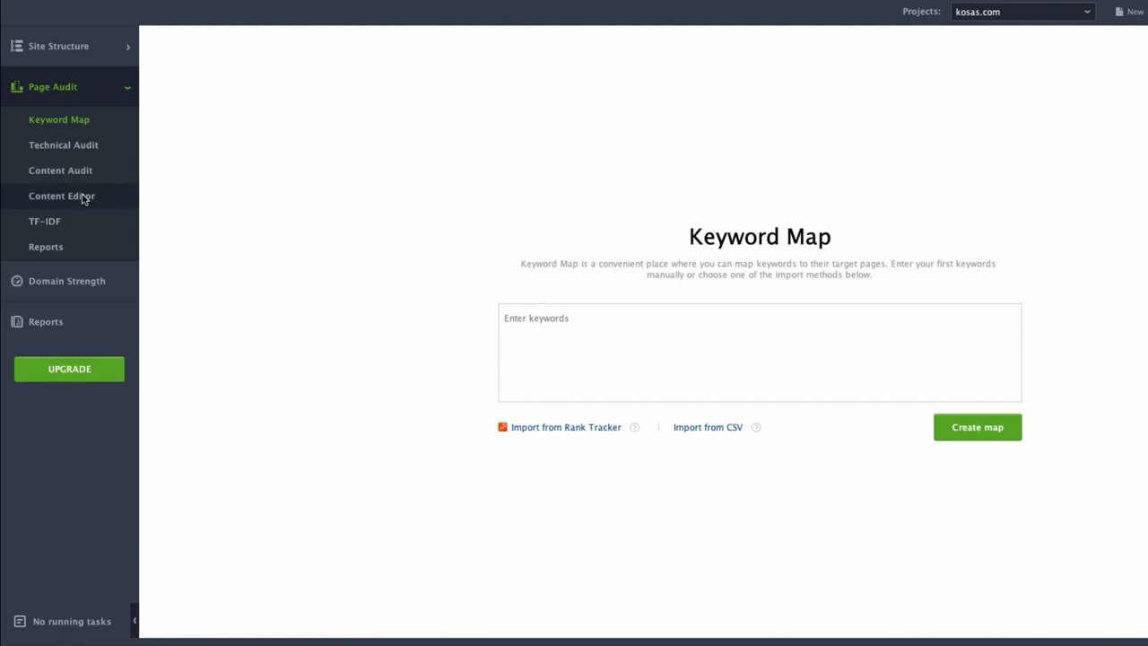
pyautogui.click(61, 196)
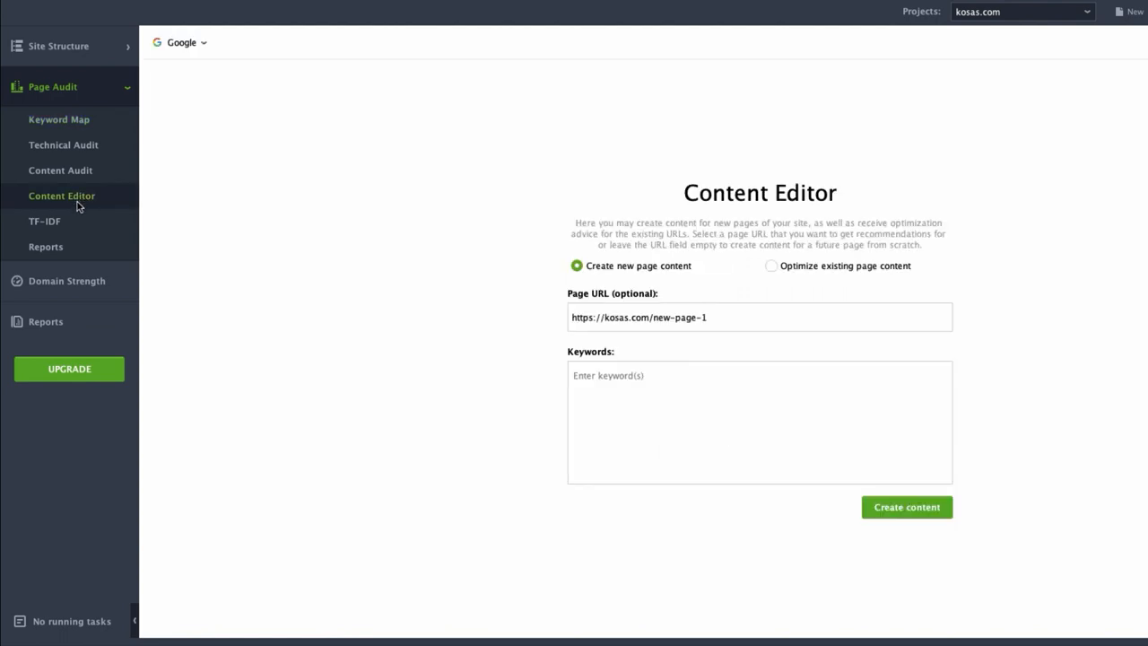
pyautogui.click(771, 266)
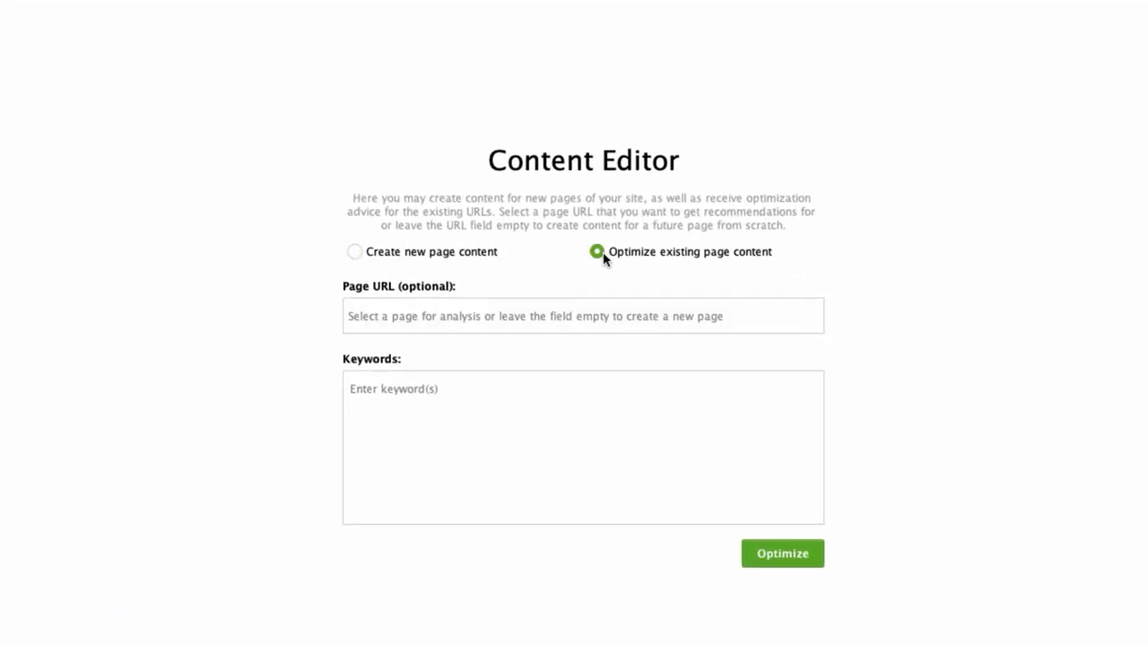
pyautogui.click(583, 316)
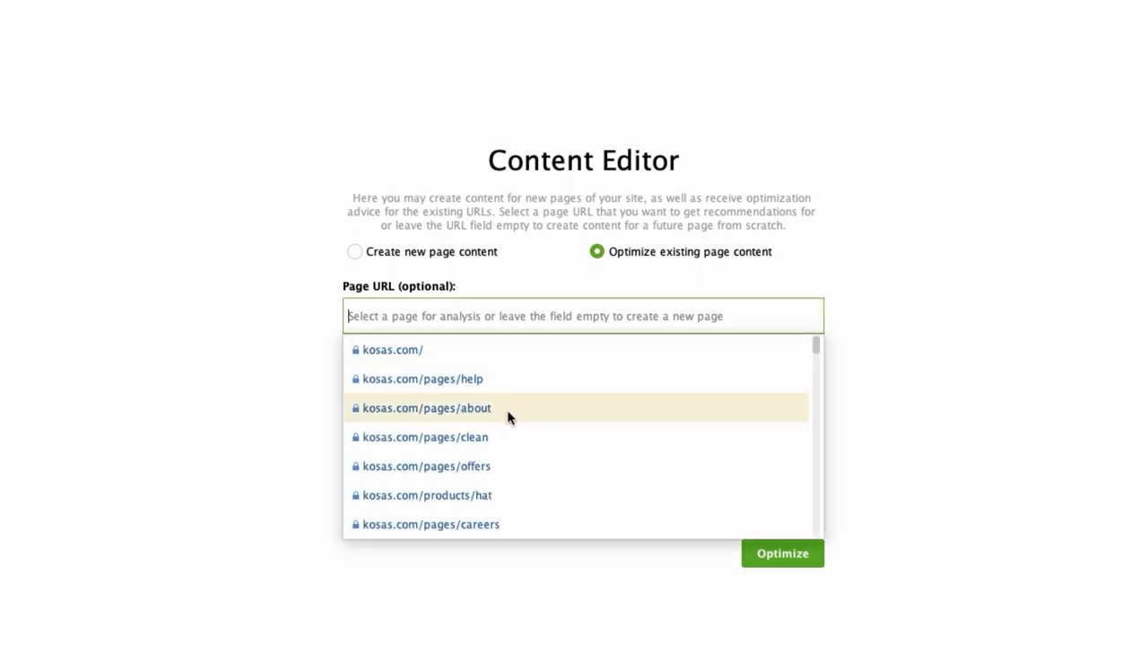
pyautogui.click(426, 407)
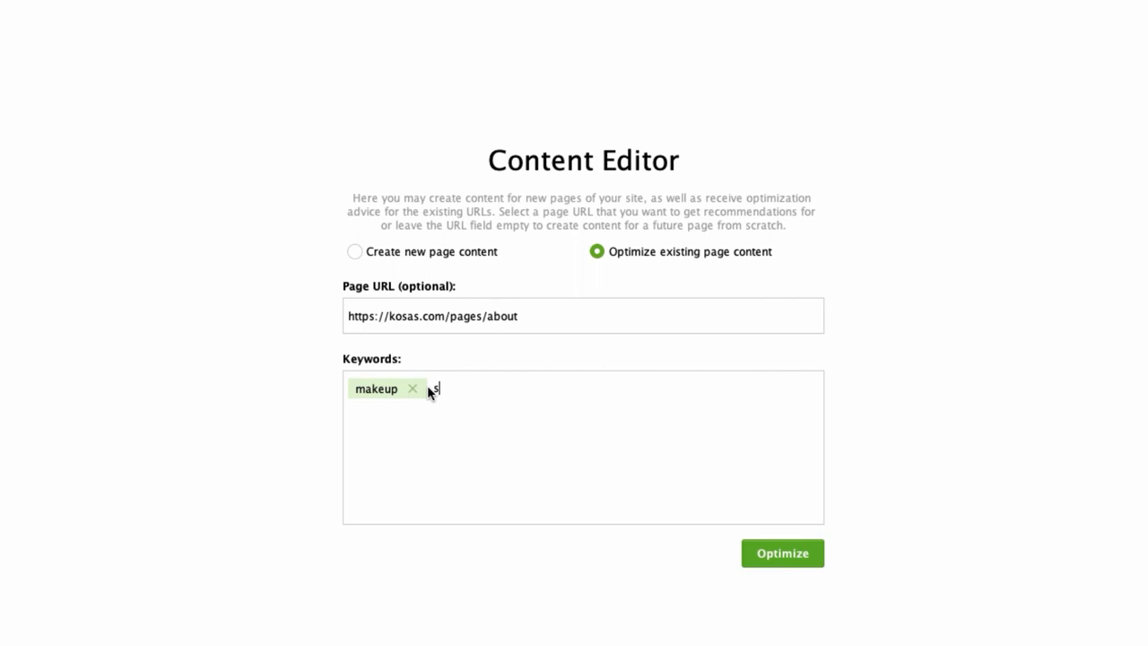
# Optimize the About page for makeup and skincare and edit it in browser mode.
pyautogui.write('skincare')
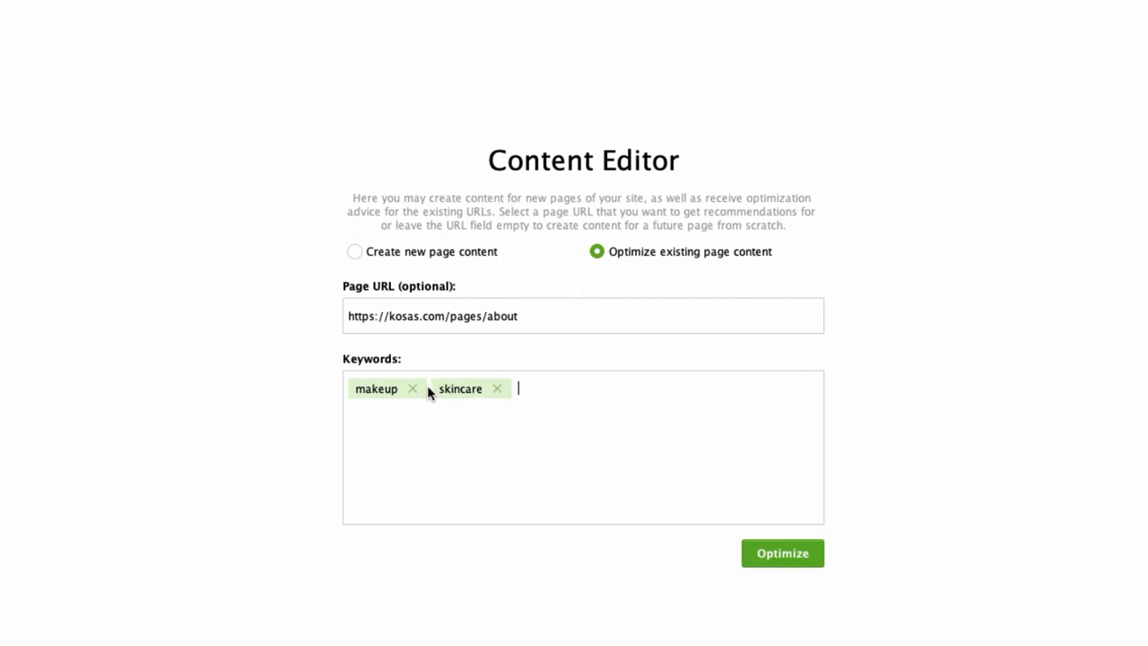
pyautogui.click(782, 552)
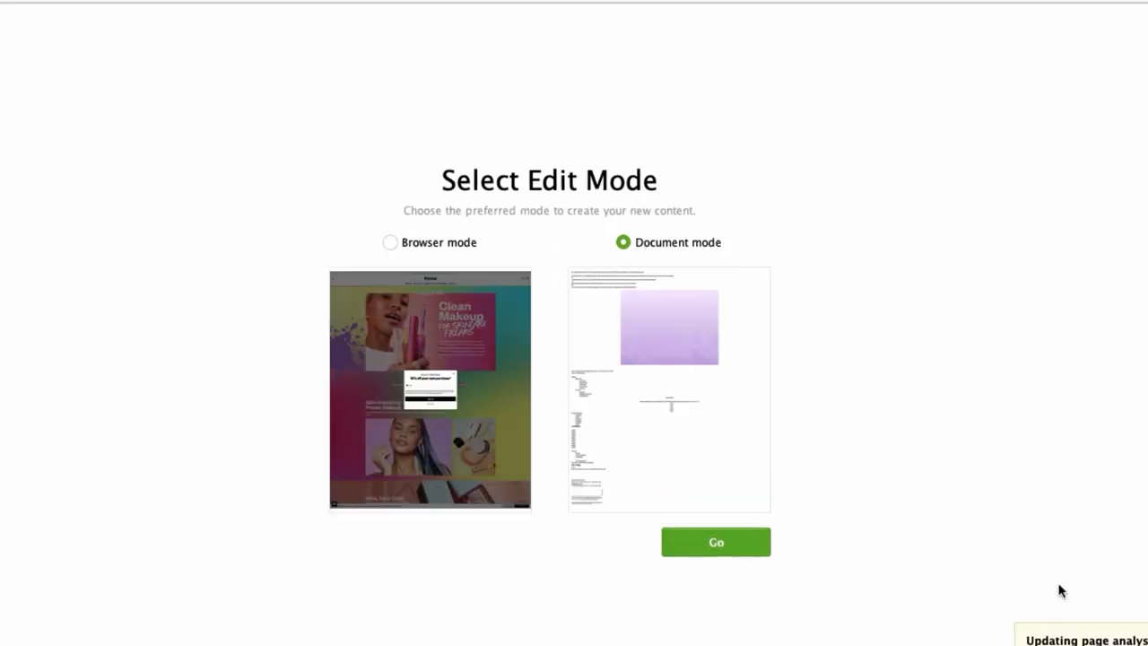
pyautogui.click(391, 242)
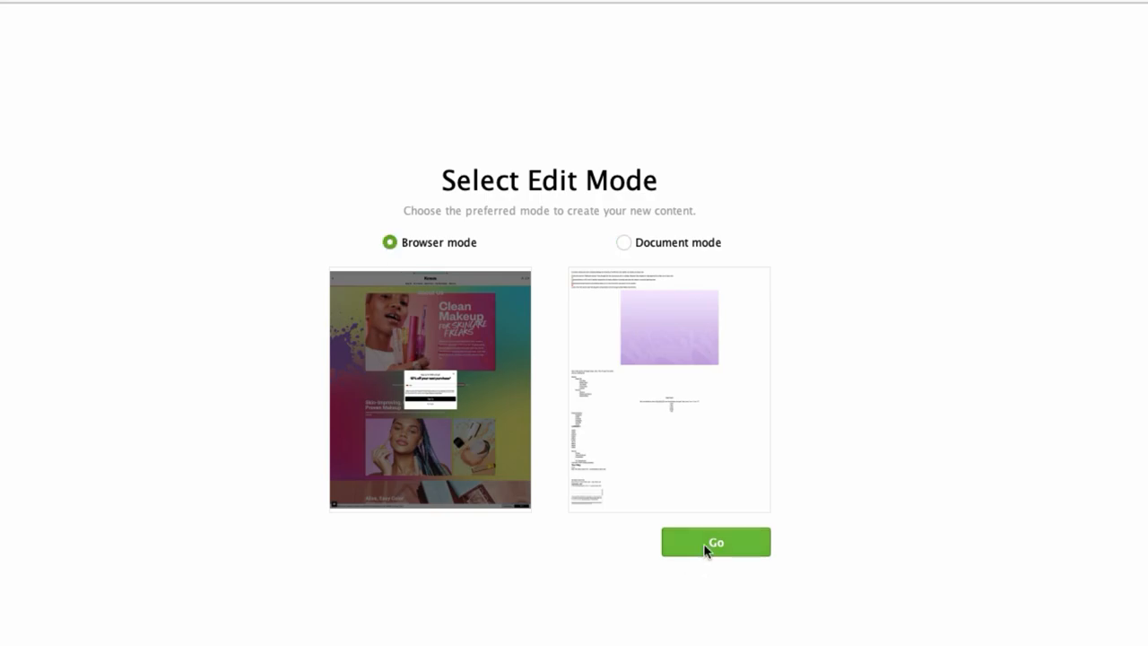
pyautogui.click(713, 541)
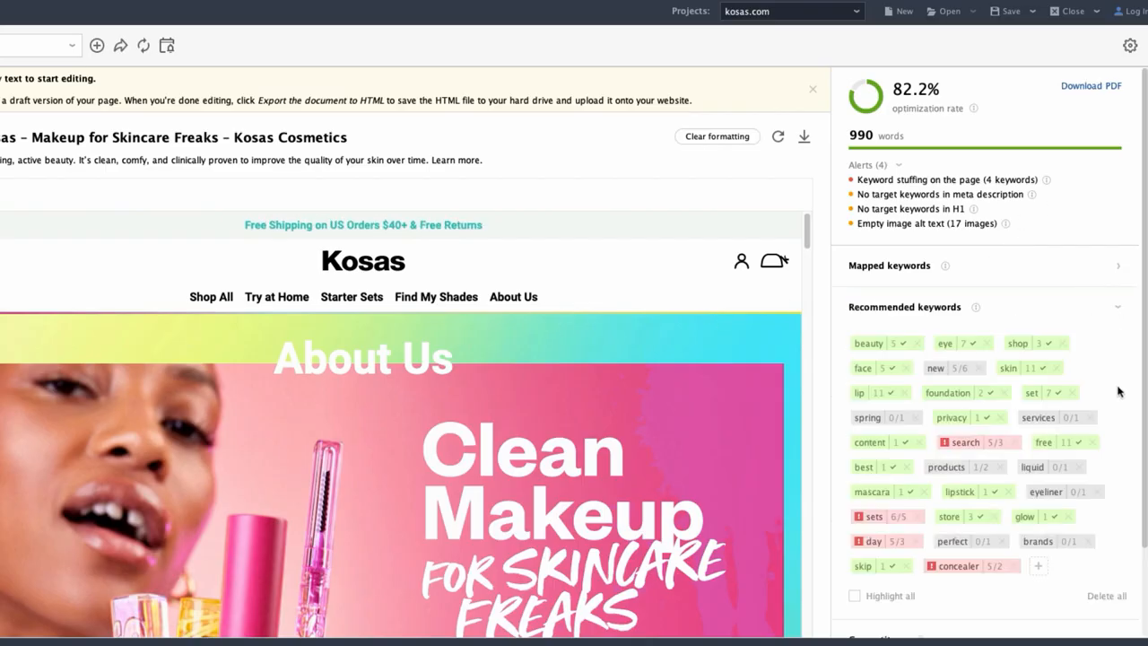
# Add 'Write your text here :)' after 'favorite self every single day.' in the intro paragraph.
pyautogui.scroll(-3)
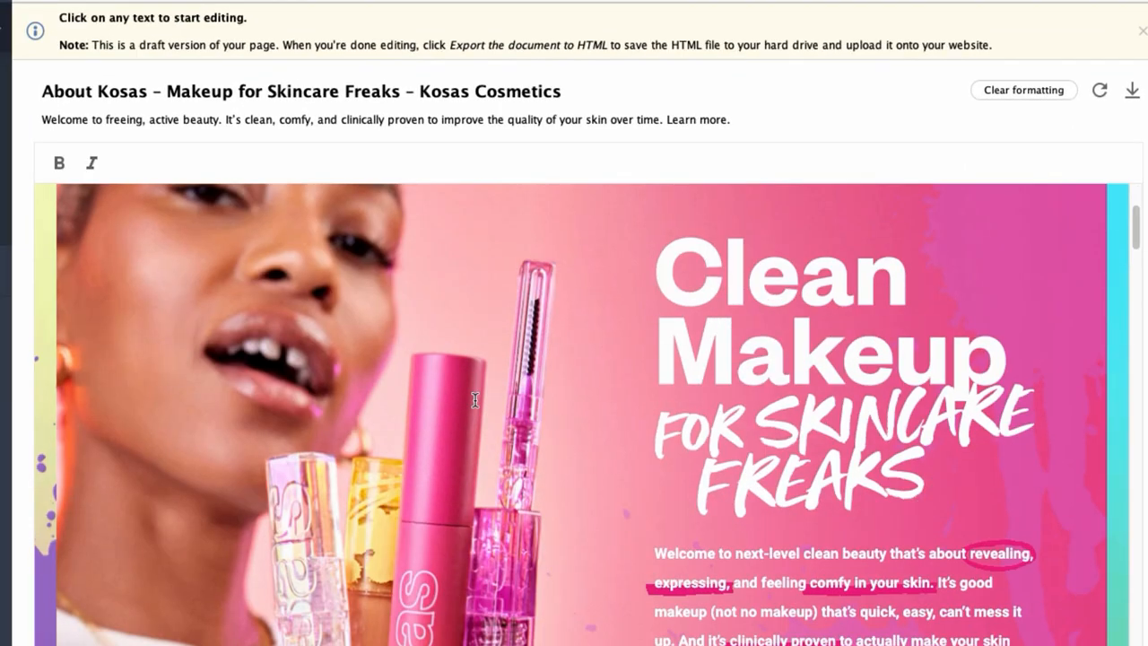
pyautogui.scroll(-3)
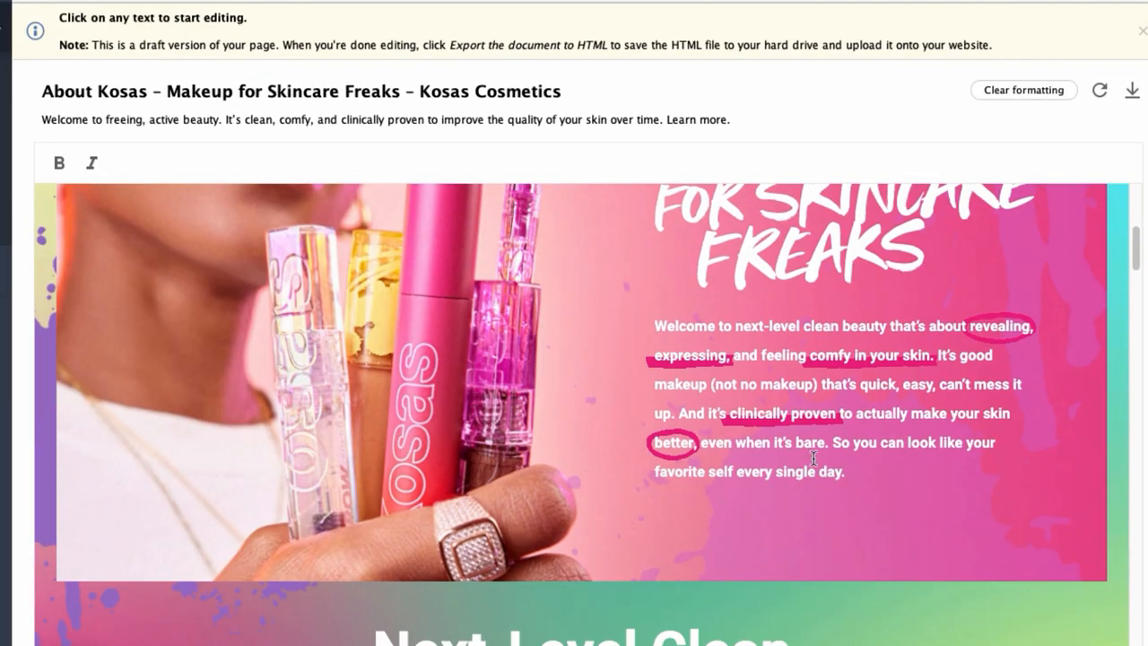
pyautogui.write('Write your')
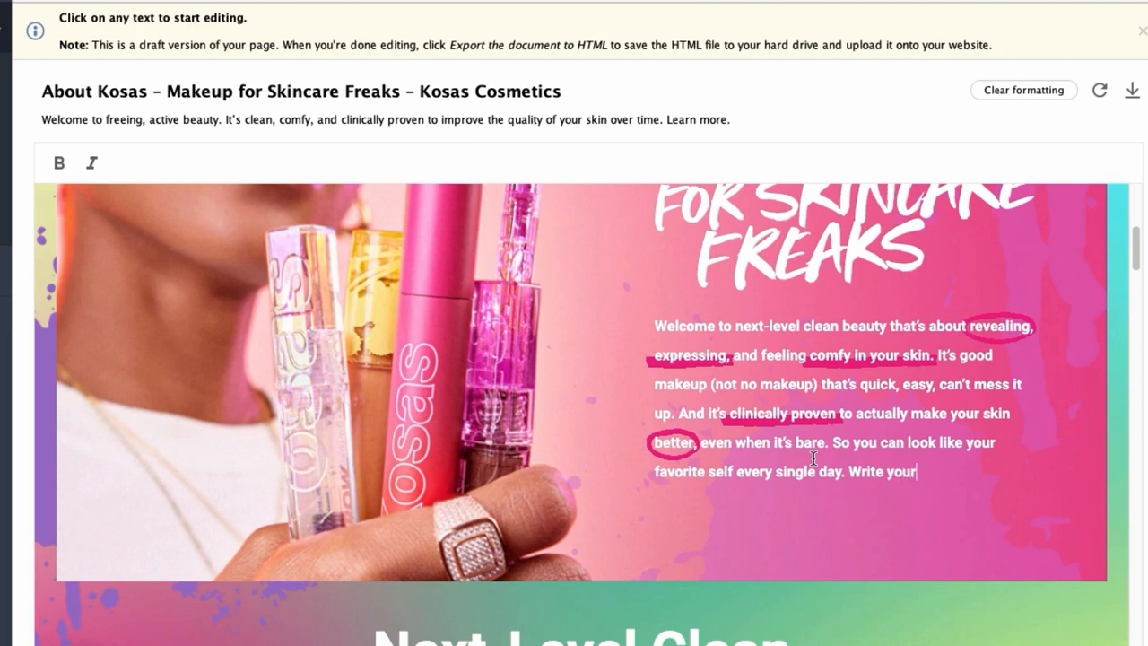
pyautogui.write('text here :)')
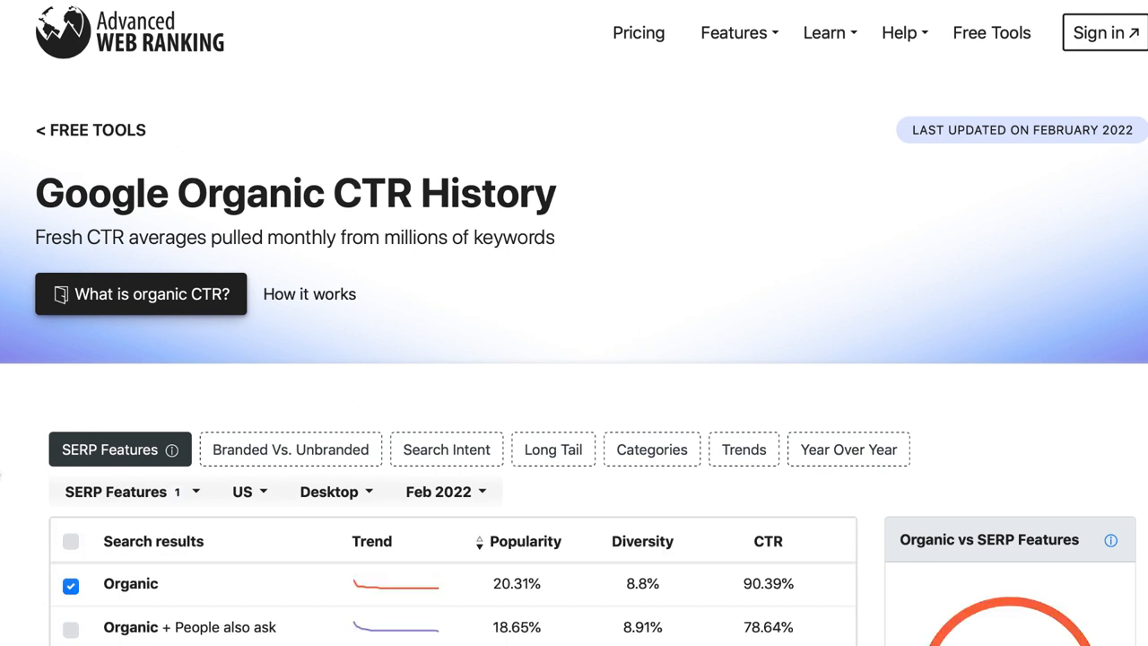
# Tick Organic + Featured snippets + People also ask in the SERP Features table.
pyautogui.scroll(-3)
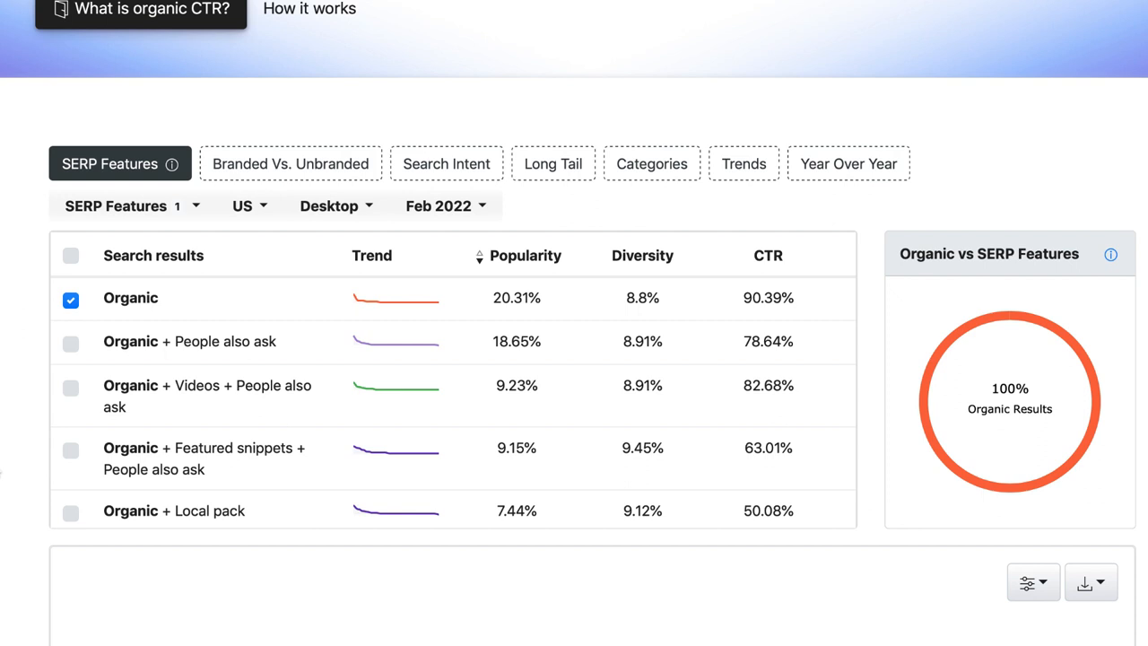
pyautogui.click(72, 454)
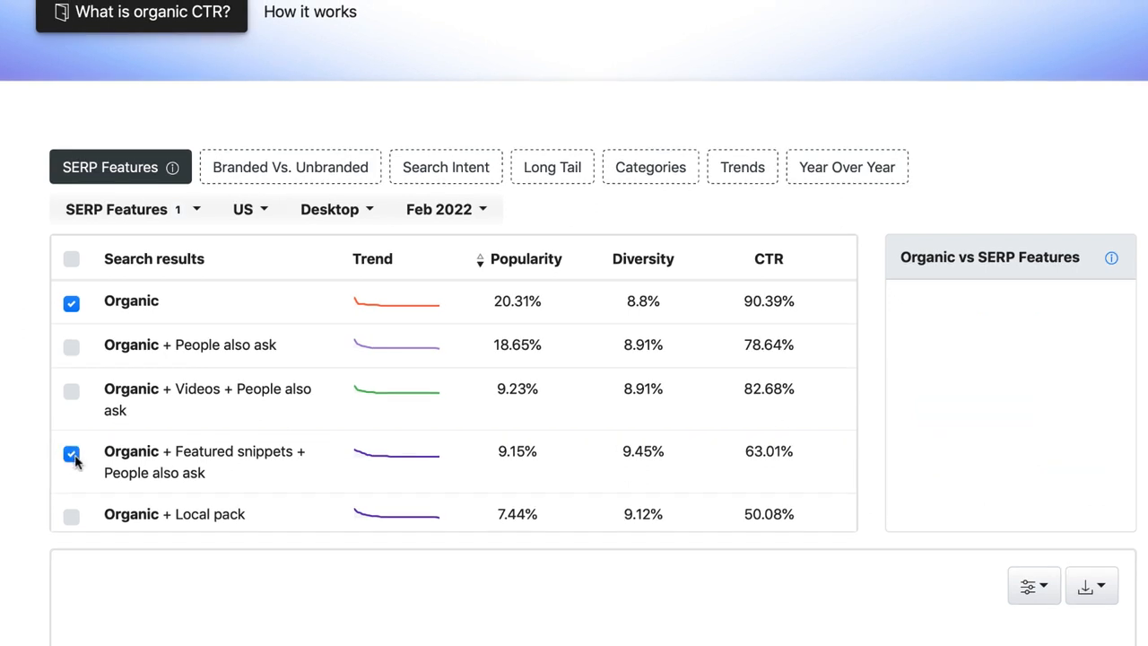
pyautogui.click(72, 452)
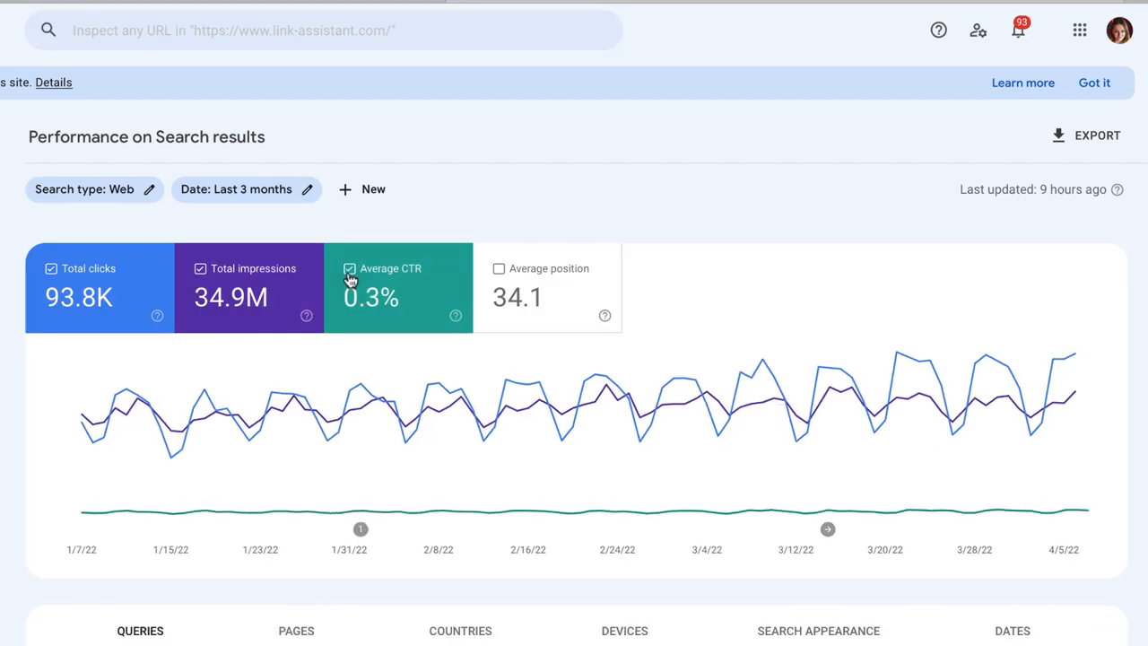
# Show average CTR and average position on the performance chart.
pyautogui.click(498, 269)
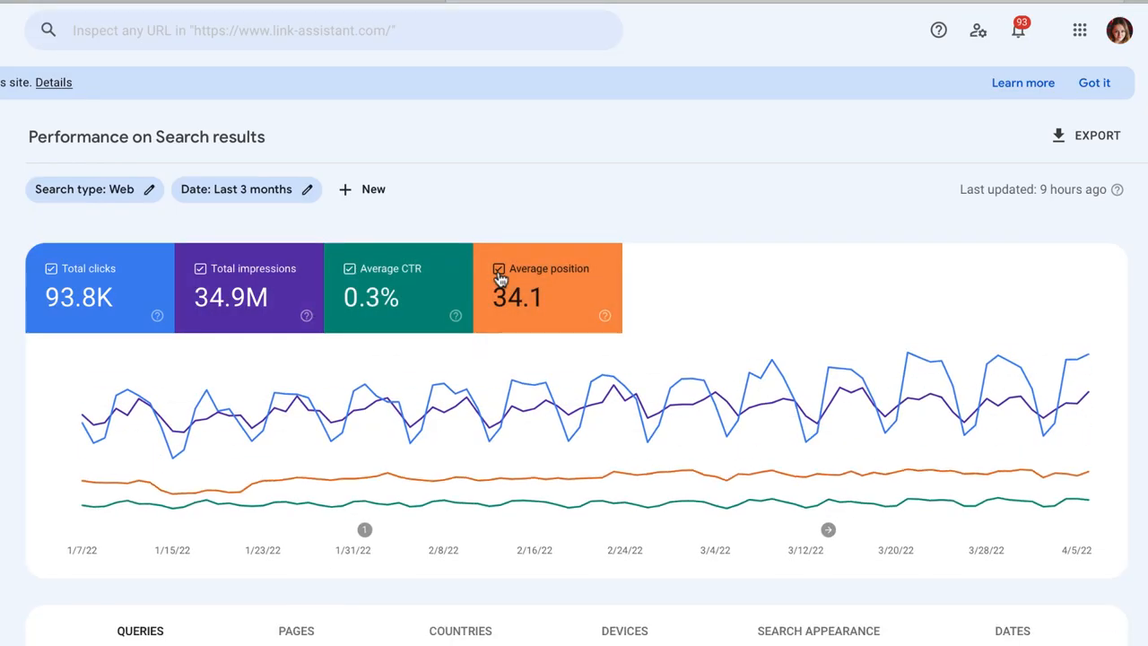
pyautogui.scroll(-3)
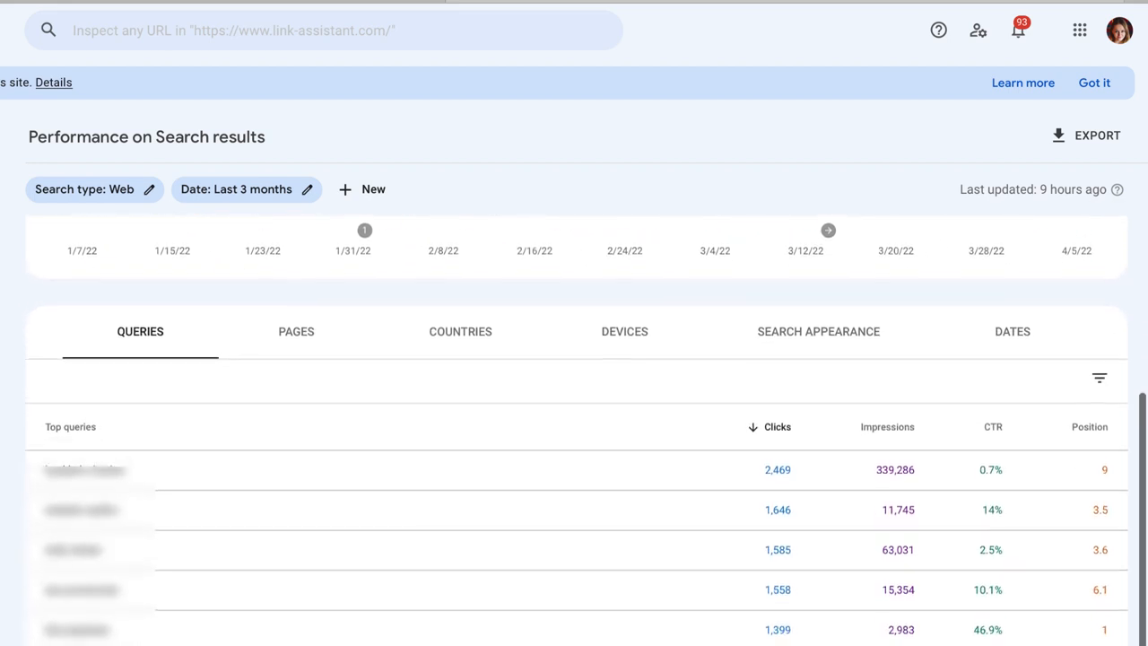
pyautogui.scroll(-3)
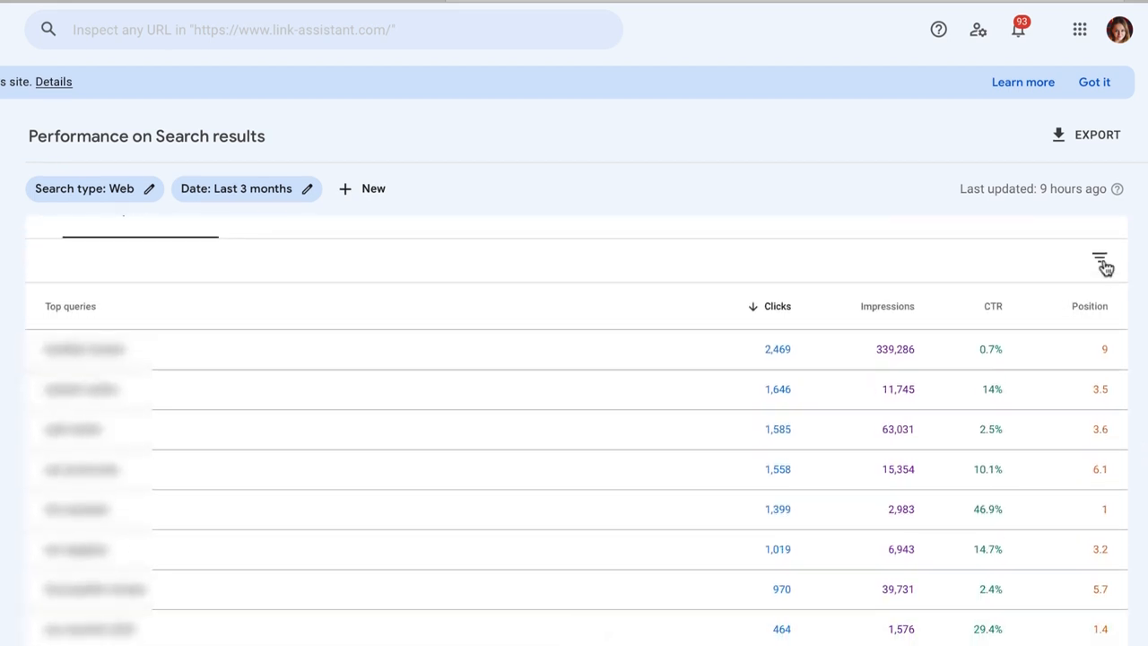
# Filter queries to Impressions greater than 500 and start a second filter condition.
pyautogui.click(1099, 258)
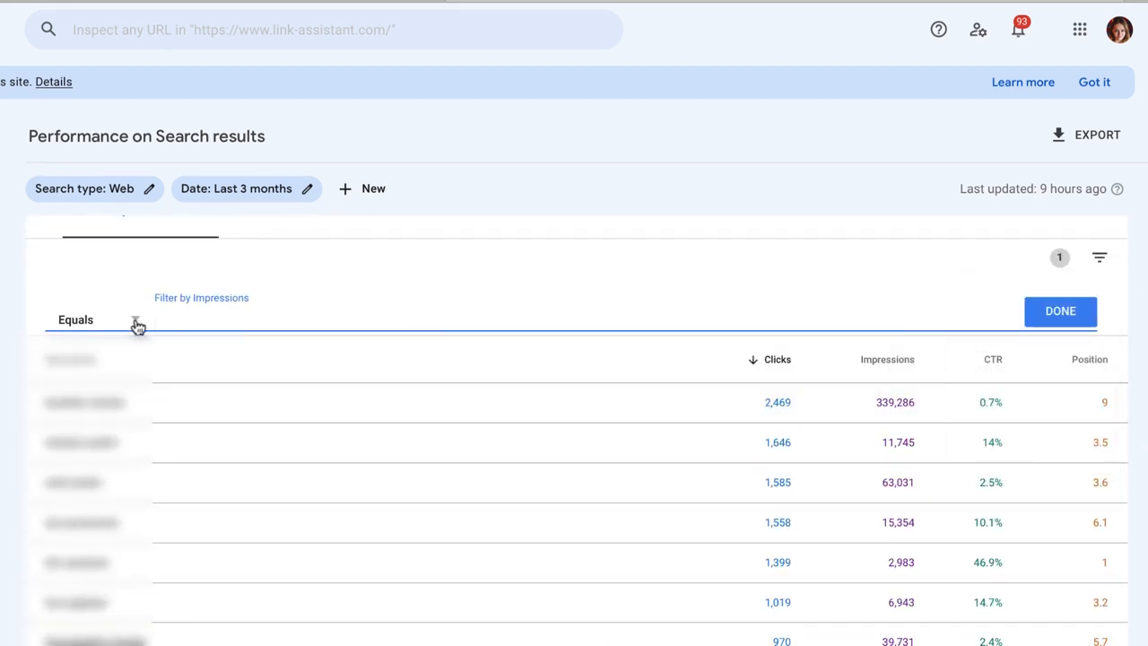
pyautogui.write('500')
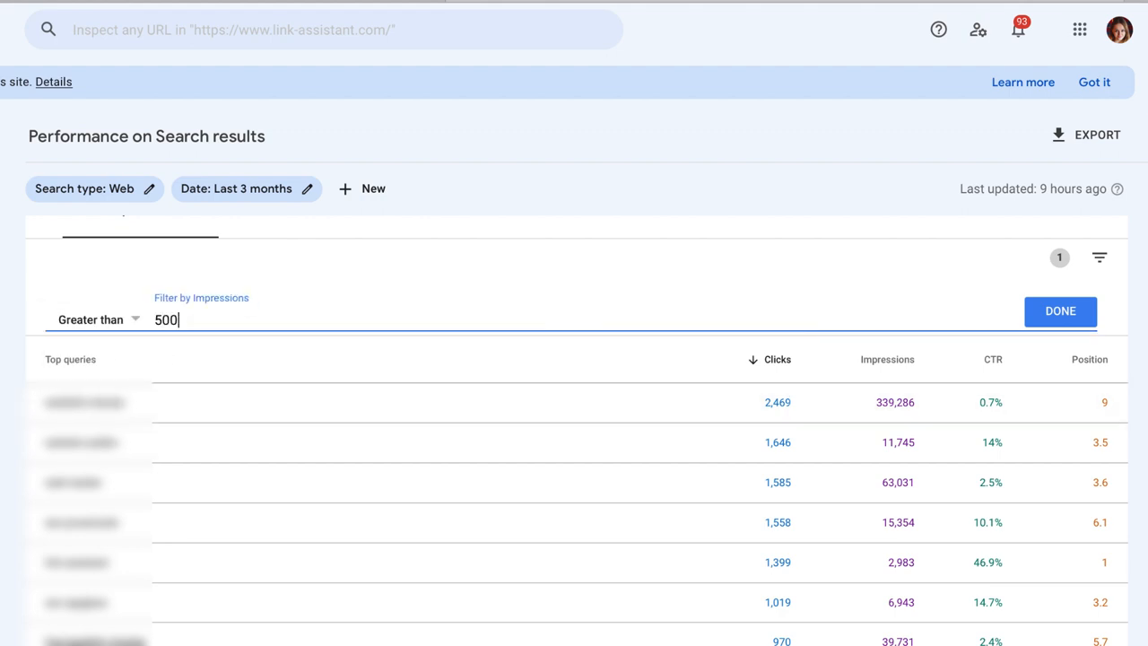
pyautogui.click(1099, 258)
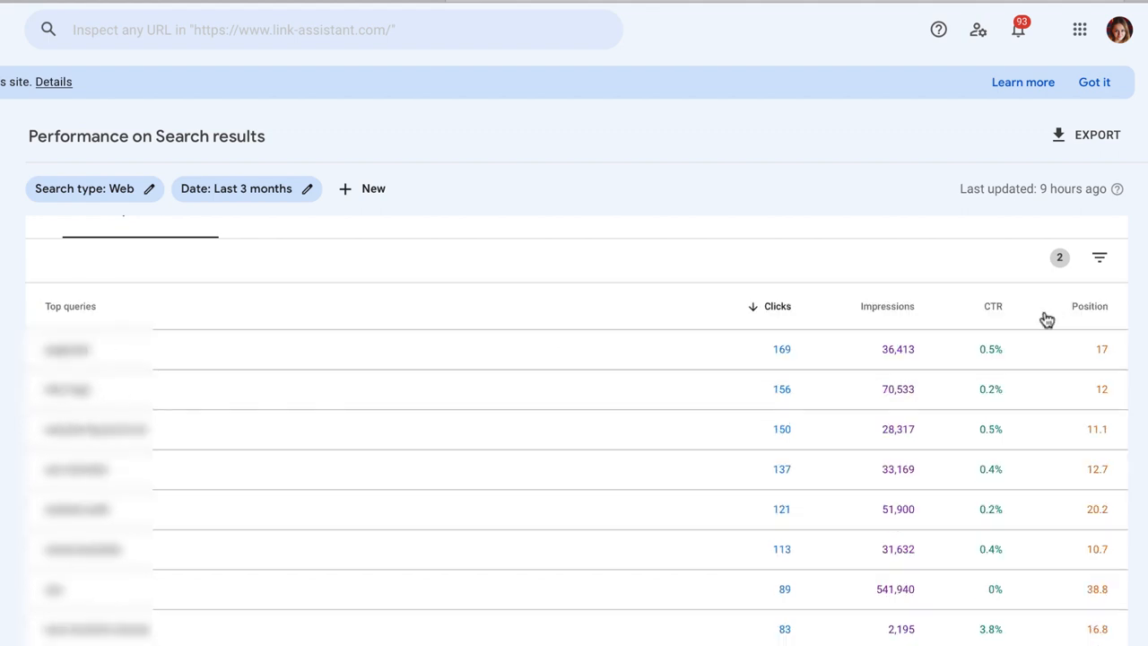
pyautogui.scroll(-3)
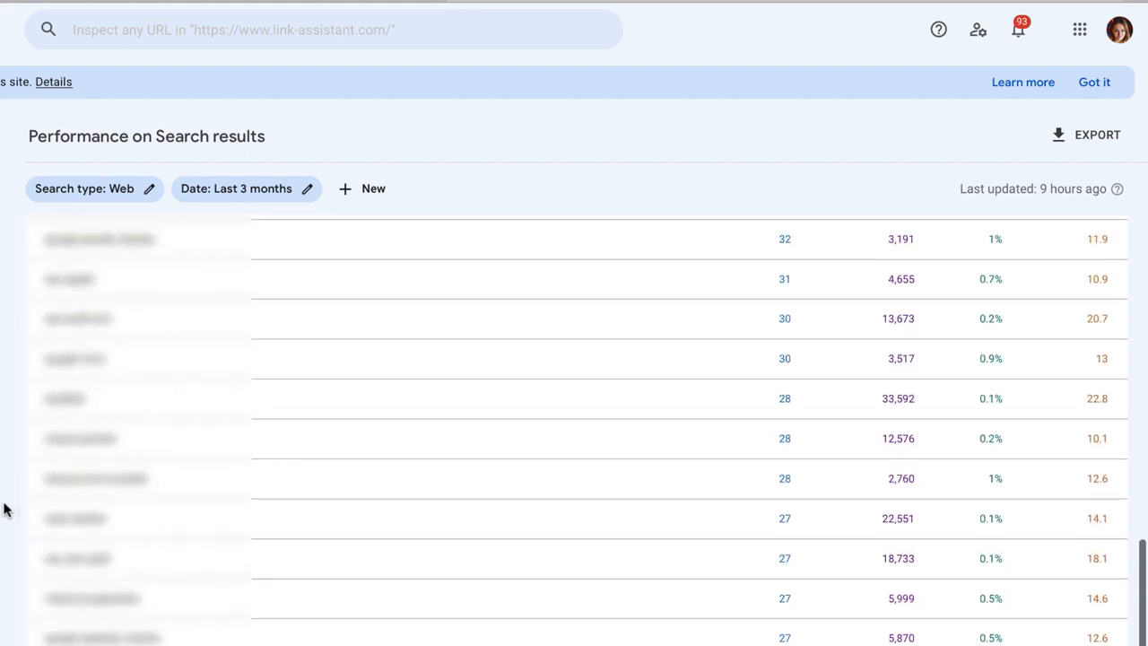
pyautogui.scroll(3)
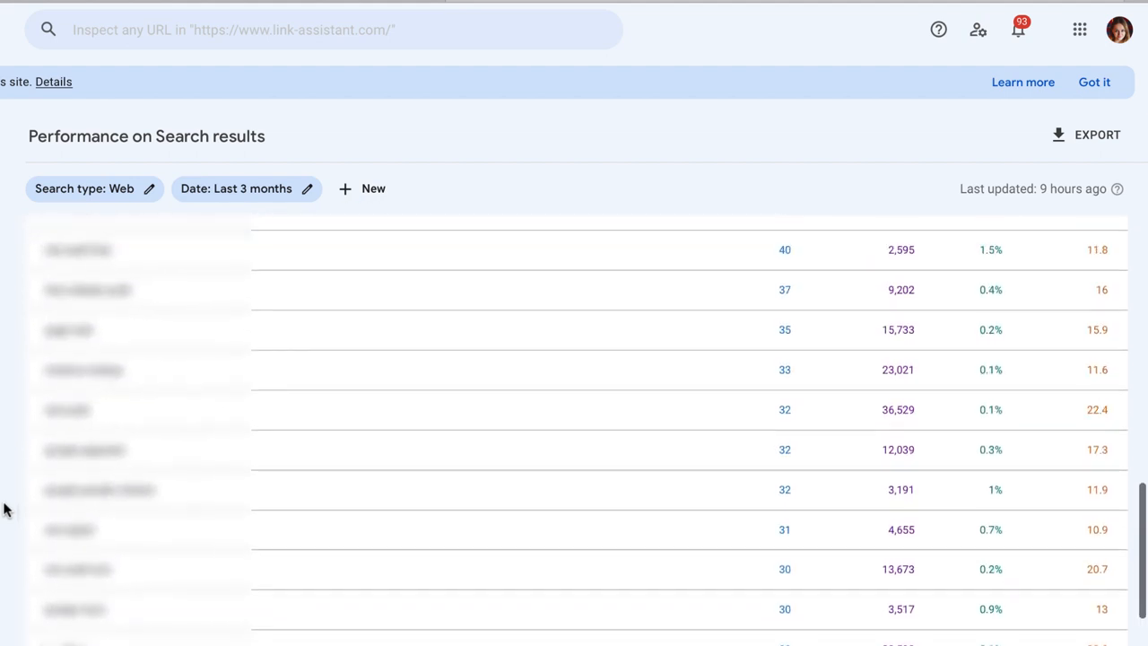
pyautogui.click(74, 122)
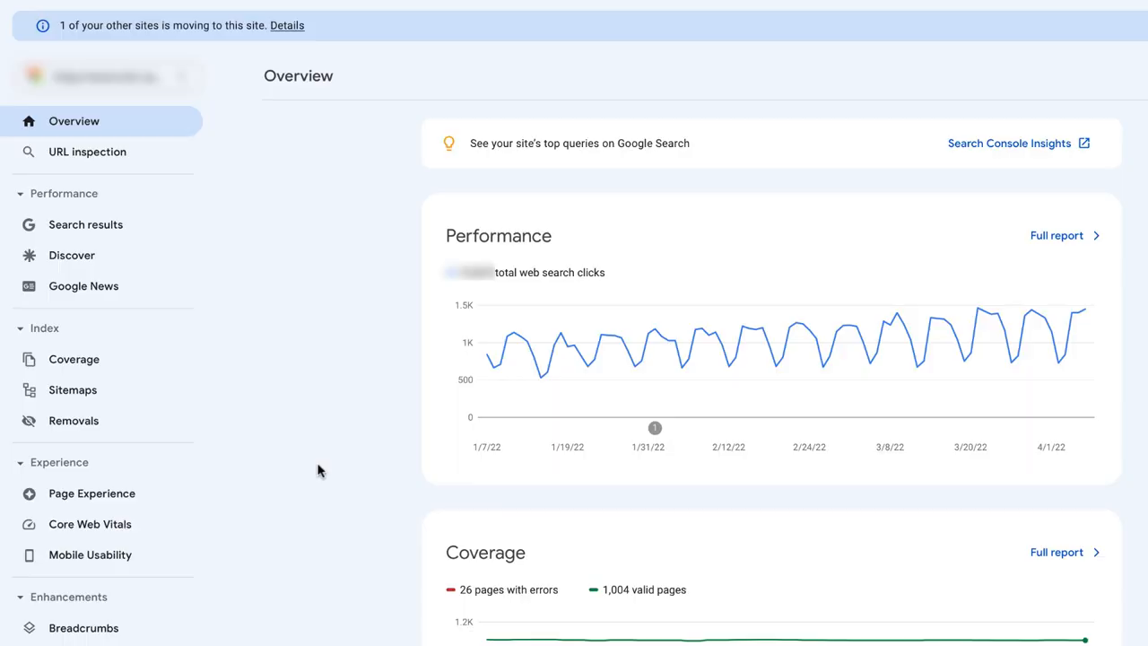
# Compare the Search results report's last 6 months to the previous period.
pyautogui.click(86, 224)
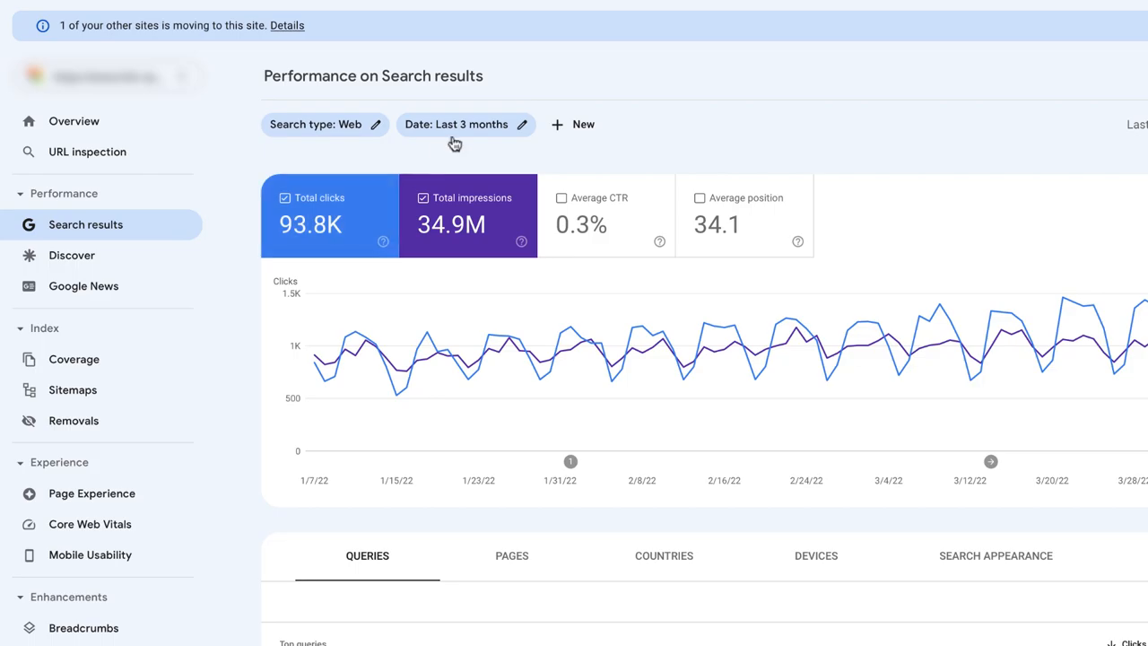
pyautogui.click(456, 124)
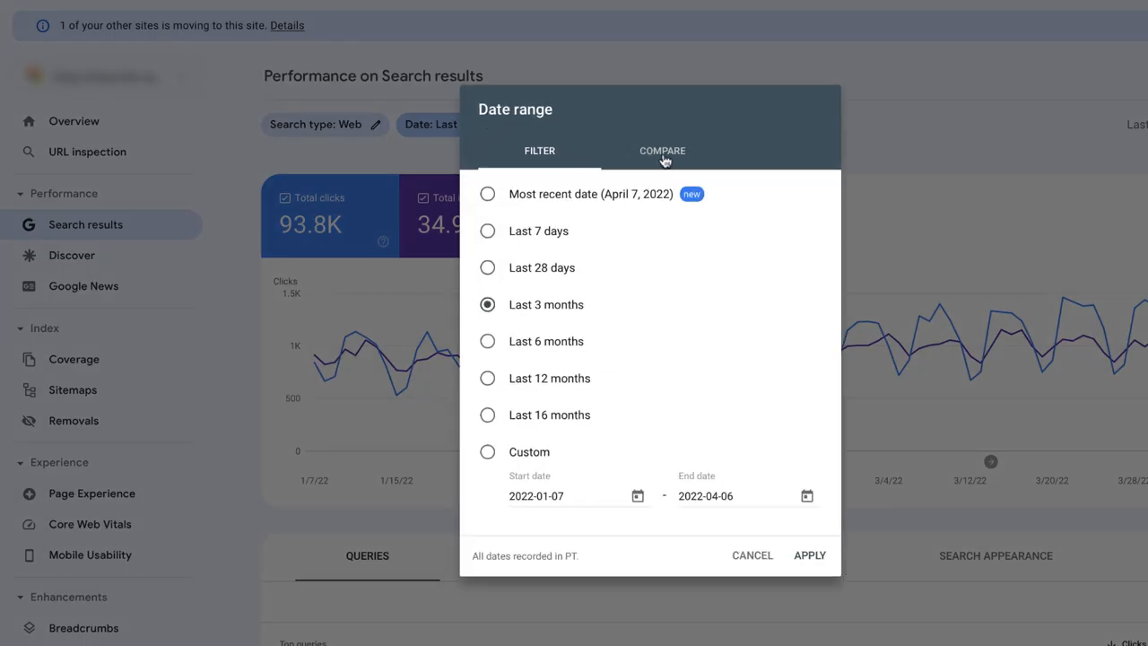
pyautogui.click(662, 151)
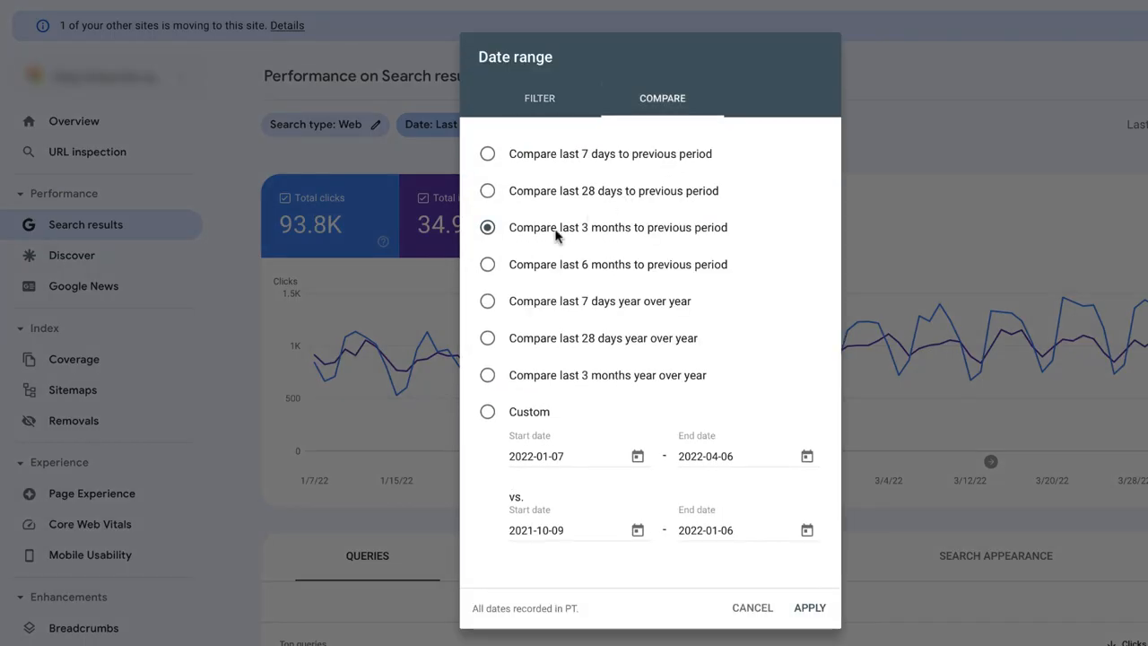
pyautogui.click(488, 264)
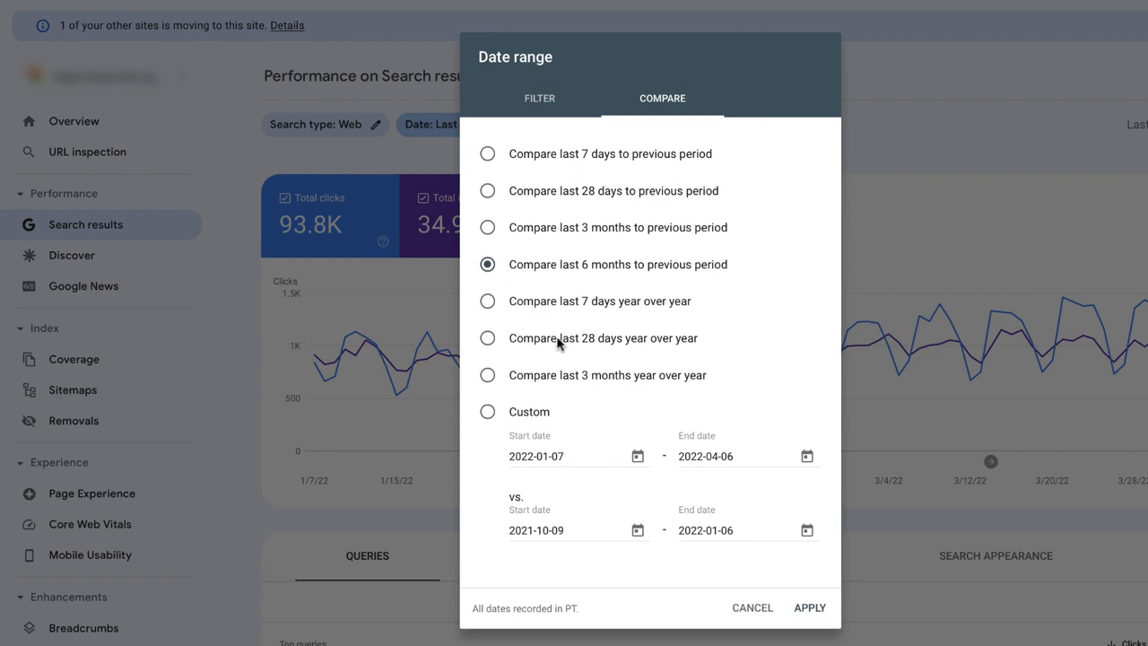
pyautogui.moveTo(807, 619)
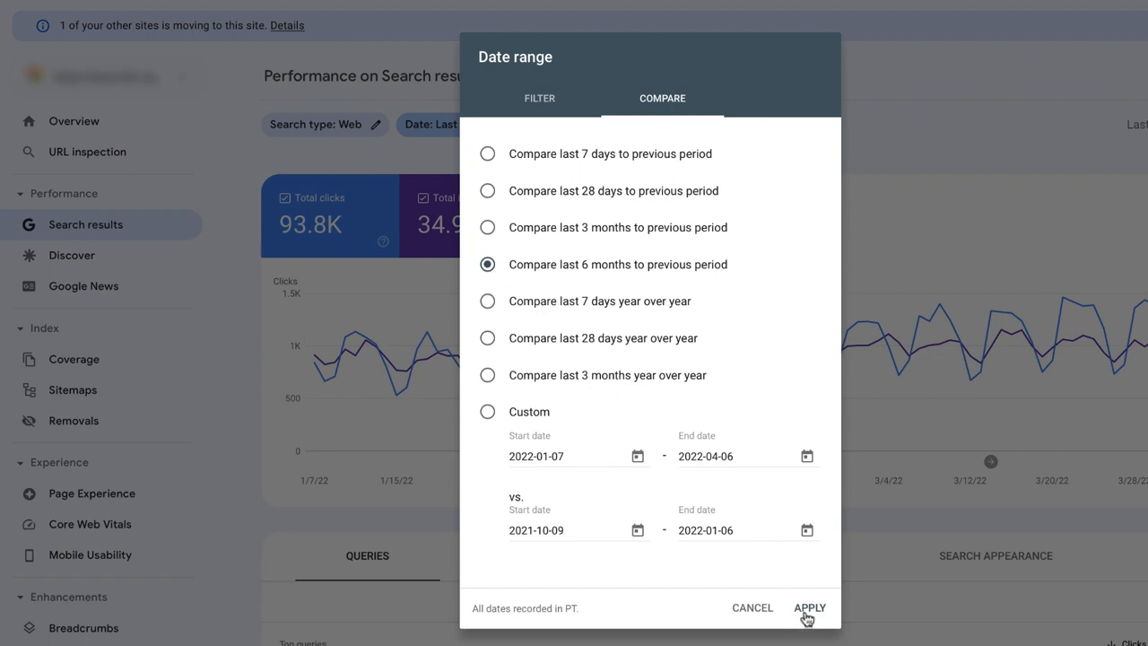
pyautogui.click(807, 606)
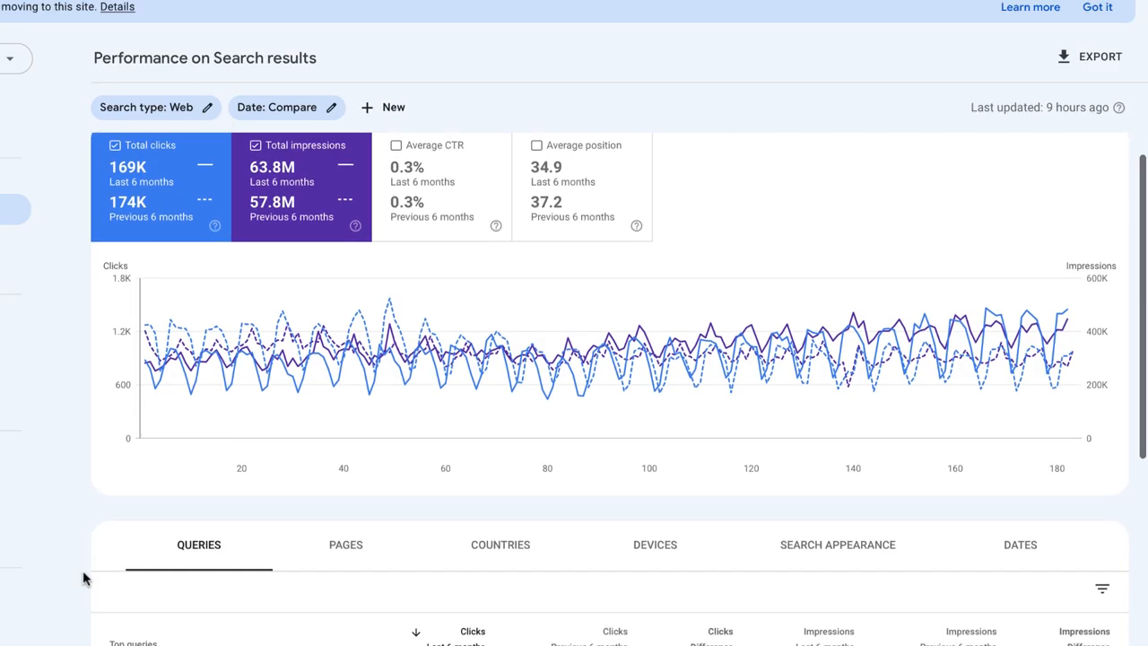
pyautogui.click(344, 545)
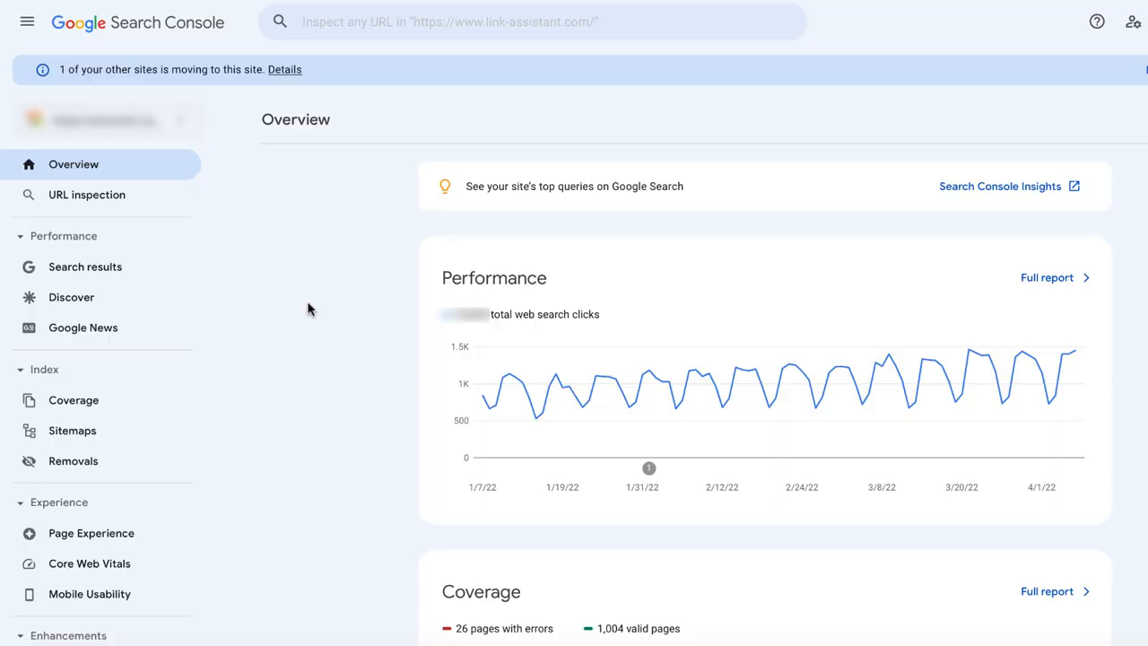
# In Links, show all externally top linked pages and start filtering the target pages table.
pyautogui.scroll(-3)
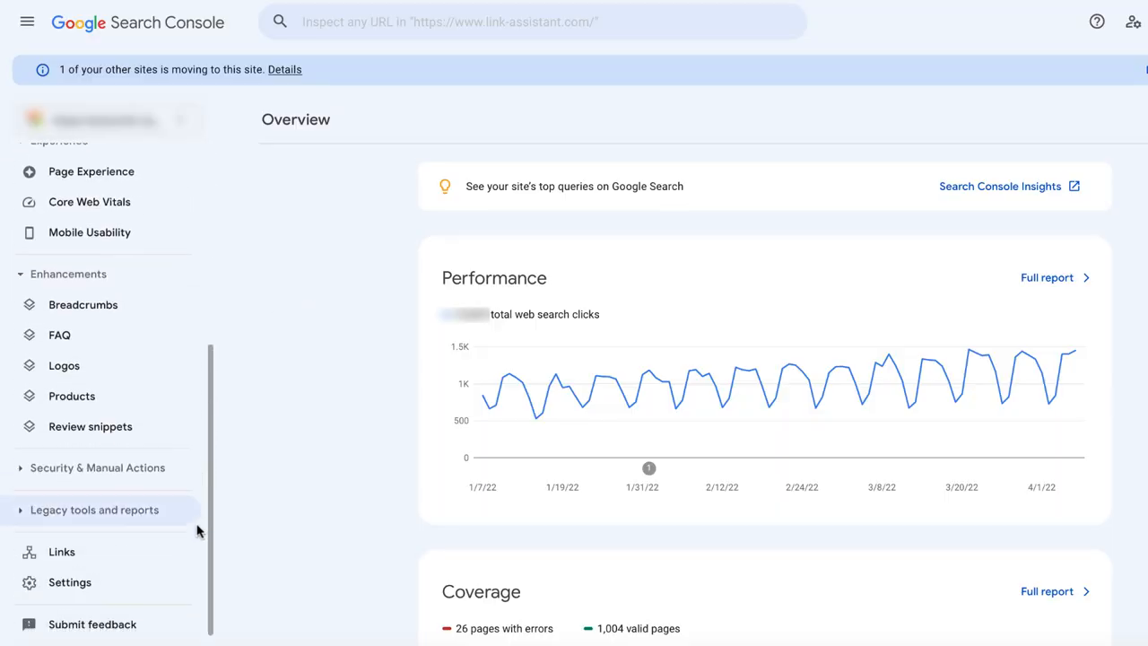
pyautogui.scroll(-3)
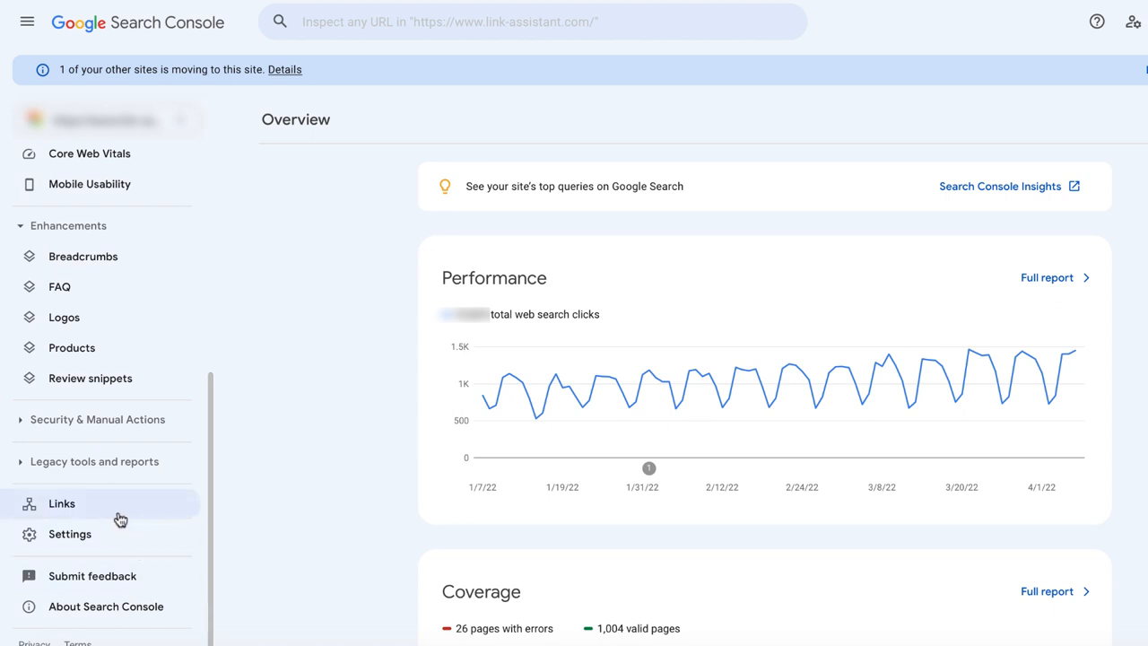
pyautogui.click(61, 502)
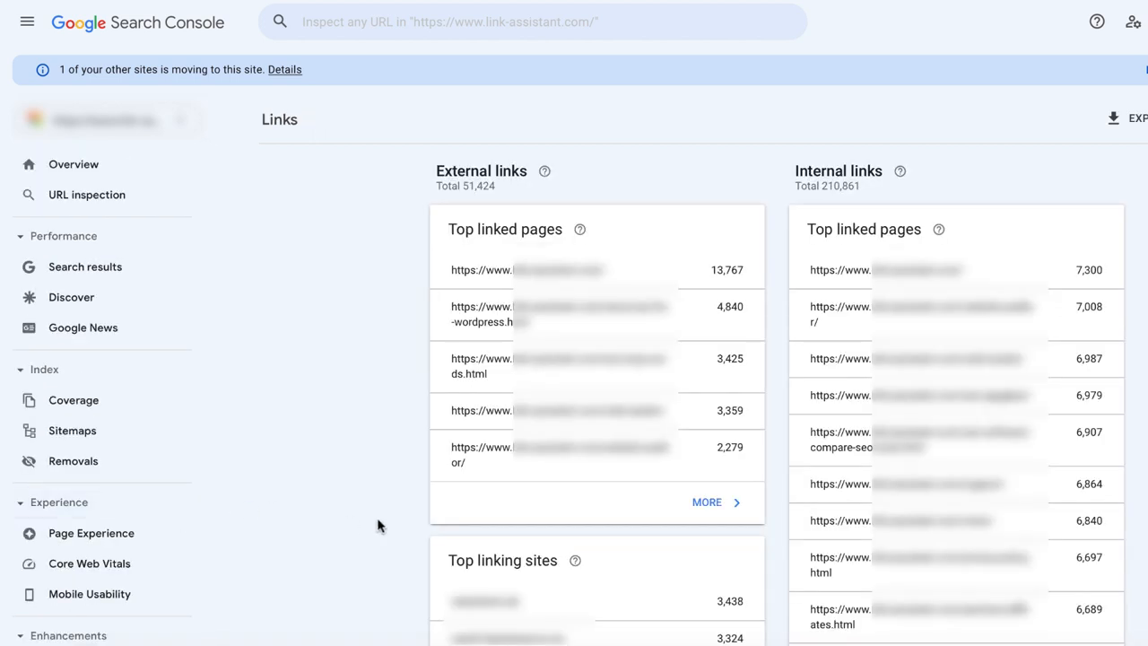
pyautogui.click(706, 502)
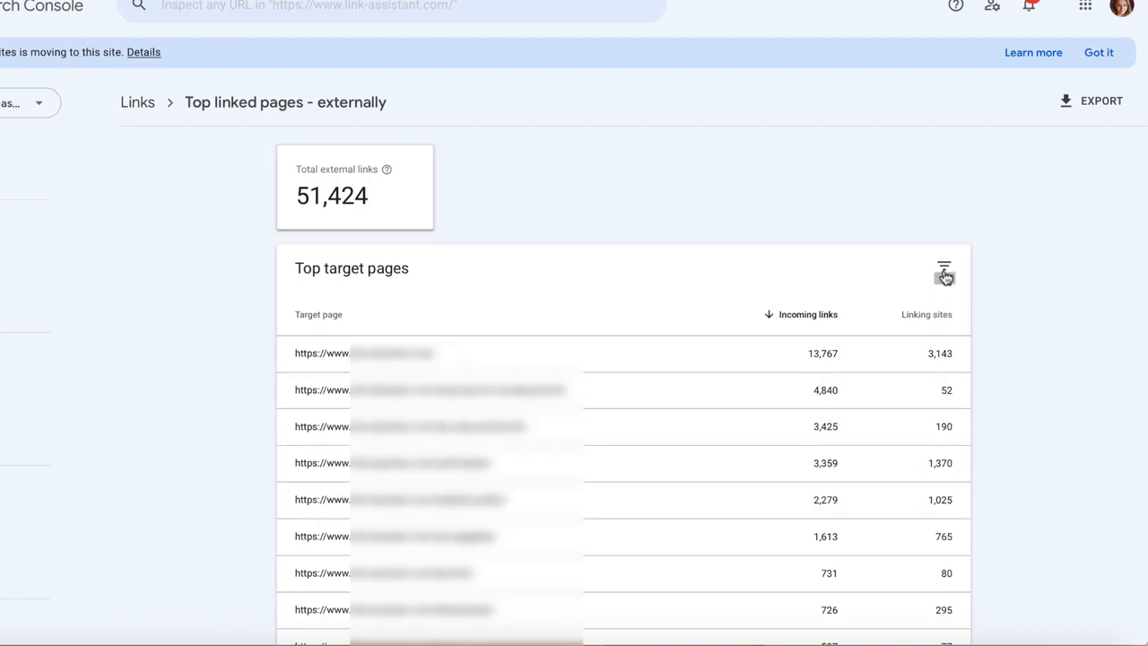
pyautogui.click(943, 267)
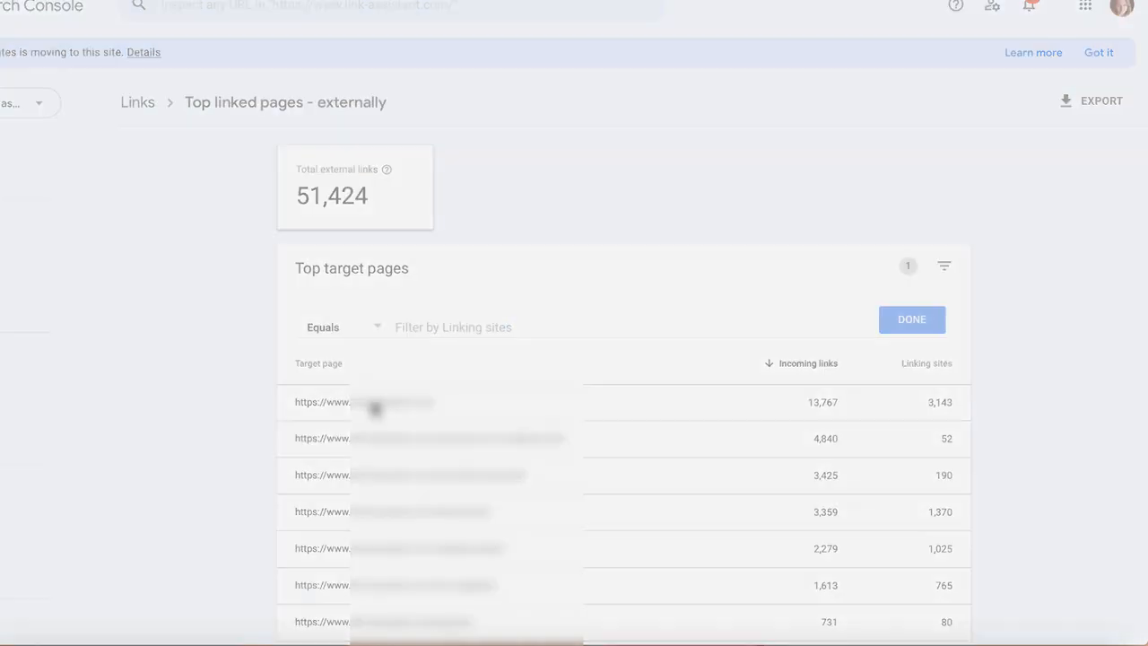
pyautogui.click(394, 402)
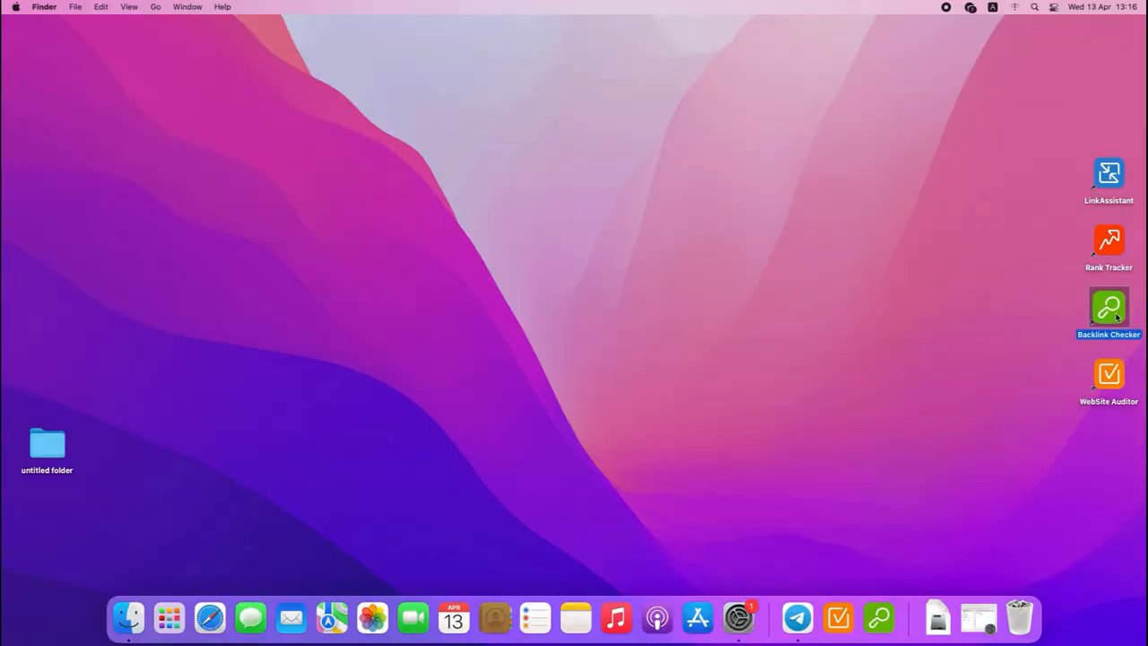
# Launch SEO SpyGlass and get backlinks for kosas.com.
pyautogui.doubleClick(1108, 308)
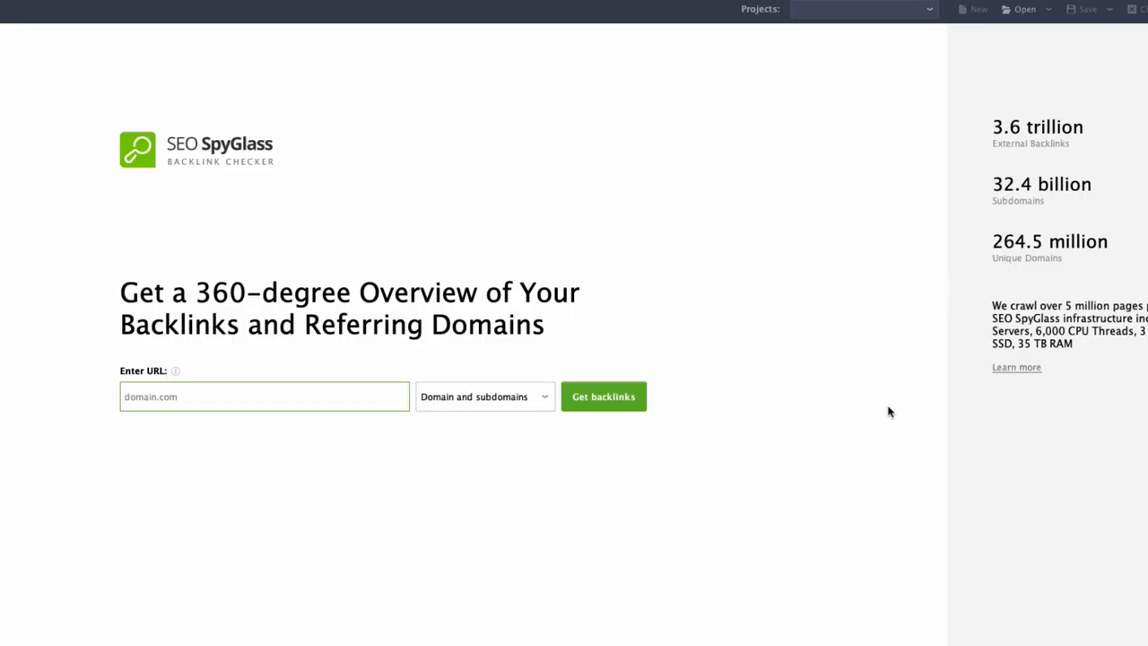
pyautogui.write('kosas.')
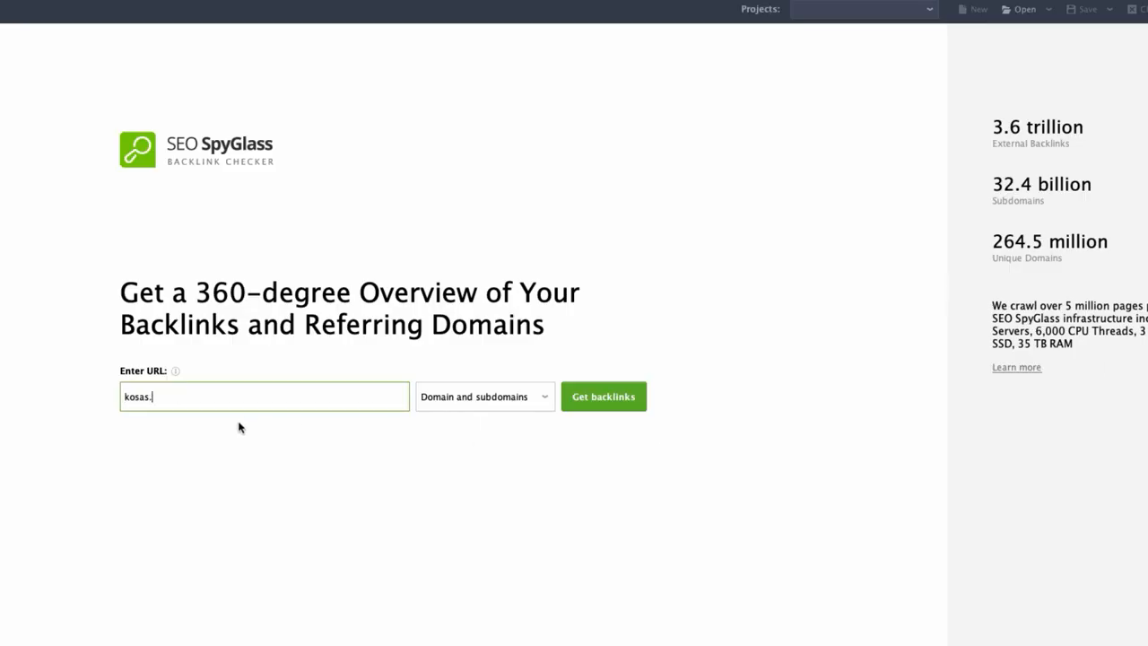
pyautogui.click(603, 396)
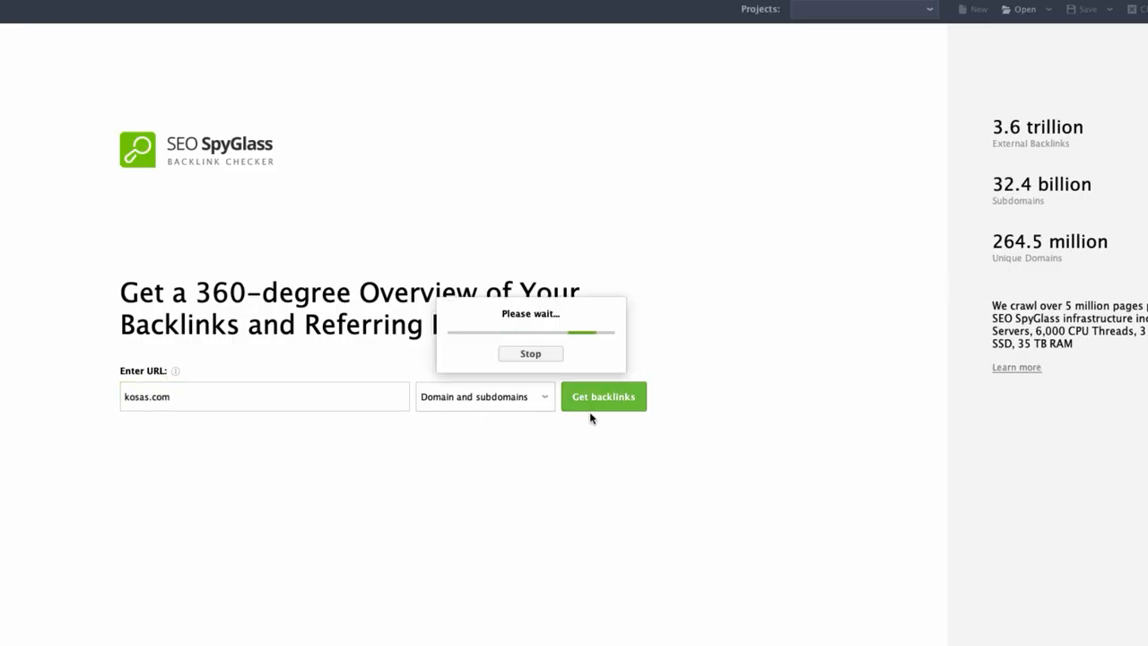
pyautogui.click(602, 397)
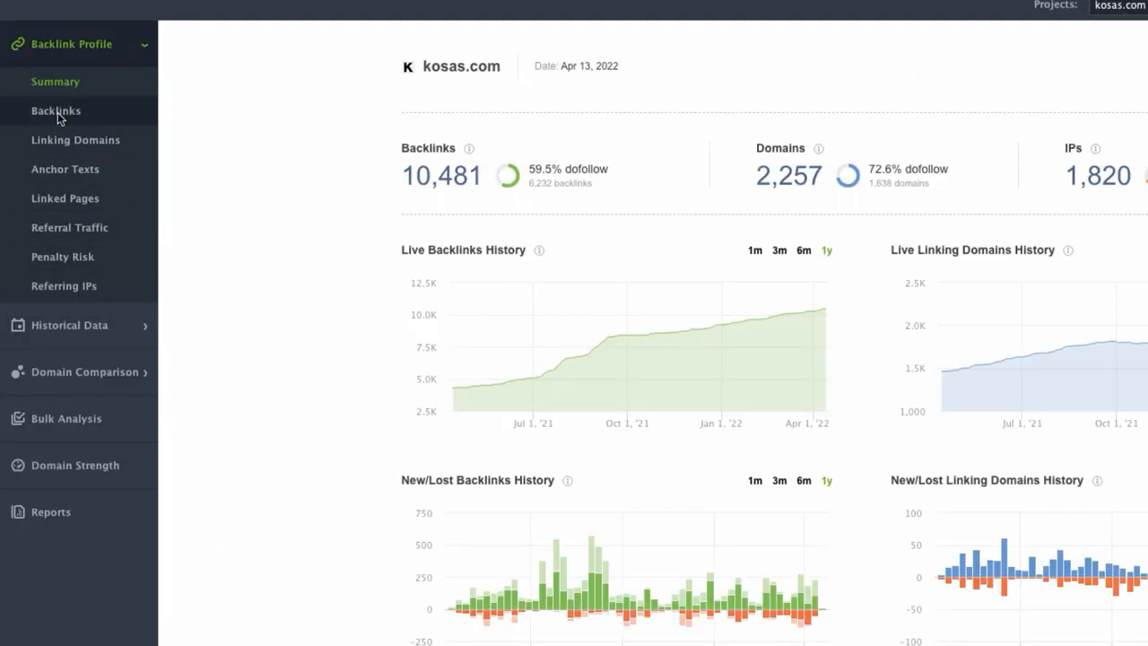
# Review kosas.com's Backlinks and Anchor Texts, then start a domain comparison.
pyautogui.click(55, 111)
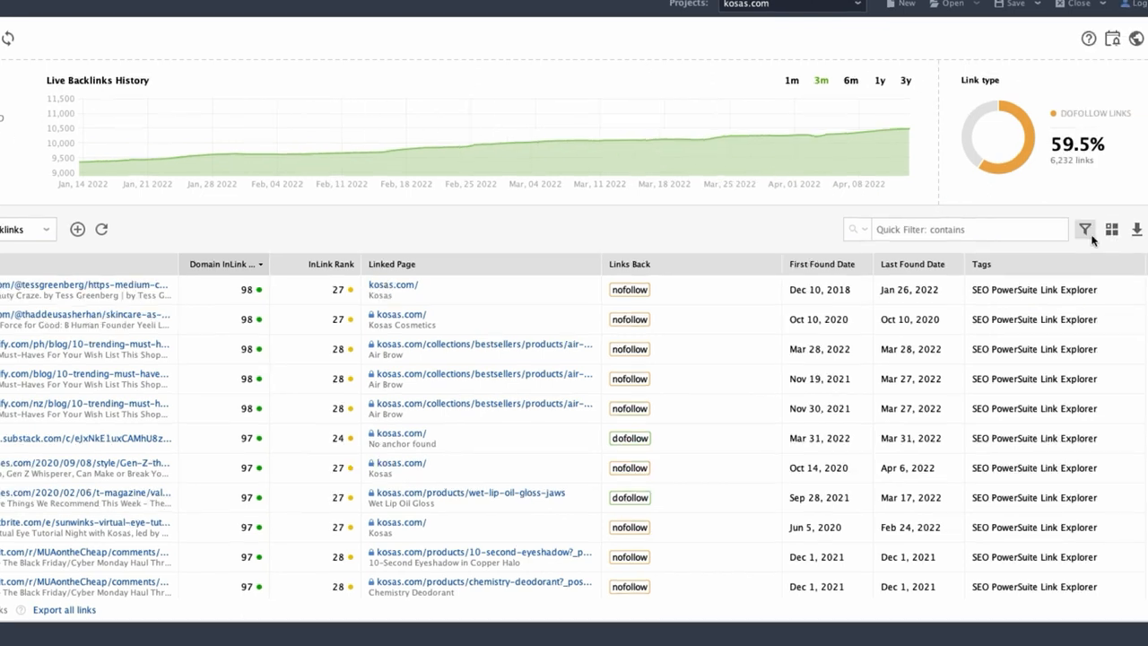
pyautogui.click(1110, 230)
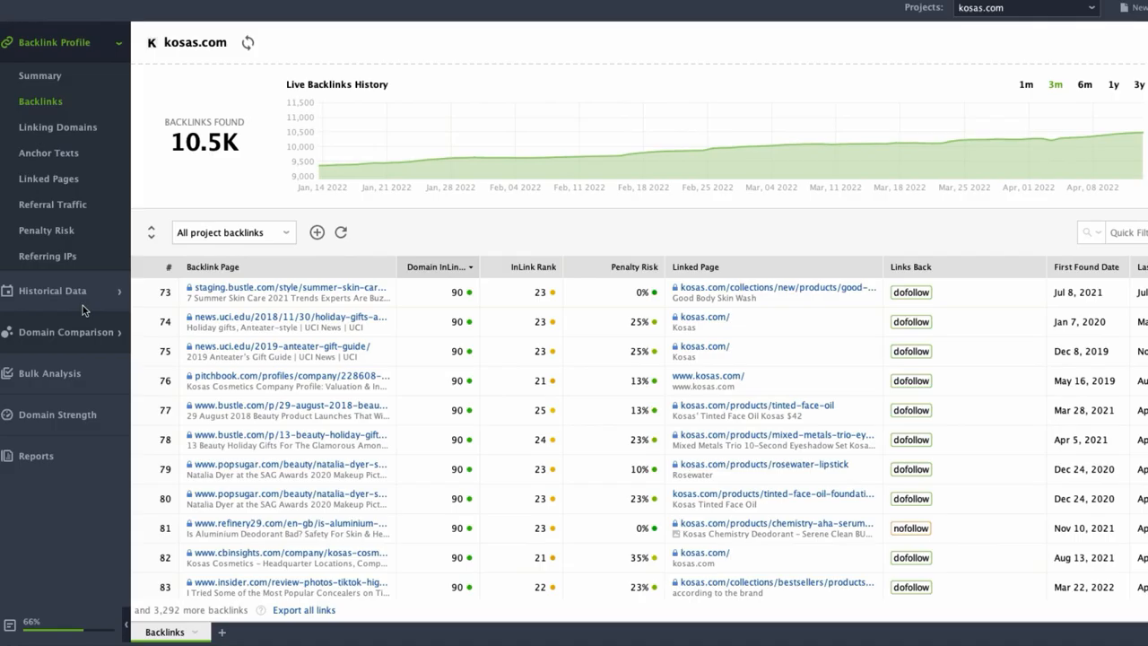
pyautogui.click(48, 152)
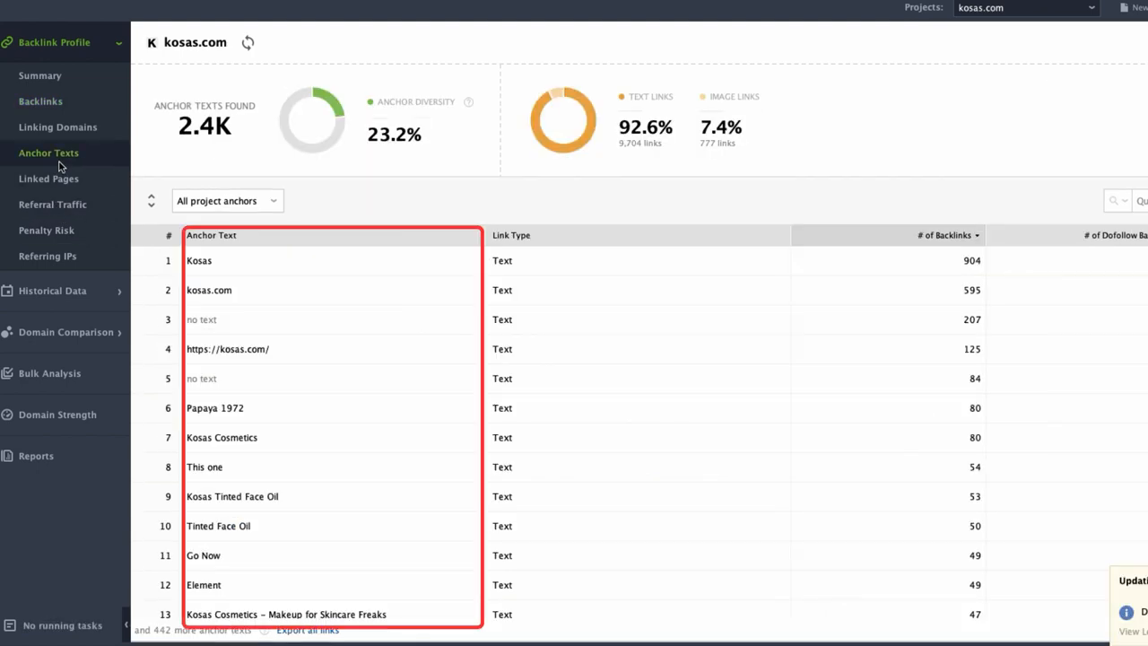
pyautogui.click(49, 201)
pyautogui.write('ma')
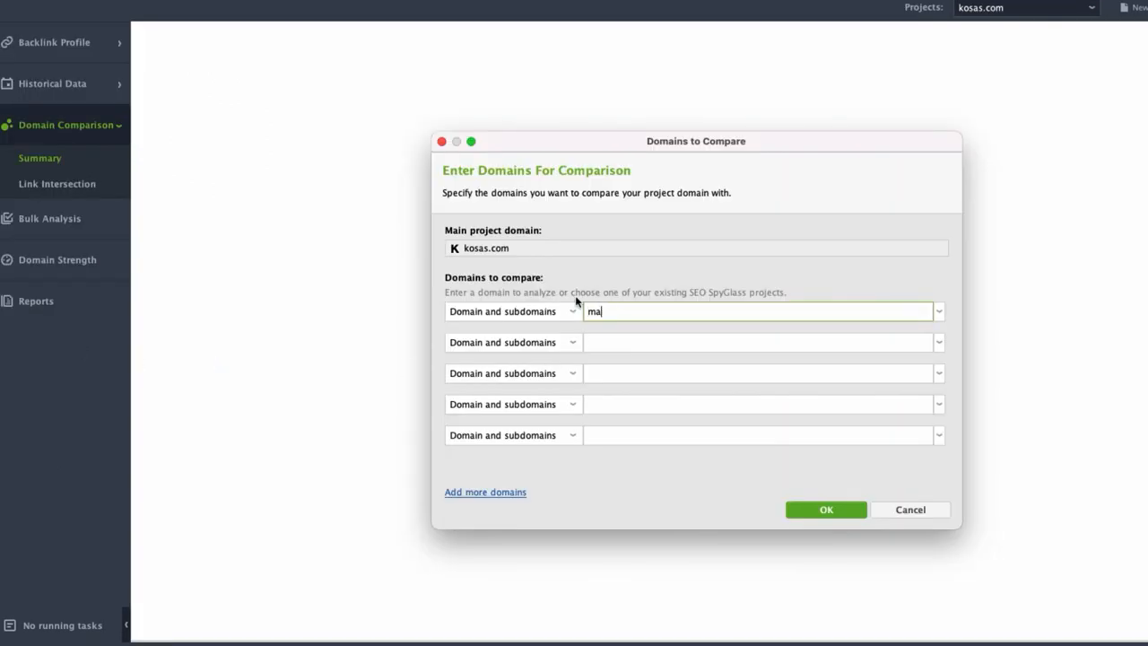
# Compare kosas.com with makeupforever.com and nyxcosmetics.com and show their Link Intersection.
pyautogui.write('keupforever.com')
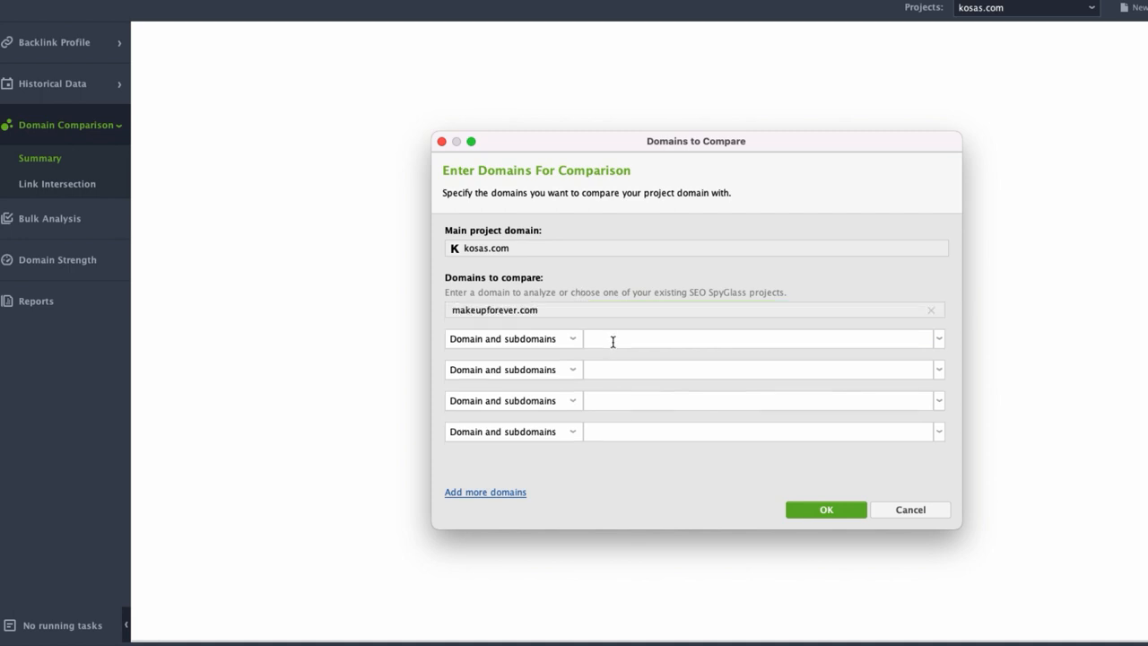
pyautogui.write('nyxcosmetics.com')
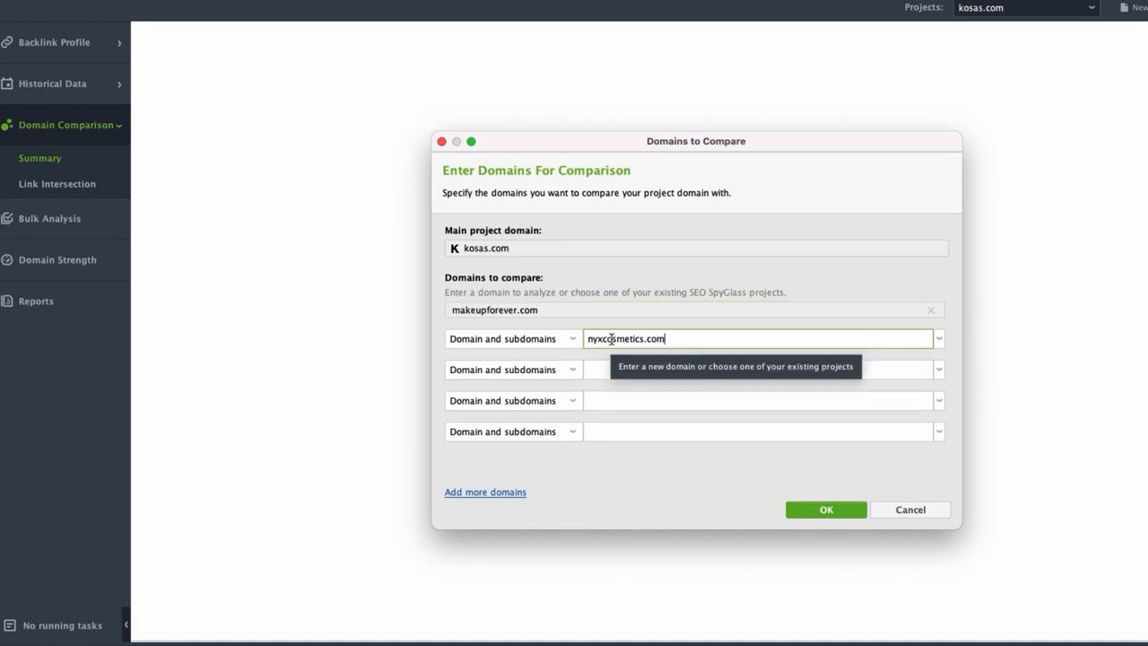
pyautogui.click(825, 510)
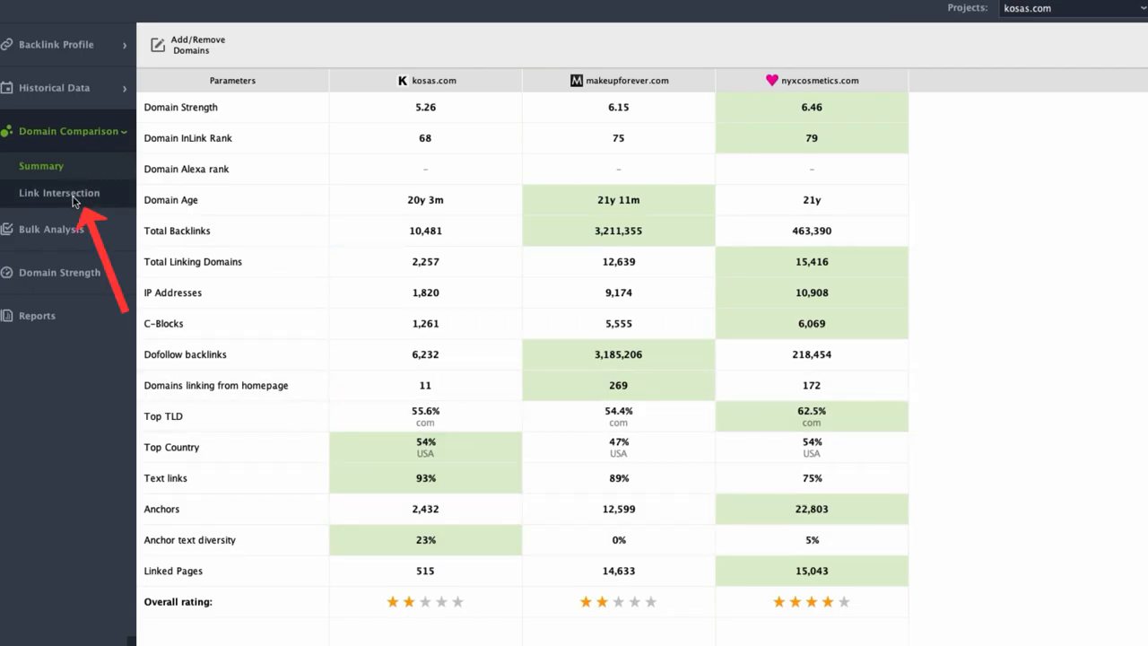
pyautogui.click(60, 193)
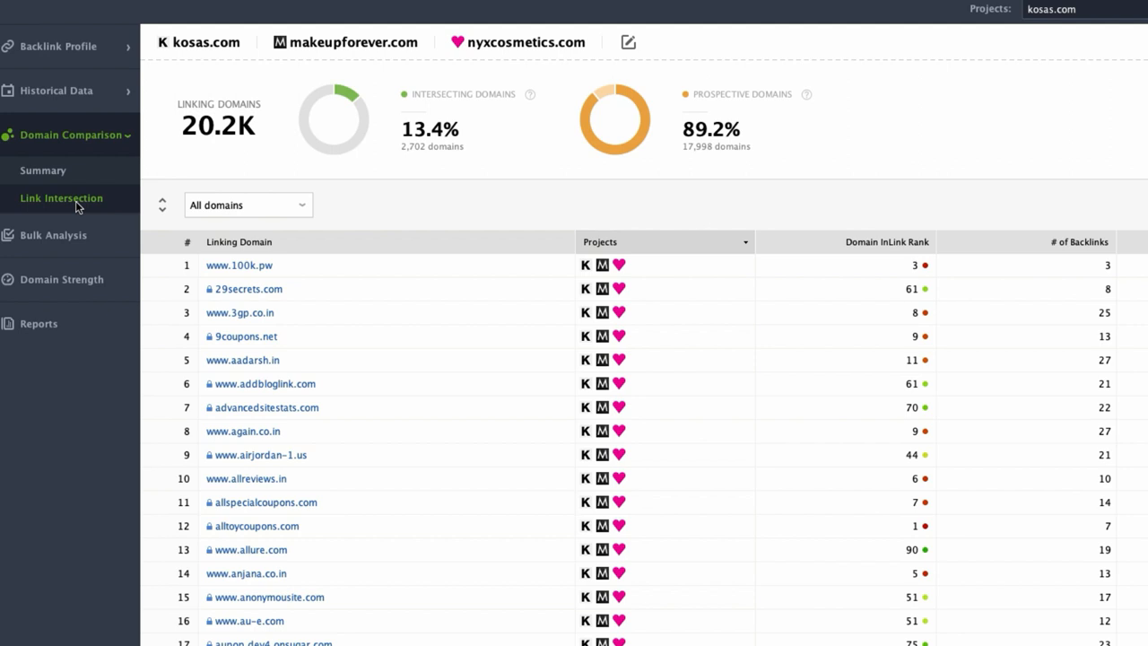
pyautogui.moveTo(82, 204)
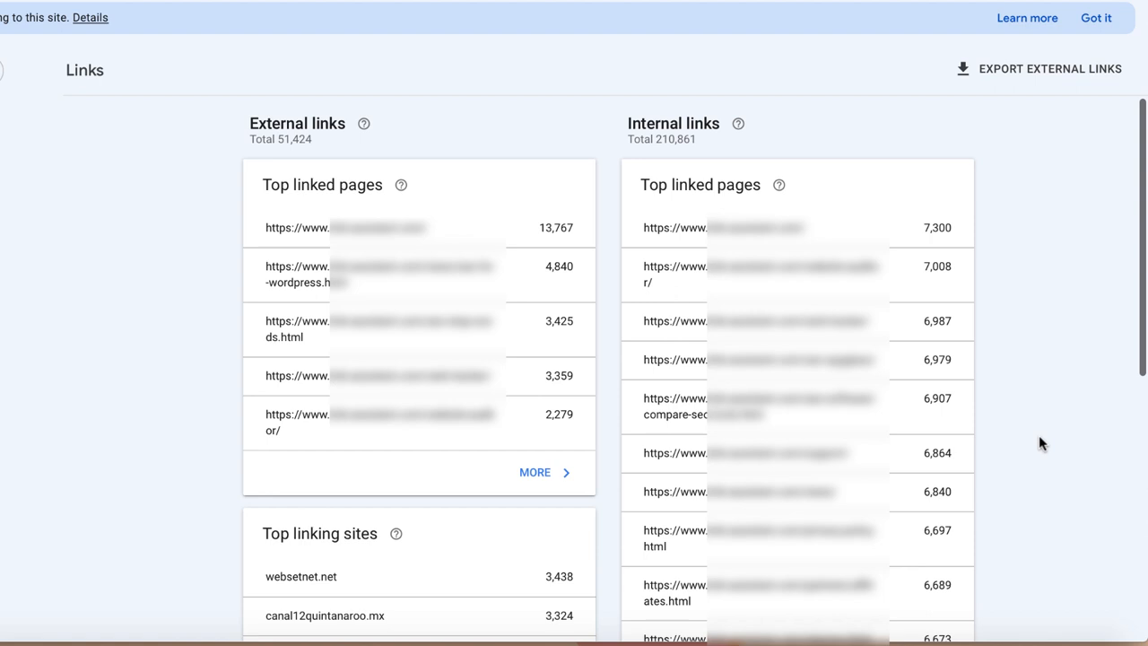
# Show all internally top linked pages sorted by internal links, then the Discover performance report.
pyautogui.scroll(-3)
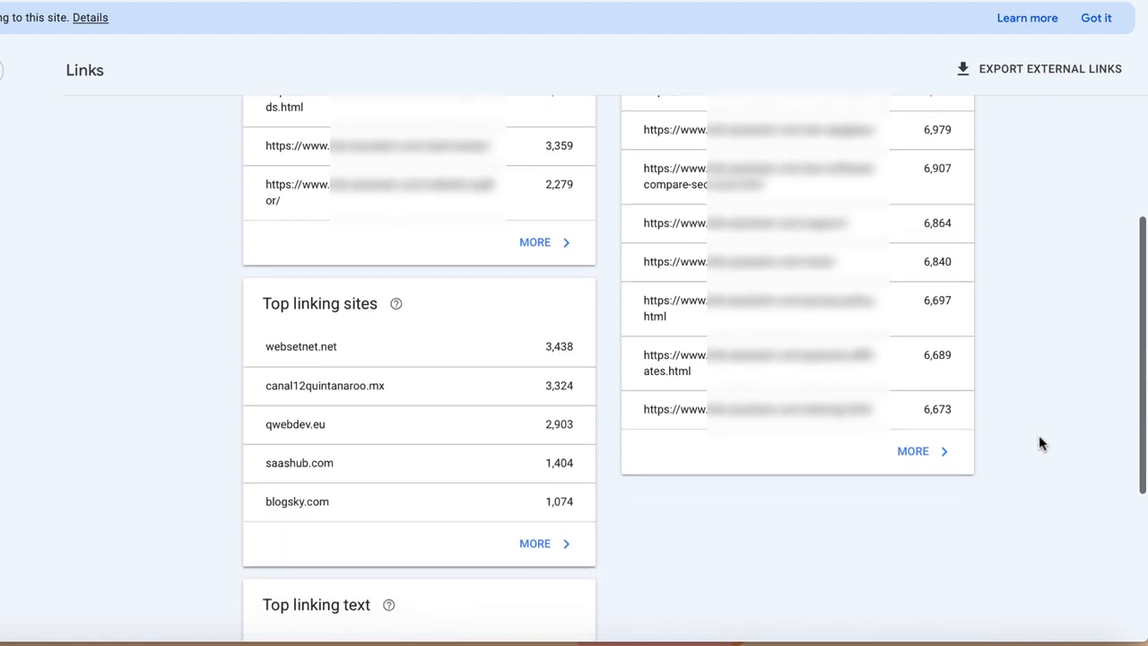
pyautogui.moveTo(913, 455)
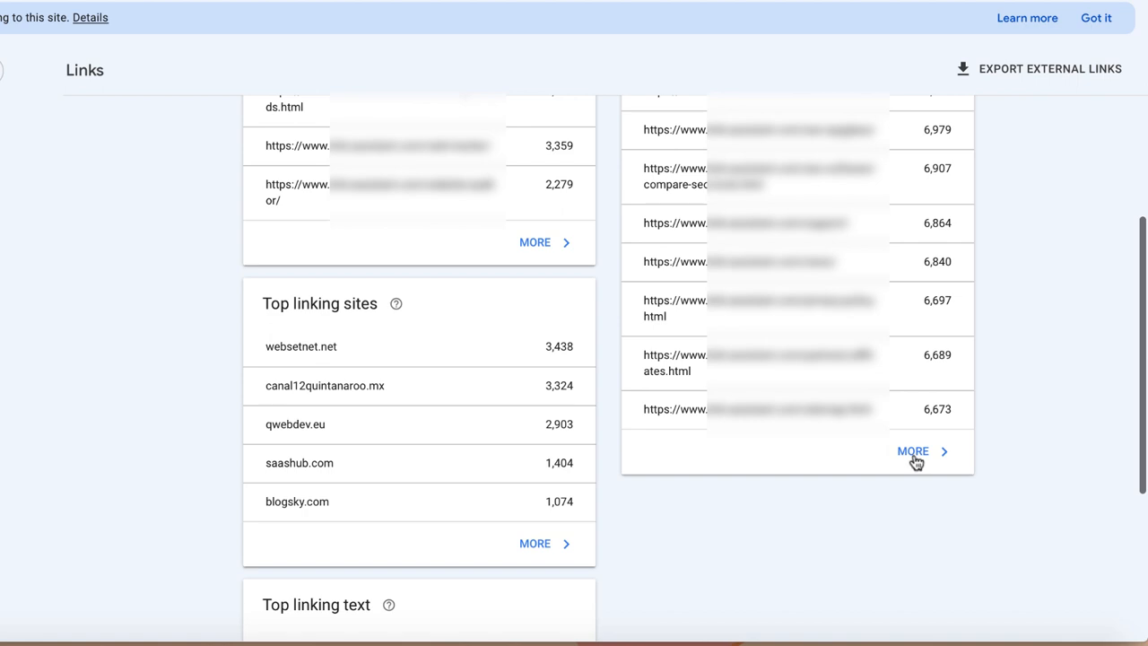
pyautogui.click(912, 452)
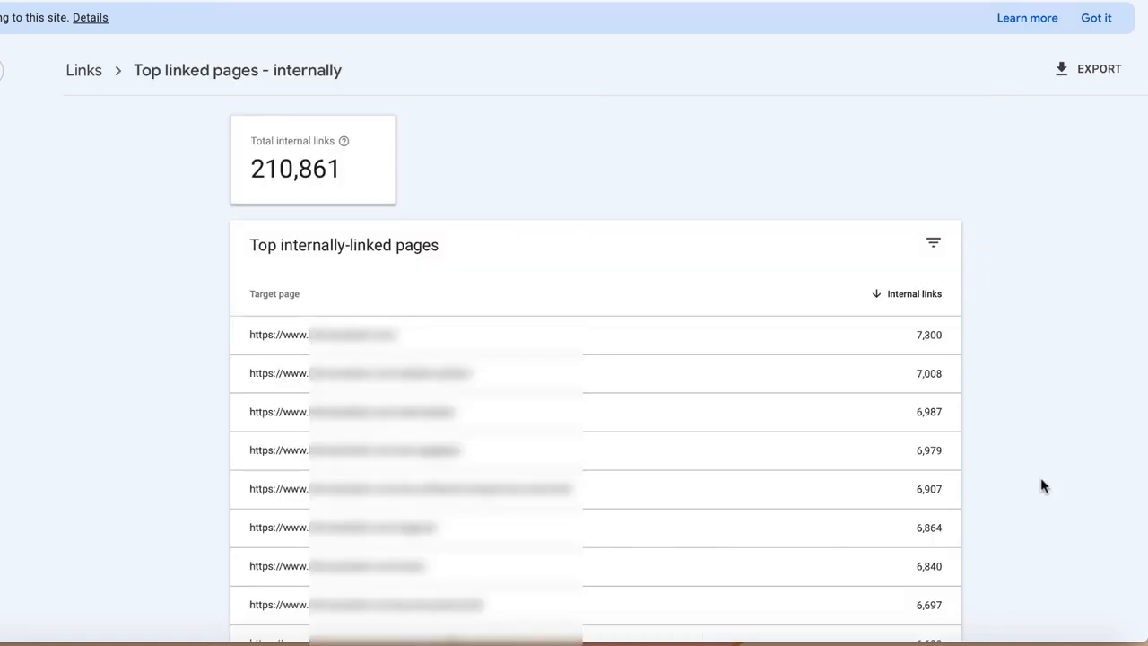
pyautogui.moveTo(918, 305)
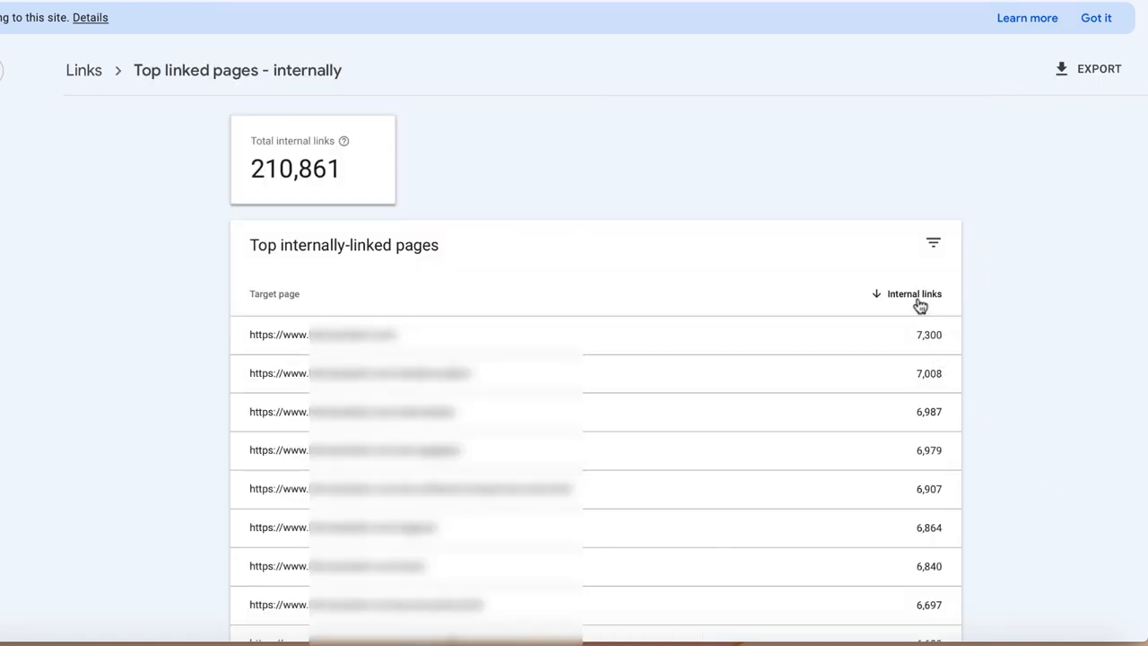
pyautogui.click(72, 161)
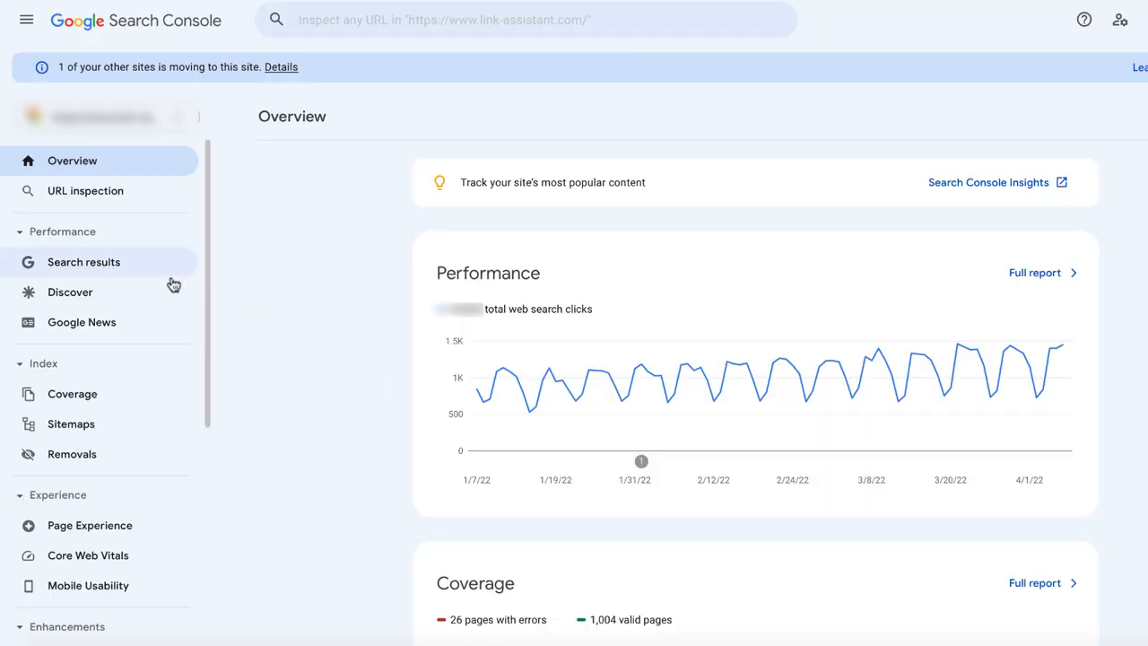
pyautogui.click(70, 291)
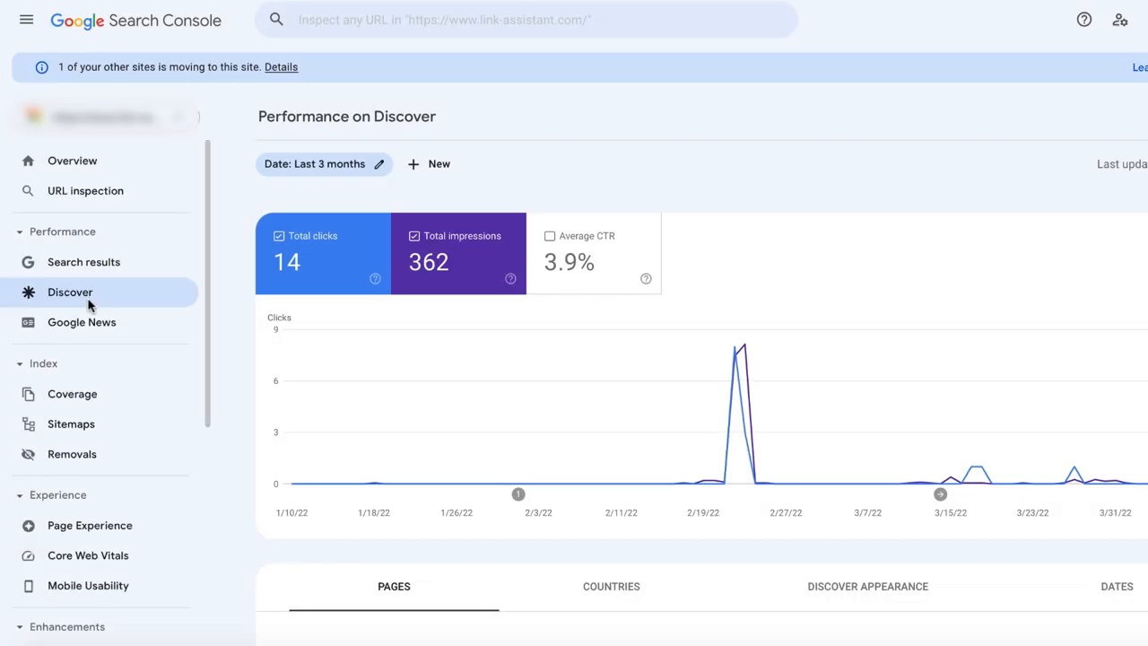